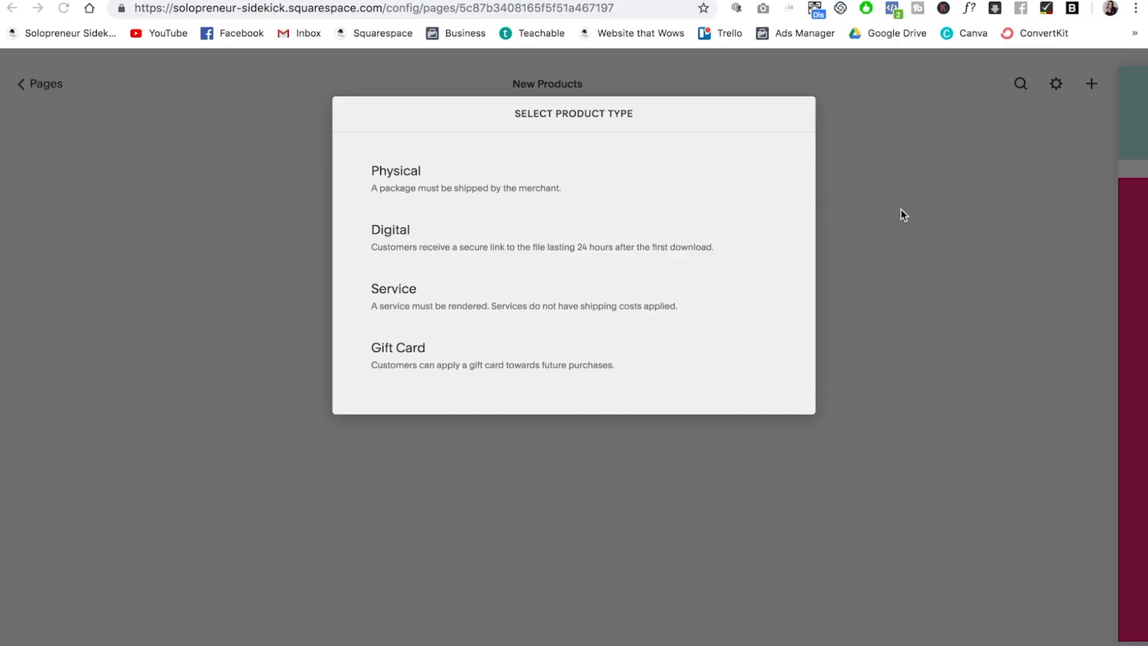
{"action": "mouse_move", "coordinate": [454, 201]}
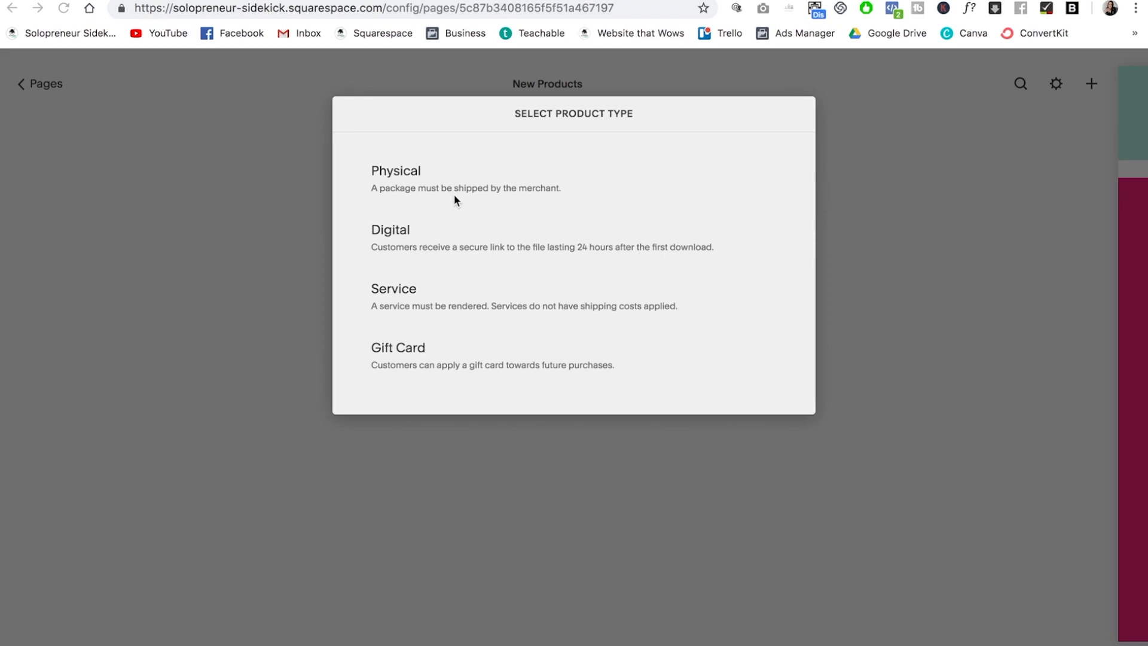
{"action": "mouse_move", "coordinate": [454, 241]}
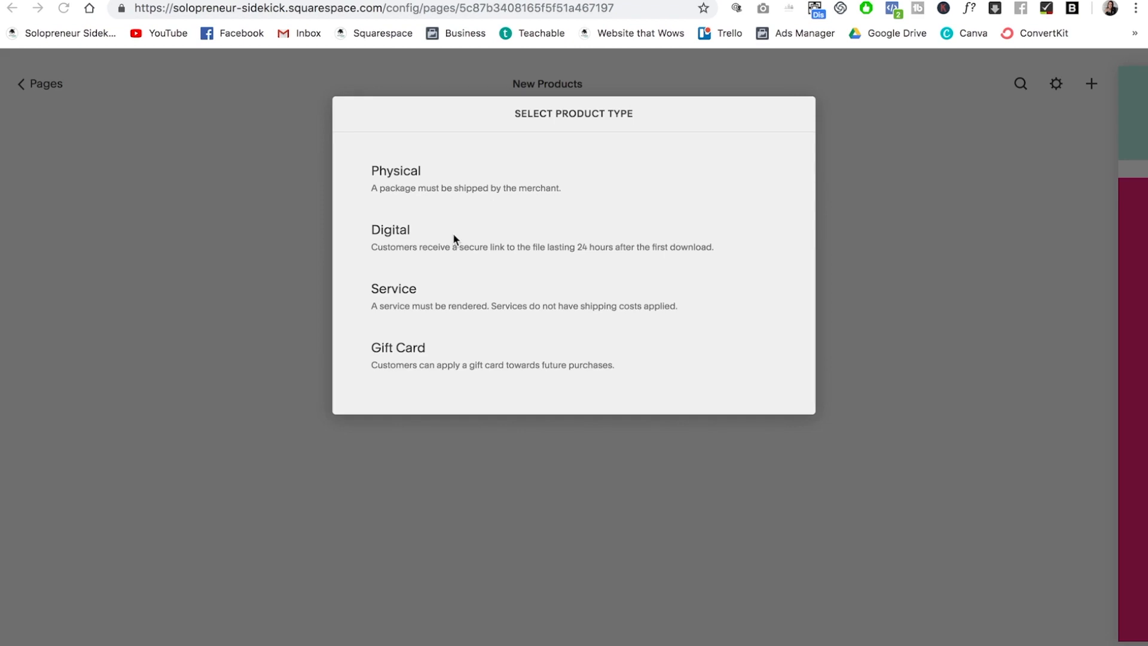
{"action": "mouse_move", "coordinate": [455, 293]}
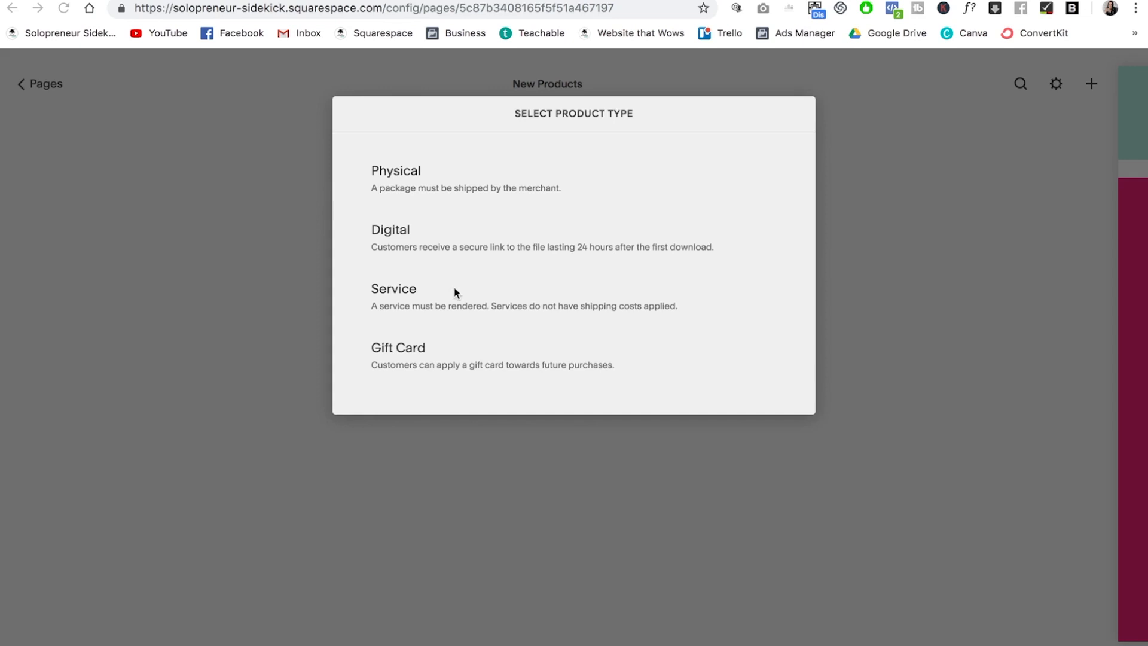
{"action": "mouse_move", "coordinate": [441, 358]}
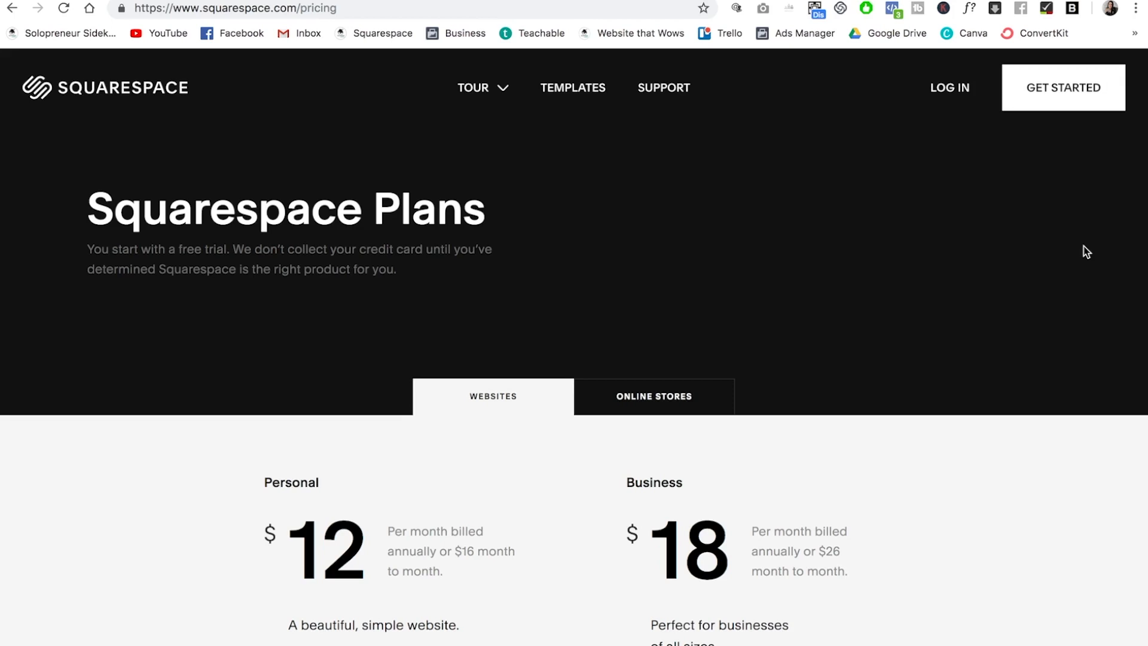
Scroll through the Personal ($12) and Business ($18) website plan features and back to the top.
{"action": "scroll", "scroll_direction": "down", "scroll_amount": 3}
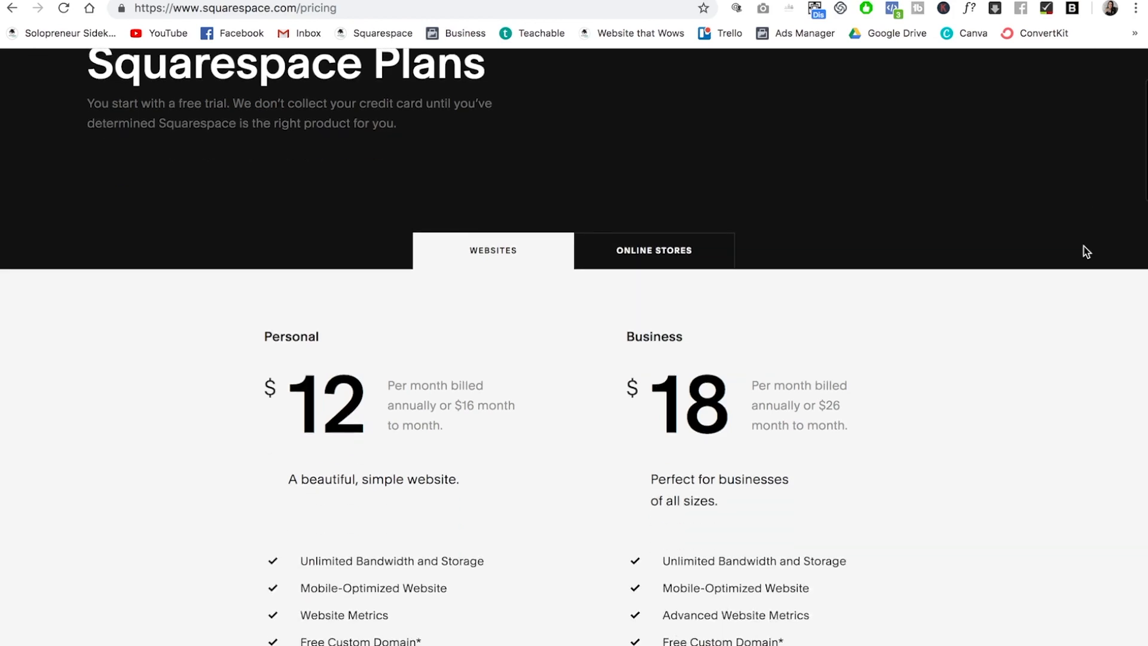
{"action": "scroll", "scroll_direction": "down", "scroll_amount": 3}
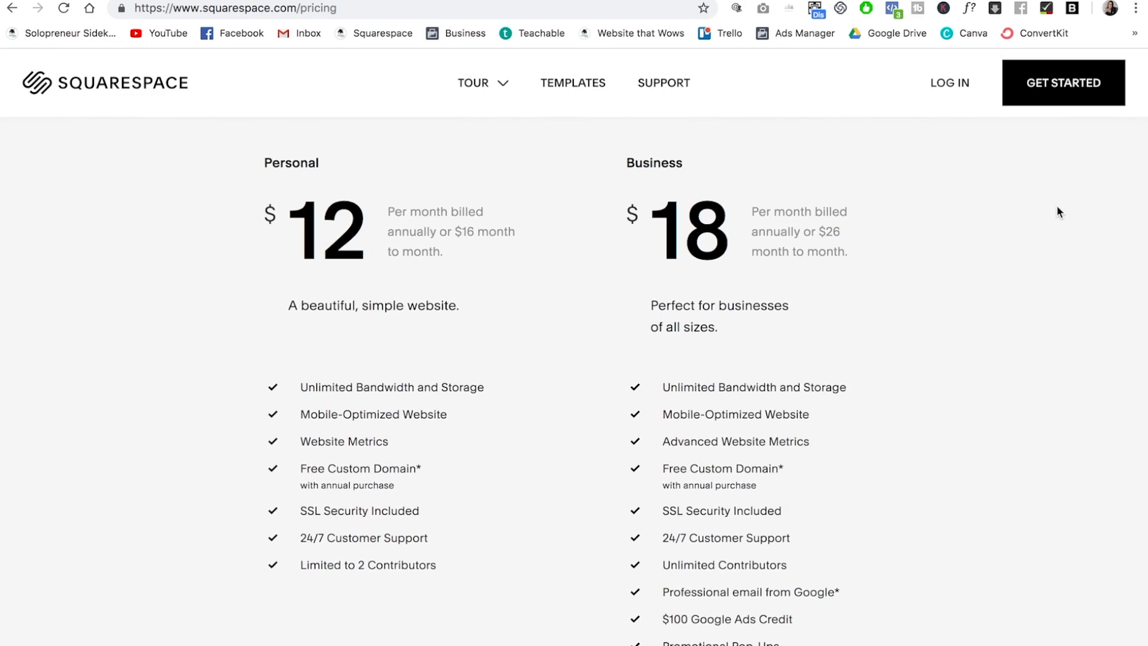
{"action": "scroll", "scroll_direction": "down", "scroll_amount": 3}
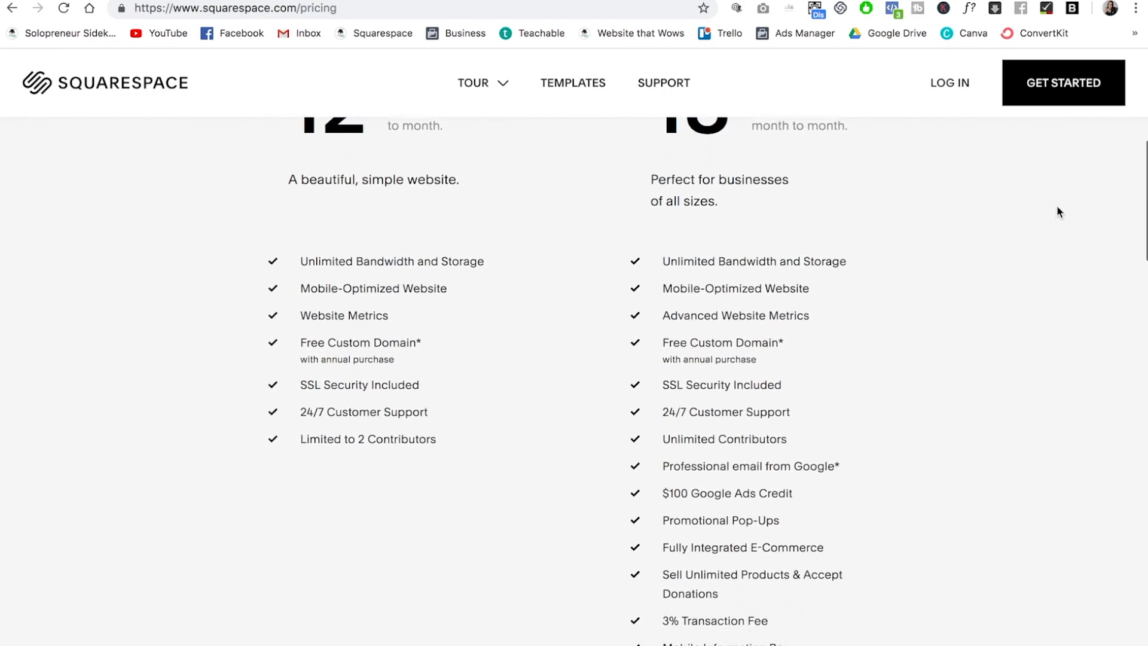
{"action": "scroll", "scroll_direction": "down", "scroll_amount": 3}
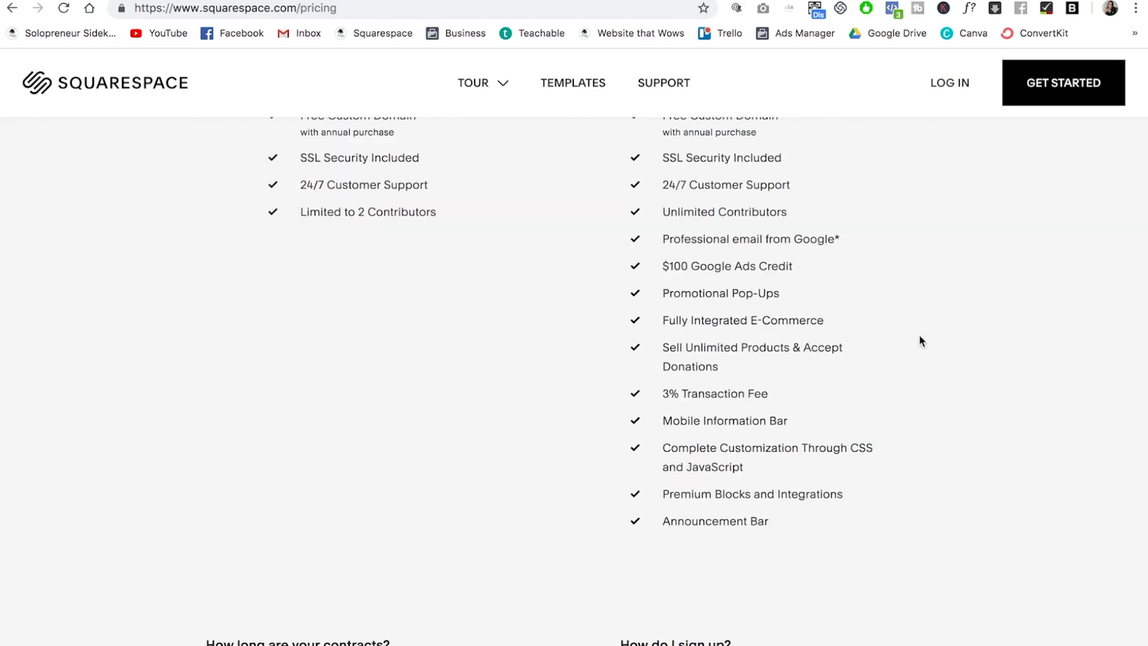
{"action": "mouse_move", "coordinate": [787, 358]}
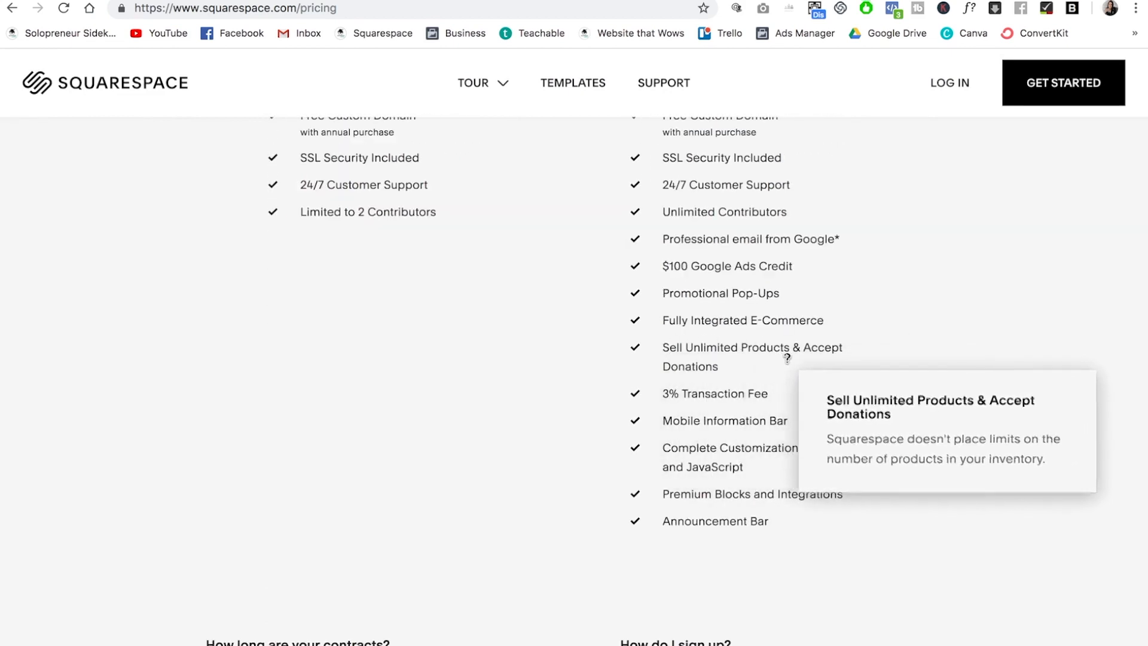
{"action": "mouse_move", "coordinate": [703, 396]}
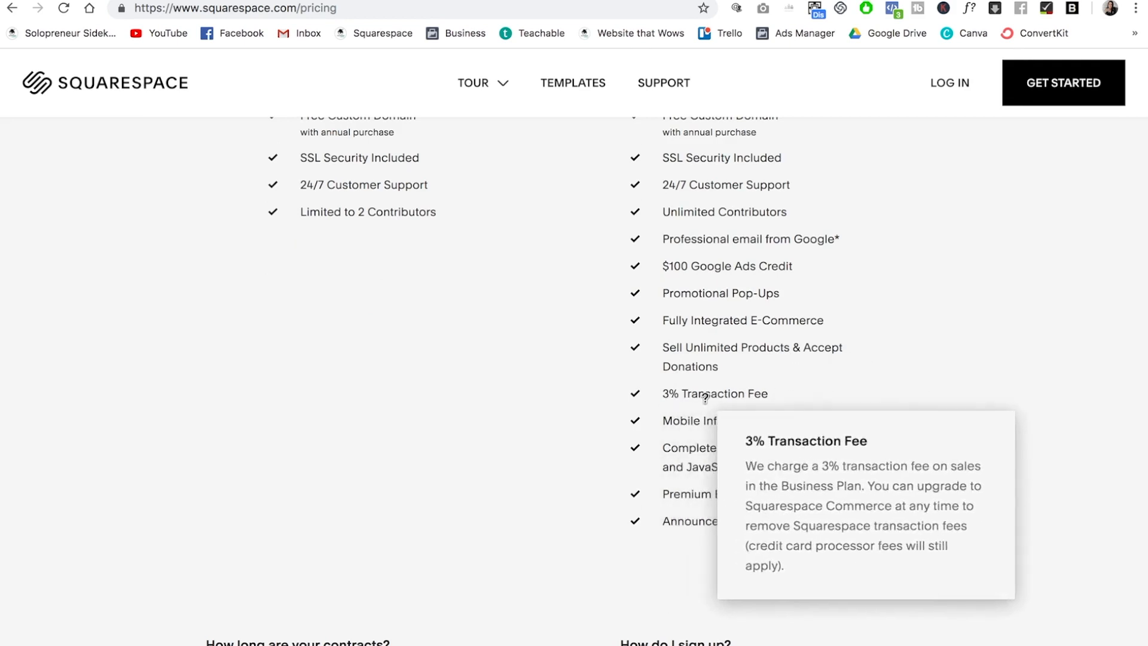
{"action": "mouse_move", "coordinate": [899, 401]}
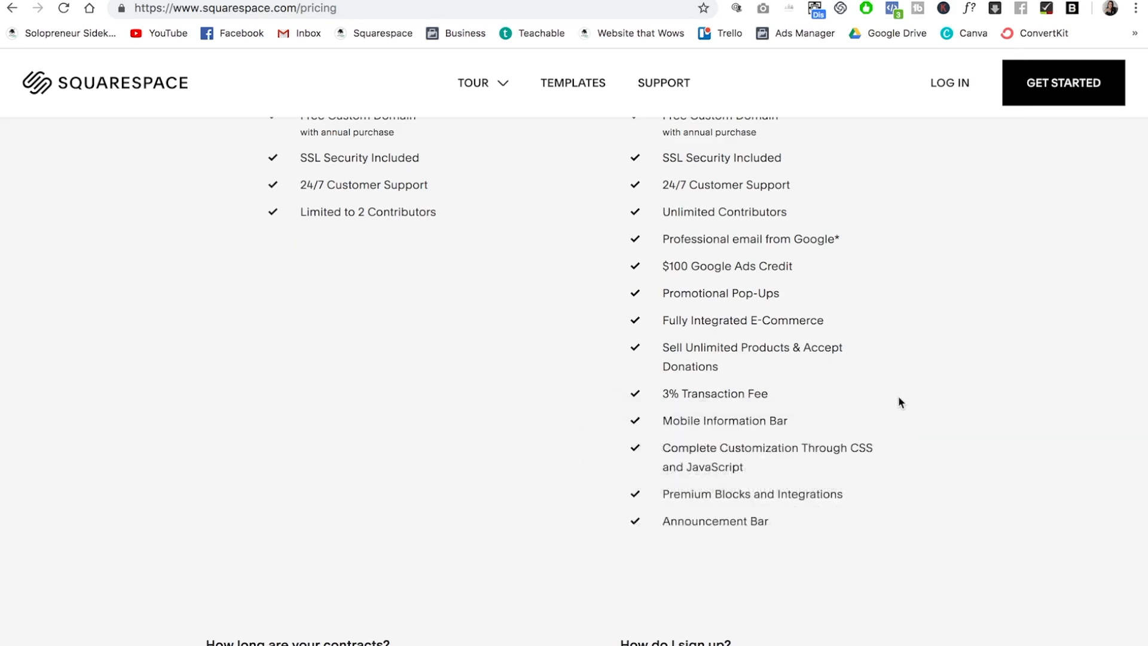
{"action": "scroll", "scroll_direction": "up", "scroll_amount": 3}
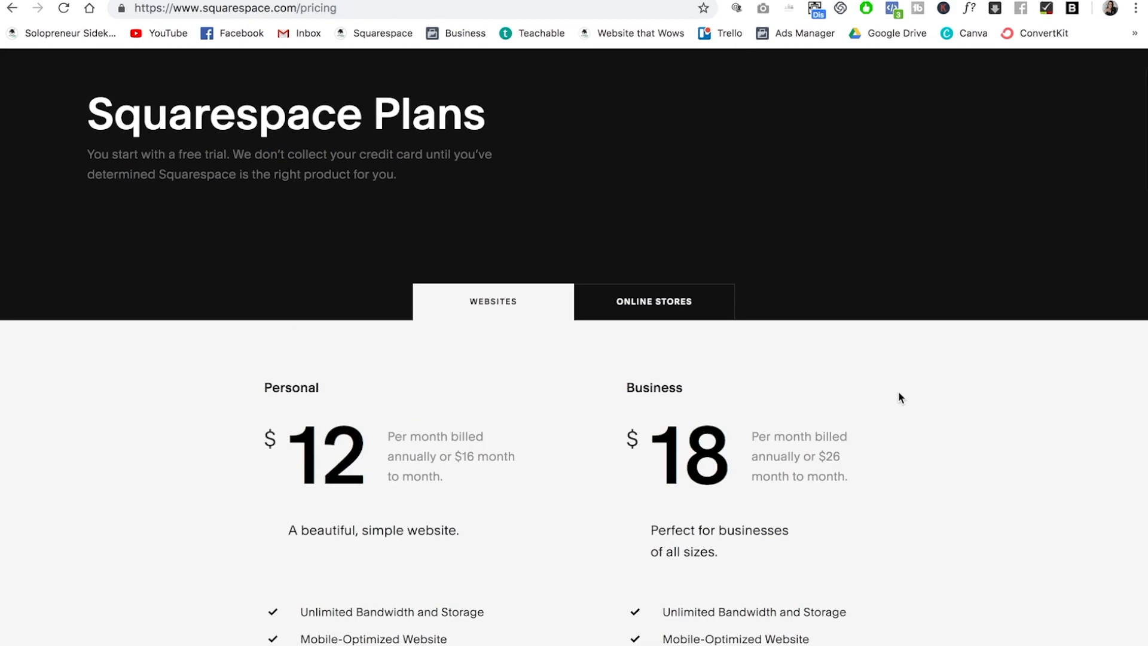
Compare the Basic ($26) and Advanced ($40) online store plans, then head to Templates.
{"action": "left_click", "coordinate": [653, 301]}
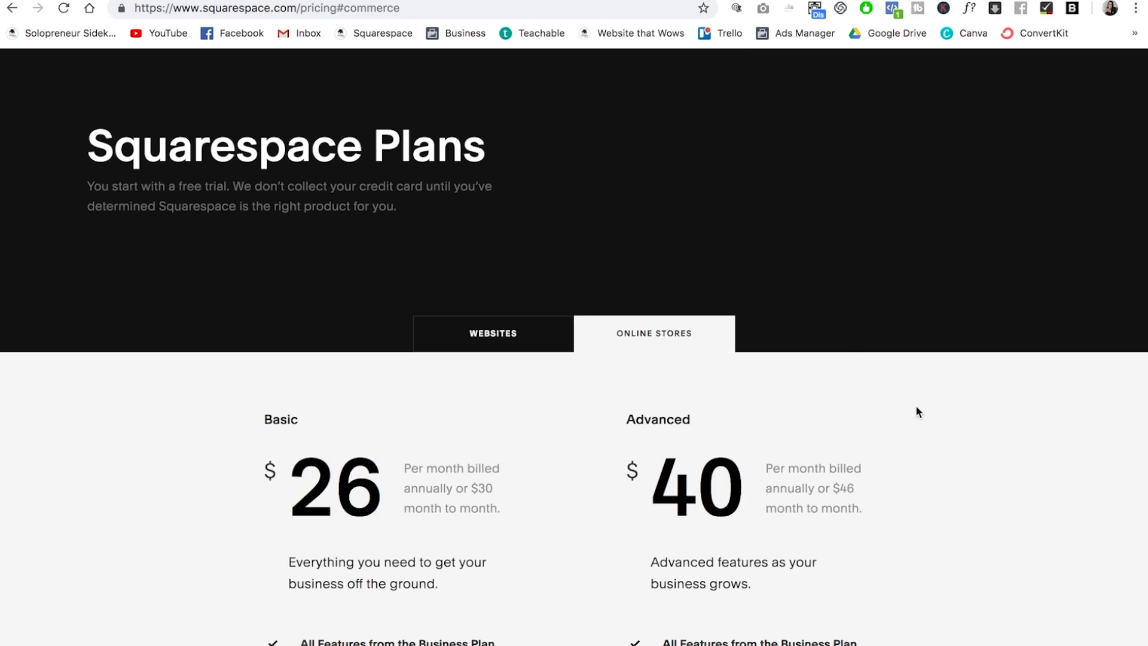
{"action": "scroll", "scroll_direction": "down", "scroll_amount": 3}
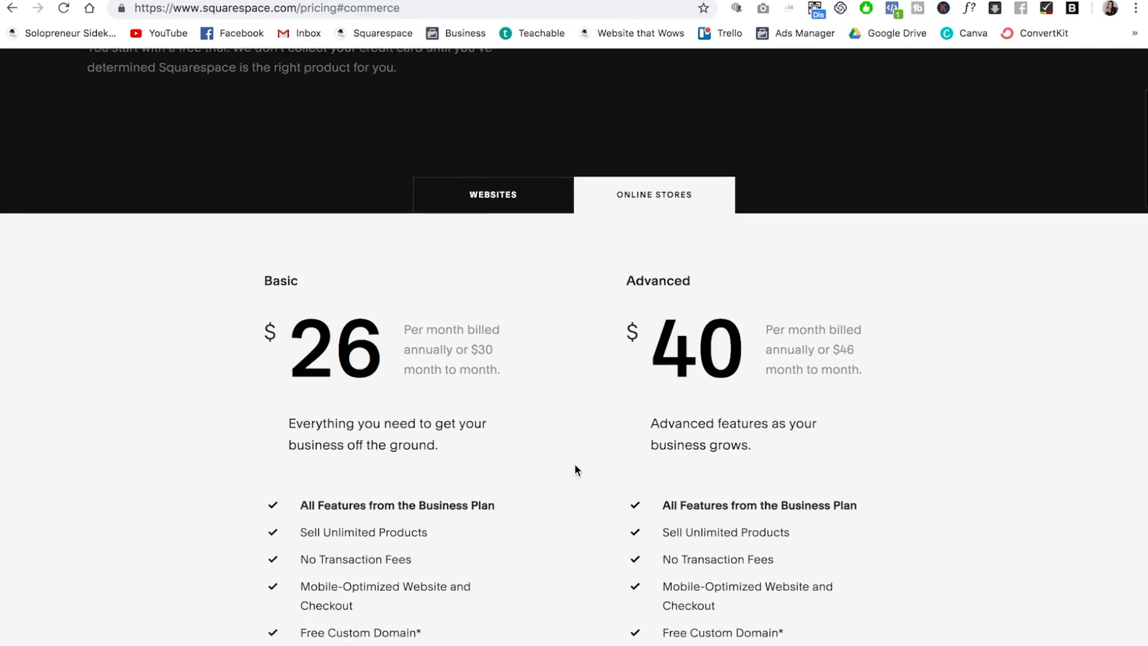
{"action": "scroll", "scroll_direction": "up", "scroll_amount": 3}
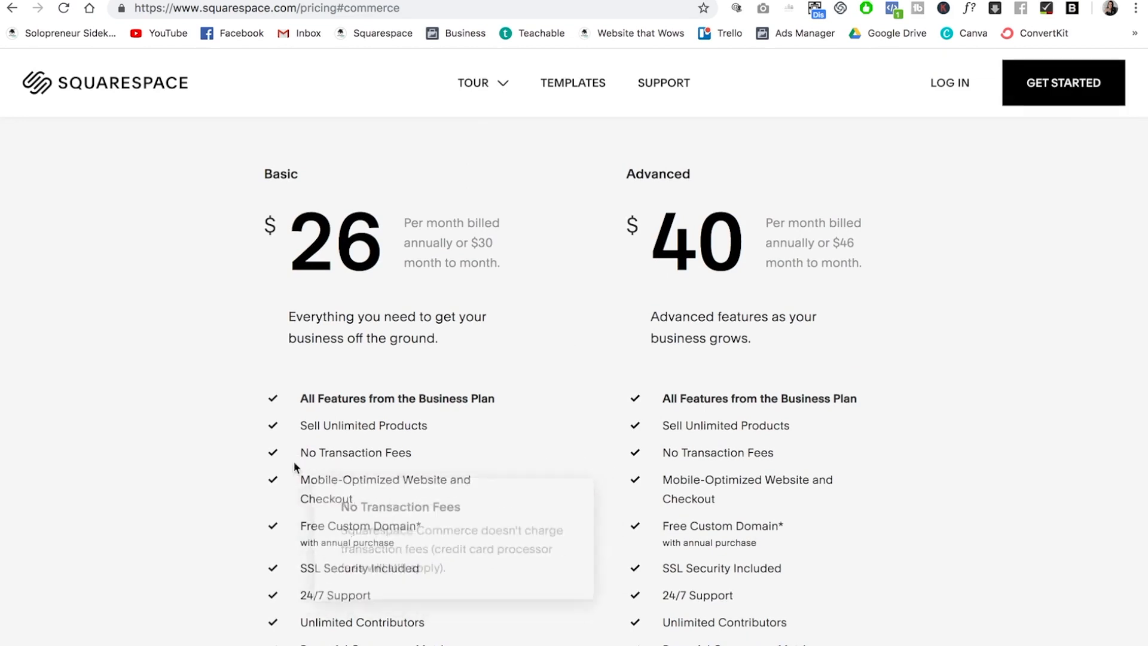
{"action": "mouse_move", "coordinate": [511, 425]}
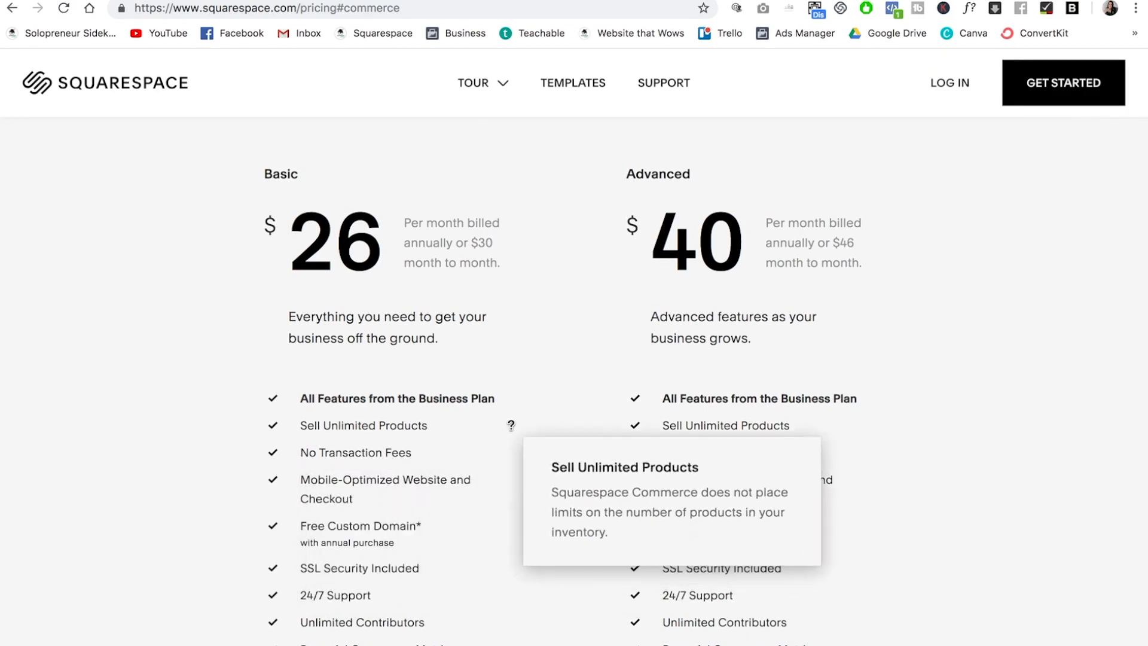
{"action": "scroll", "scroll_direction": "up", "scroll_amount": 3}
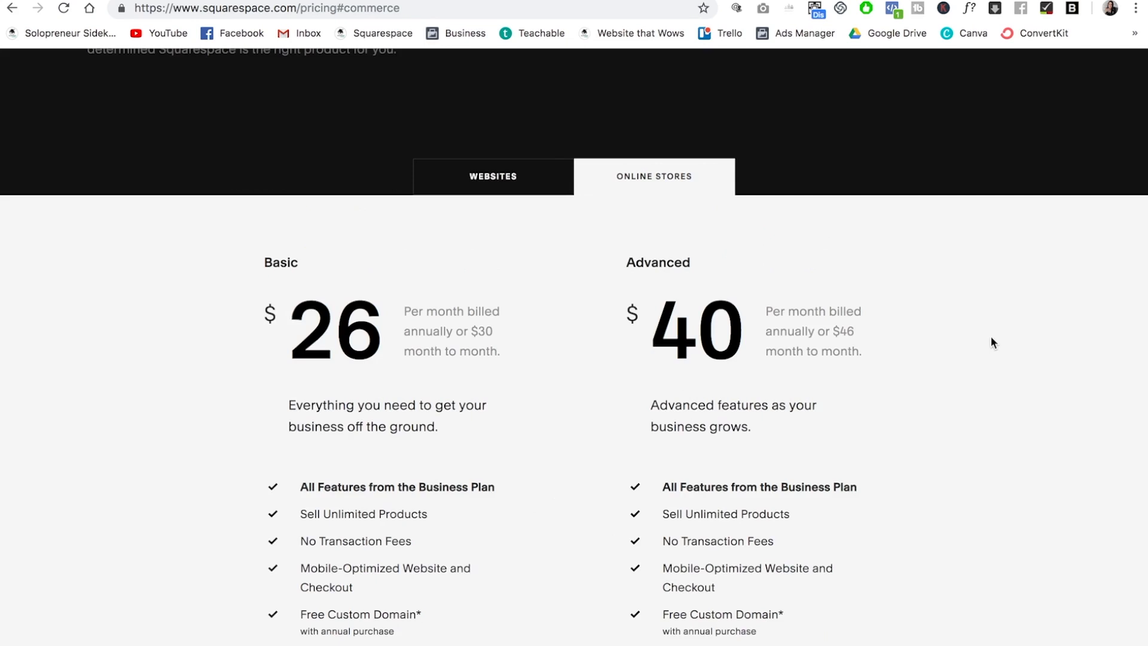
{"action": "scroll", "scroll_direction": "down", "scroll_amount": 3}
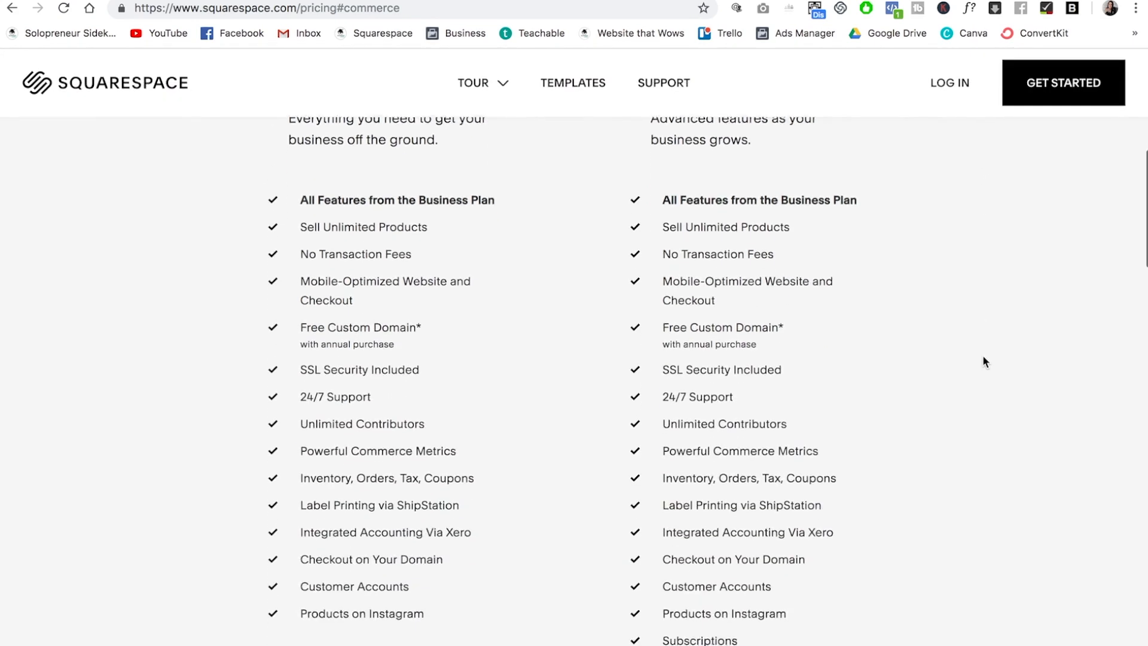
{"action": "scroll", "scroll_direction": "down", "scroll_amount": 3}
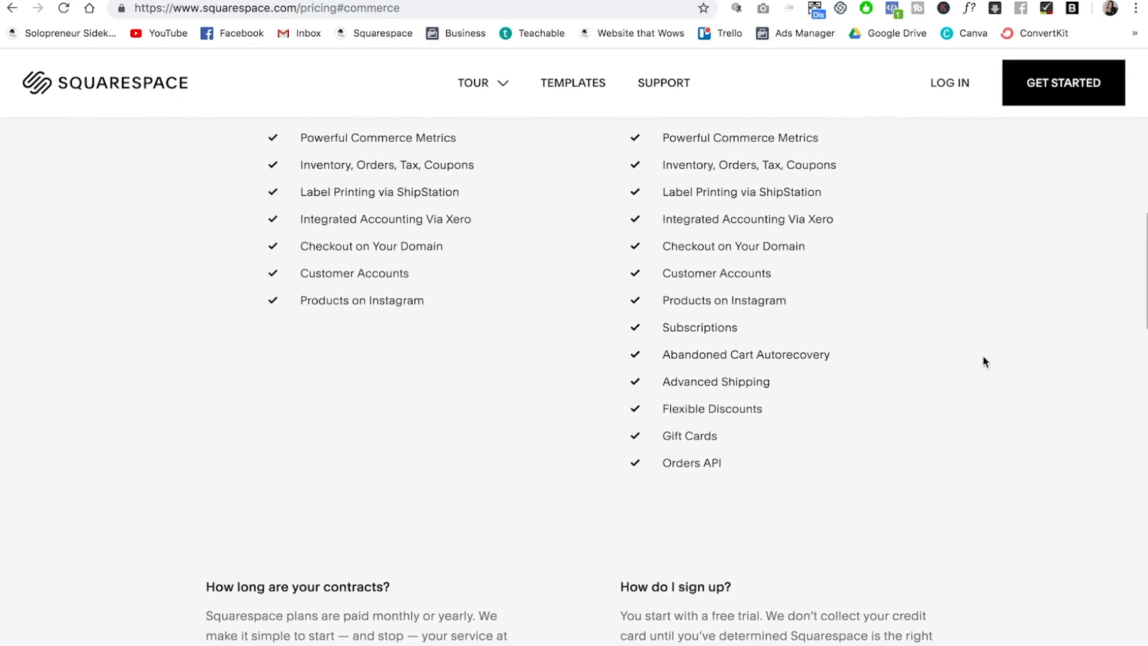
{"action": "mouse_move", "coordinate": [714, 344]}
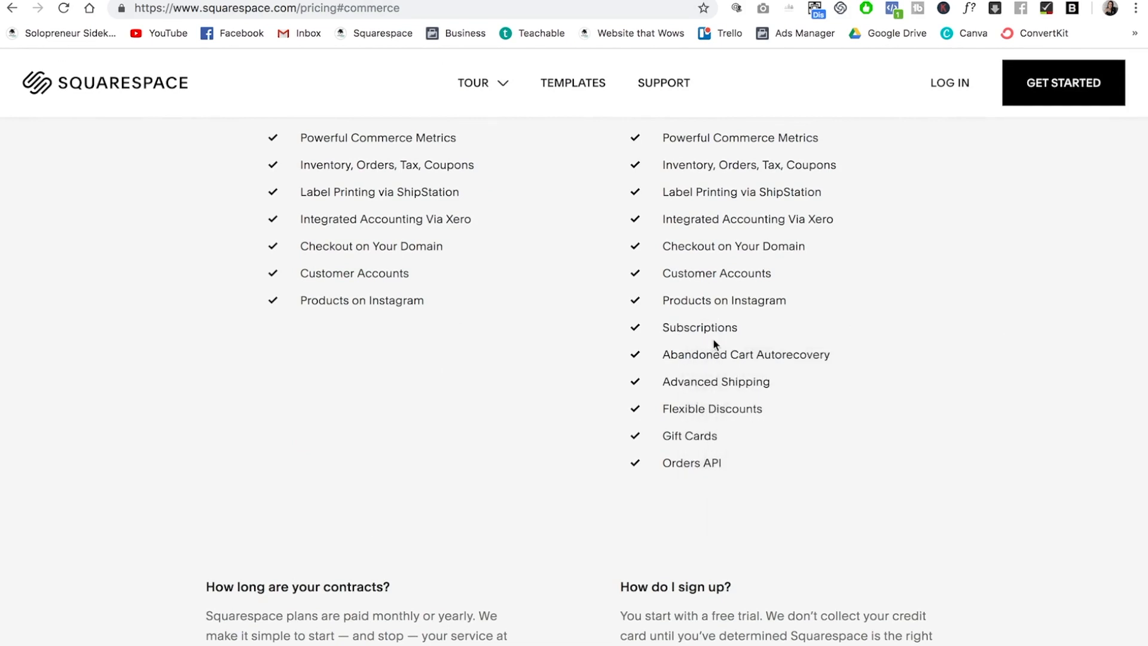
{"action": "mouse_move", "coordinate": [723, 346]}
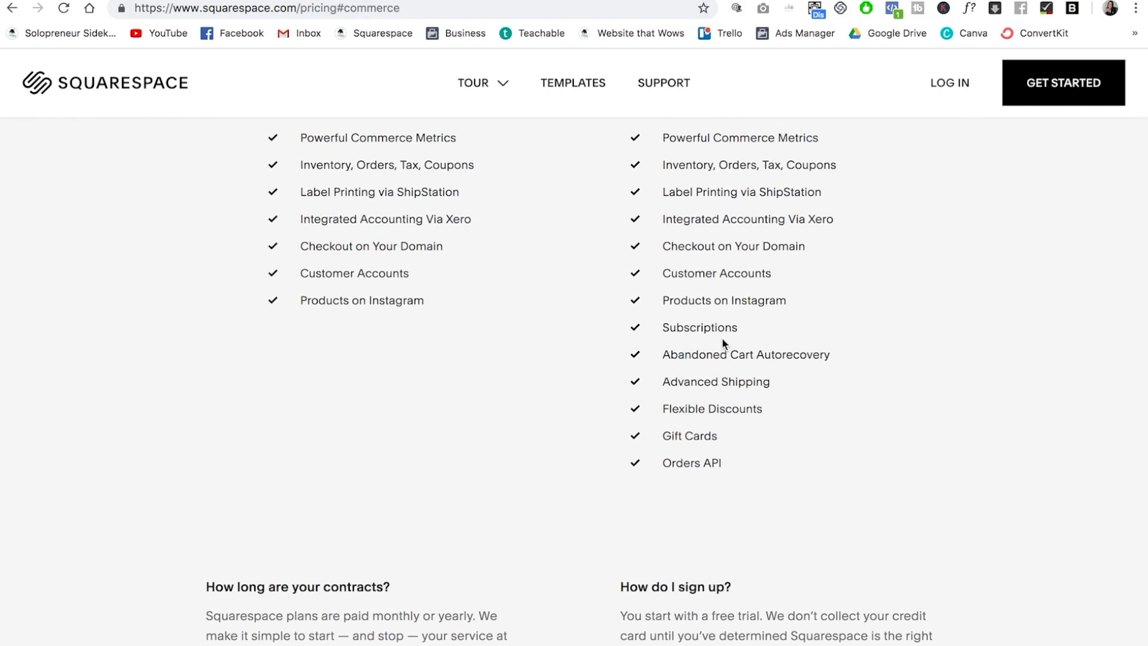
{"action": "left_click", "coordinate": [573, 83]}
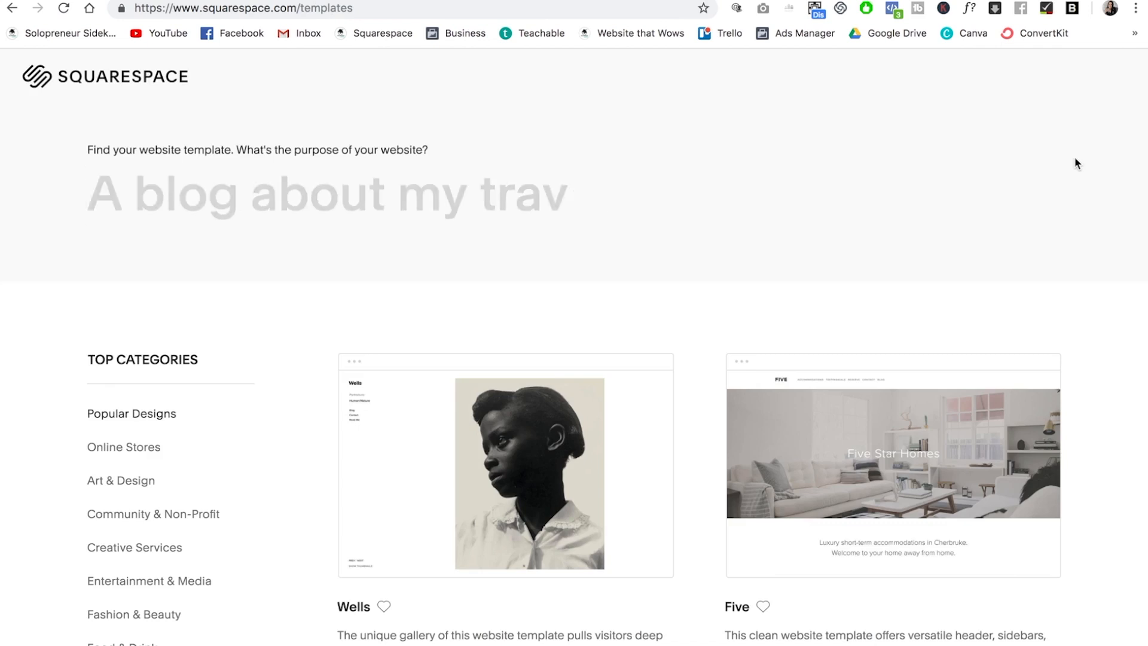
Browse down the template gallery past Wexley, Flatiron, Native and Moksha.
{"action": "scroll", "scroll_direction": "down", "scroll_amount": 3}
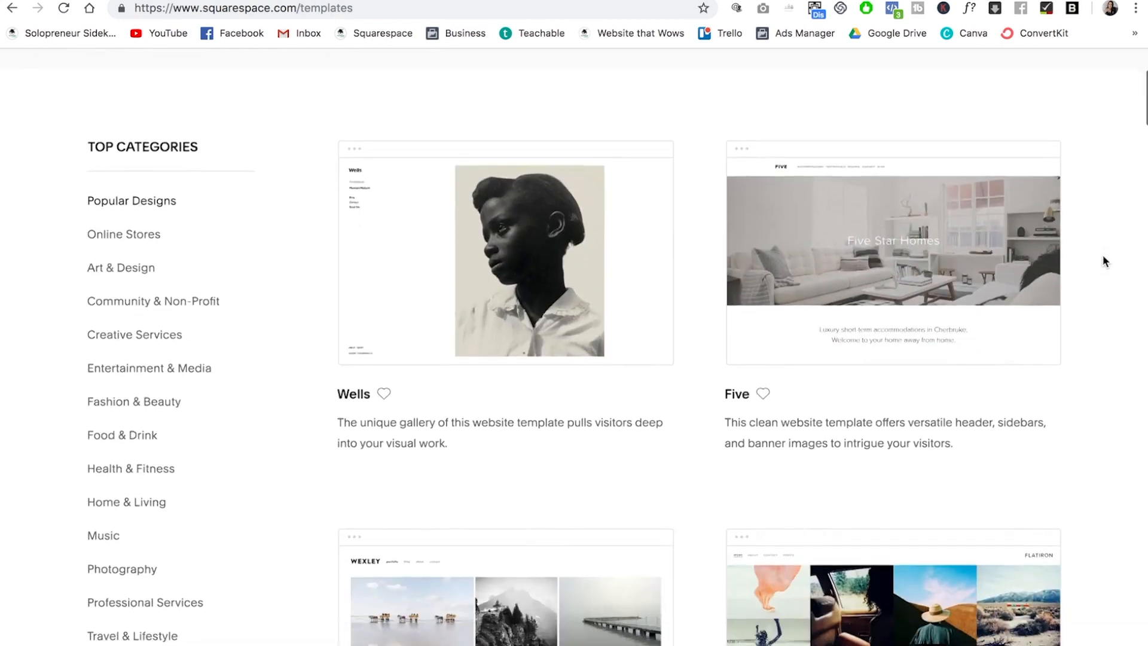
{"action": "scroll", "scroll_direction": "down", "scroll_amount": 3}
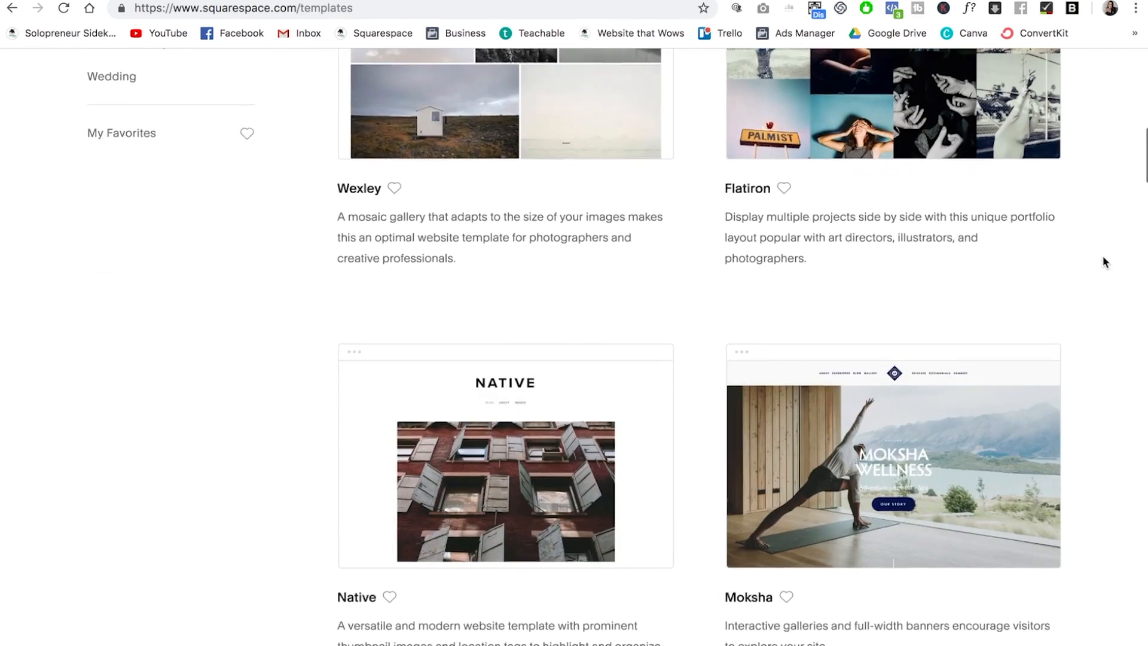
{"action": "scroll", "scroll_direction": "down", "scroll_amount": 3}
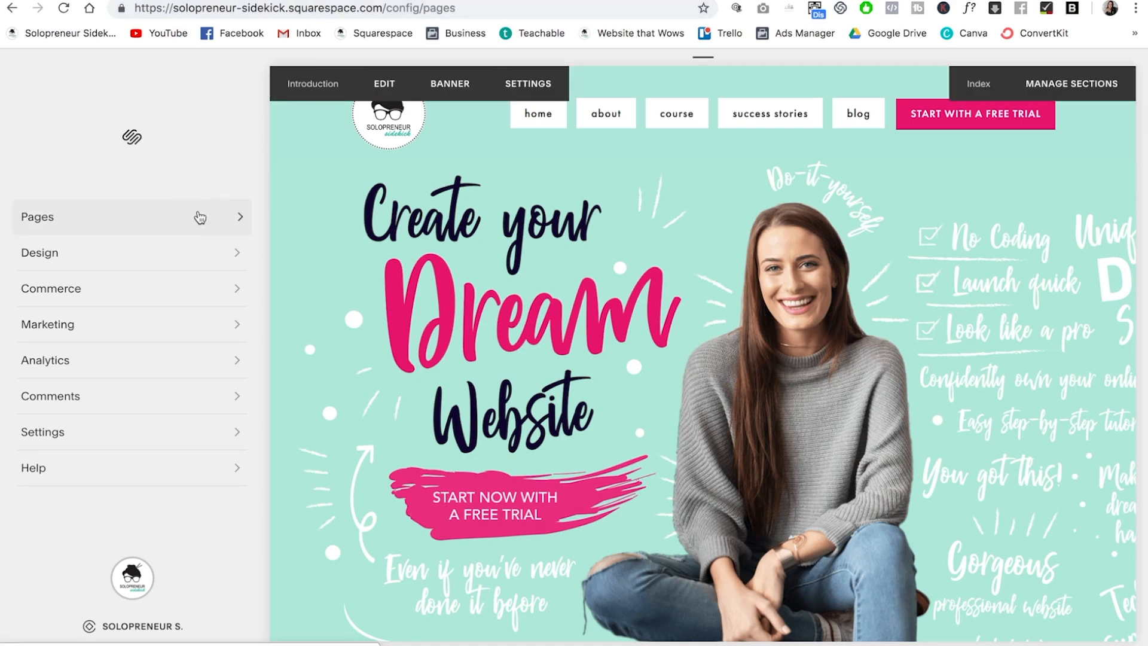
Add a not-linked store page named Products and go into its empty product list.
{"action": "left_click", "coordinate": [131, 216]}
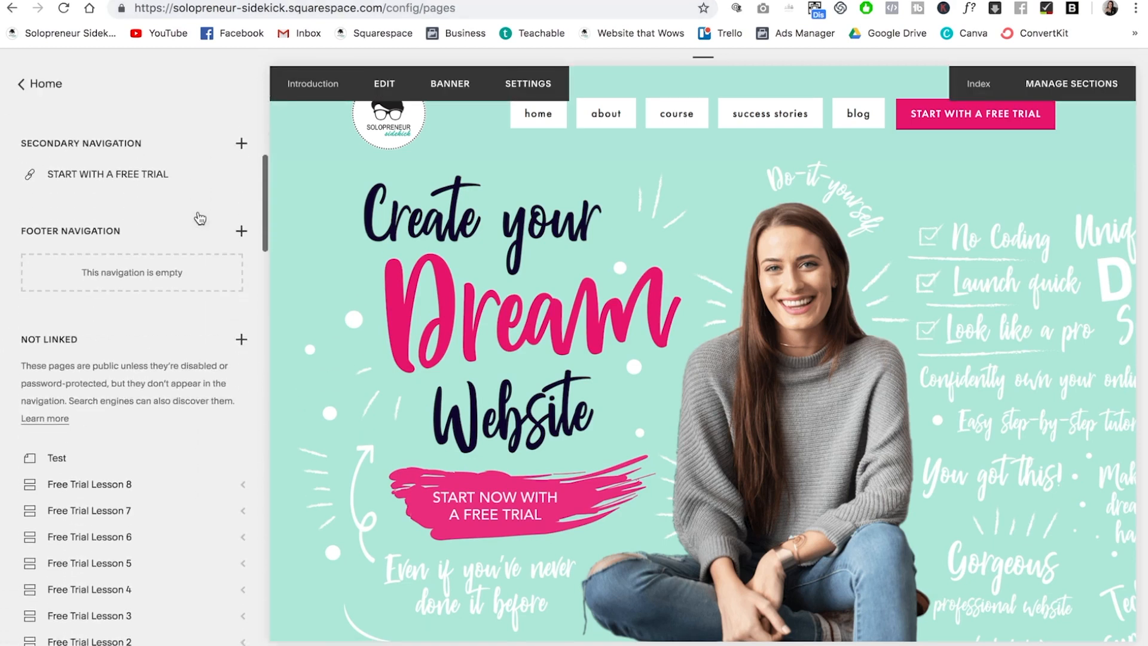
{"action": "scroll", "scroll_direction": "down", "scroll_amount": 3}
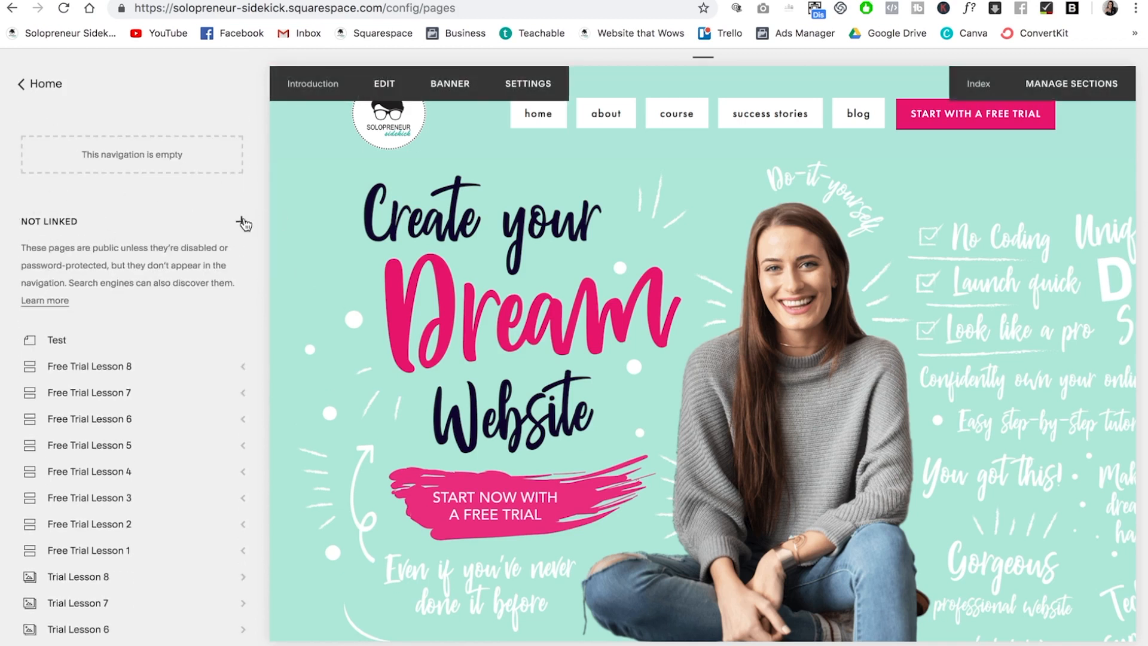
{"action": "left_click", "coordinate": [243, 222]}
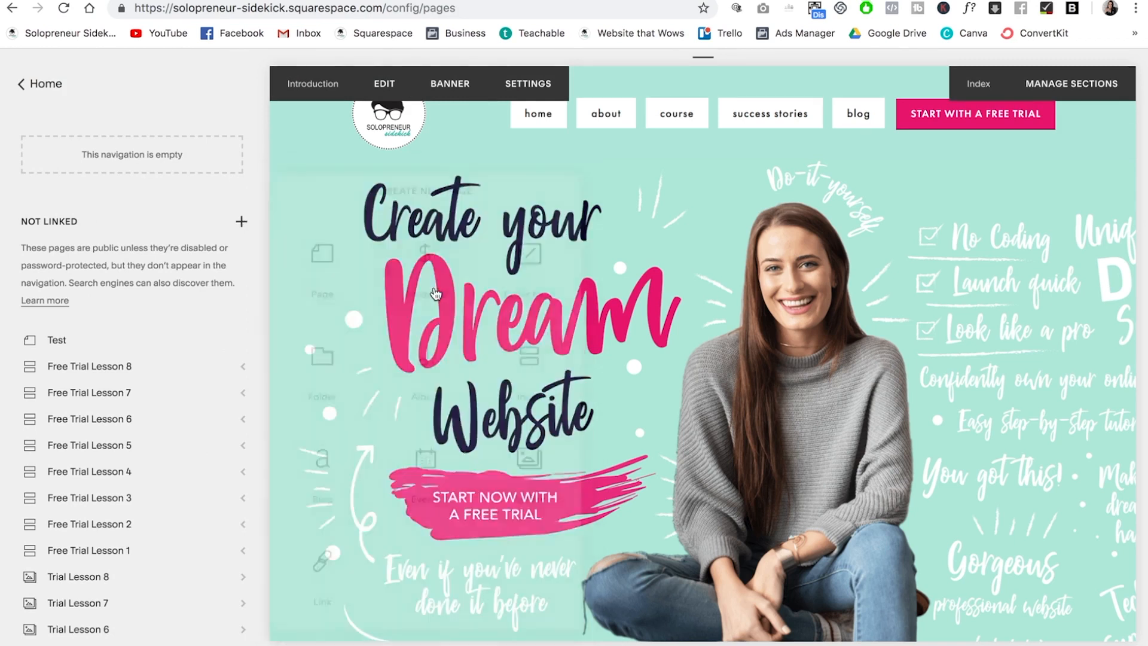
{"action": "left_click", "coordinate": [240, 222]}
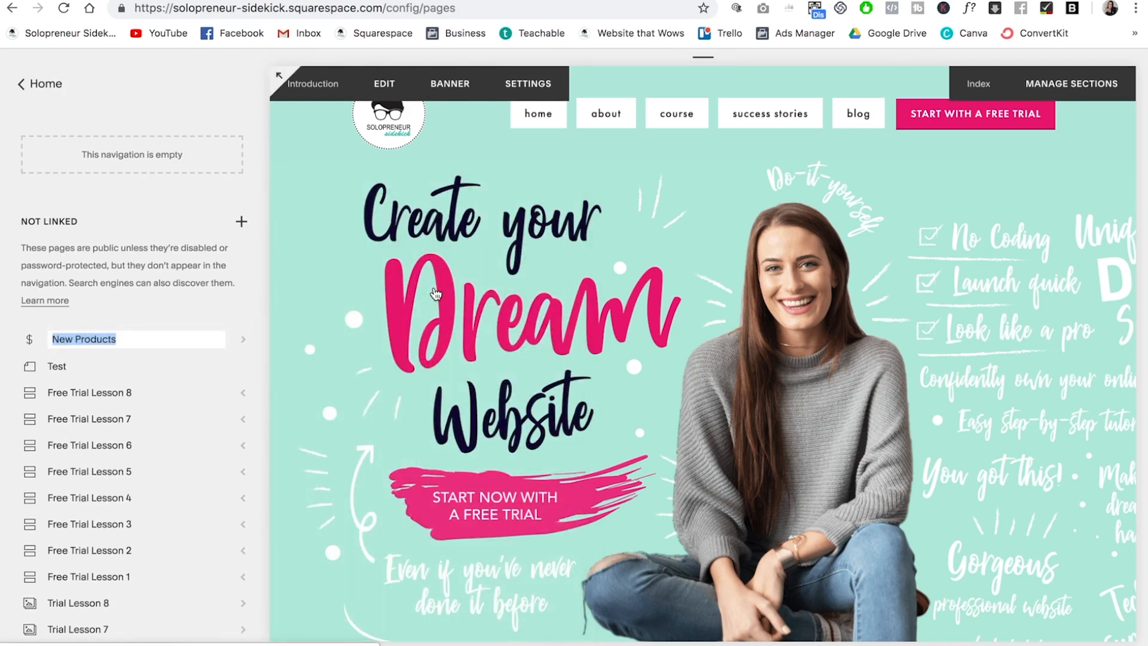
{"action": "type", "text": "Products"}
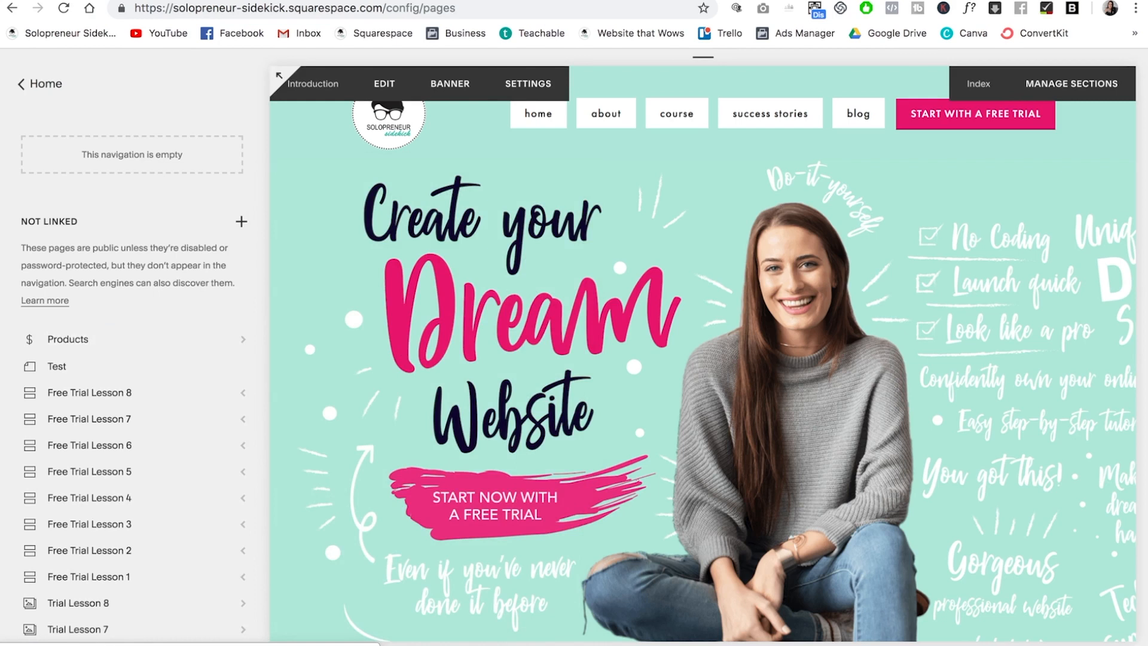
{"action": "left_click", "coordinate": [67, 338]}
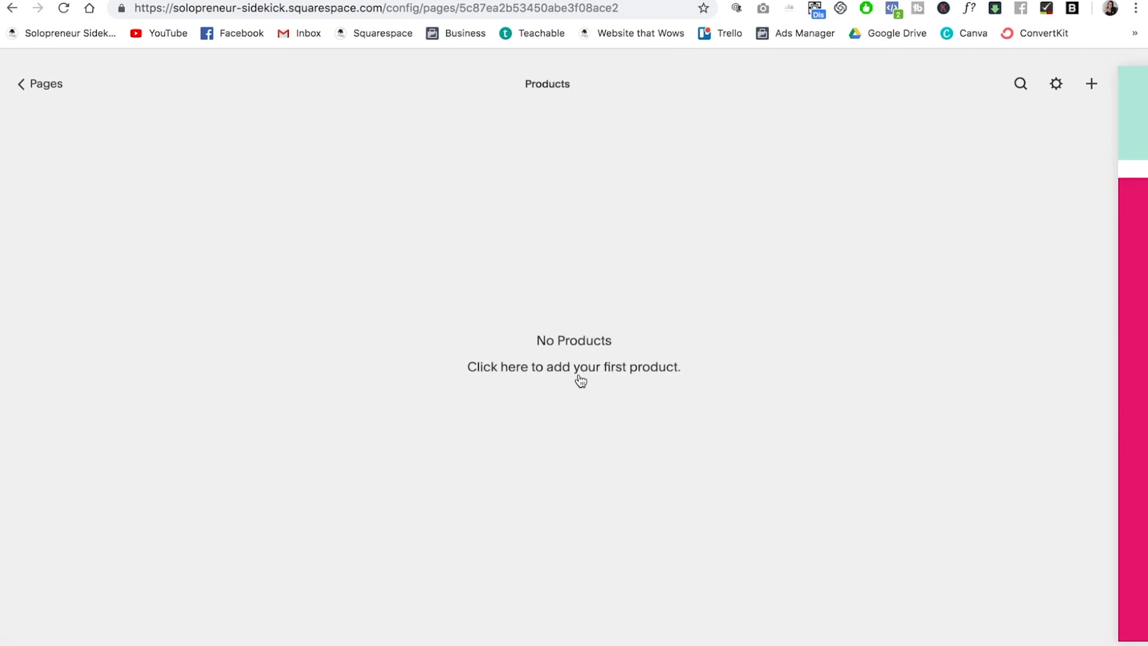
Start adding the first product on the Products page as a Digital product.
{"action": "left_click", "coordinate": [573, 366]}
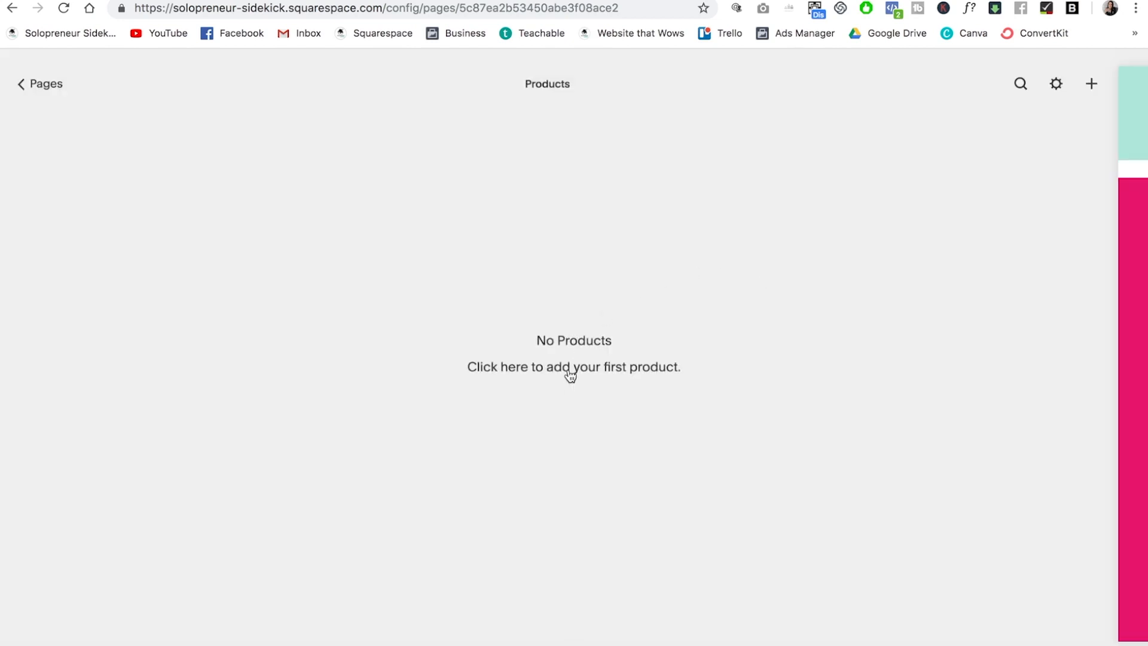
{"action": "left_click", "coordinate": [573, 366]}
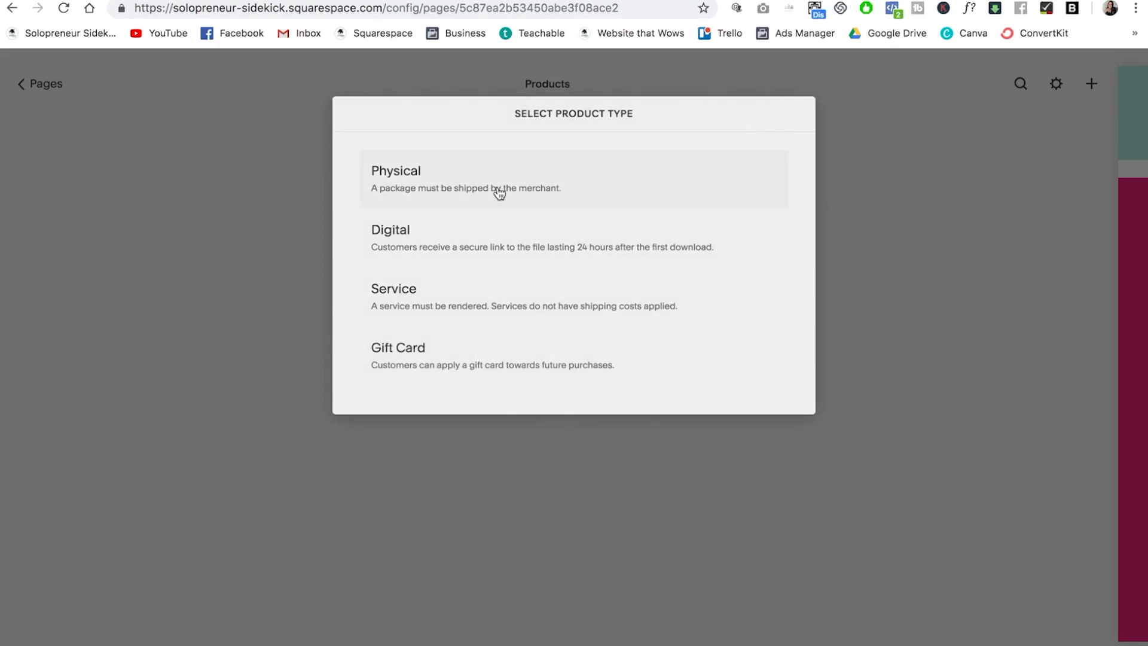
{"action": "mouse_move", "coordinate": [500, 291]}
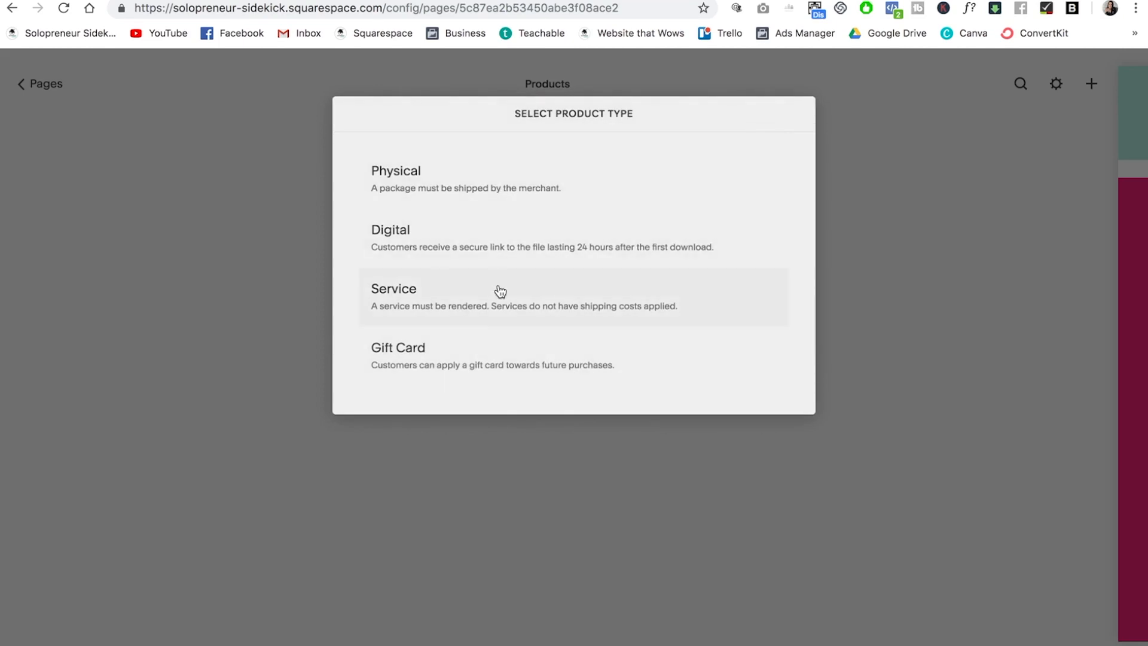
{"action": "mouse_move", "coordinate": [555, 248]}
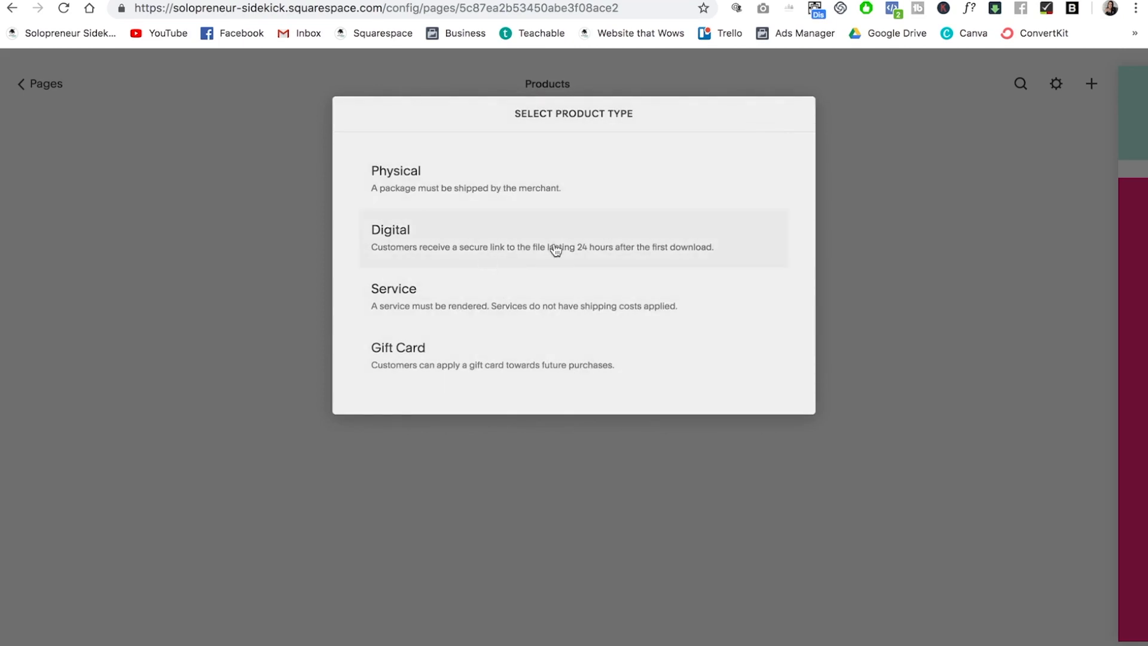
{"action": "left_click", "coordinate": [573, 237]}
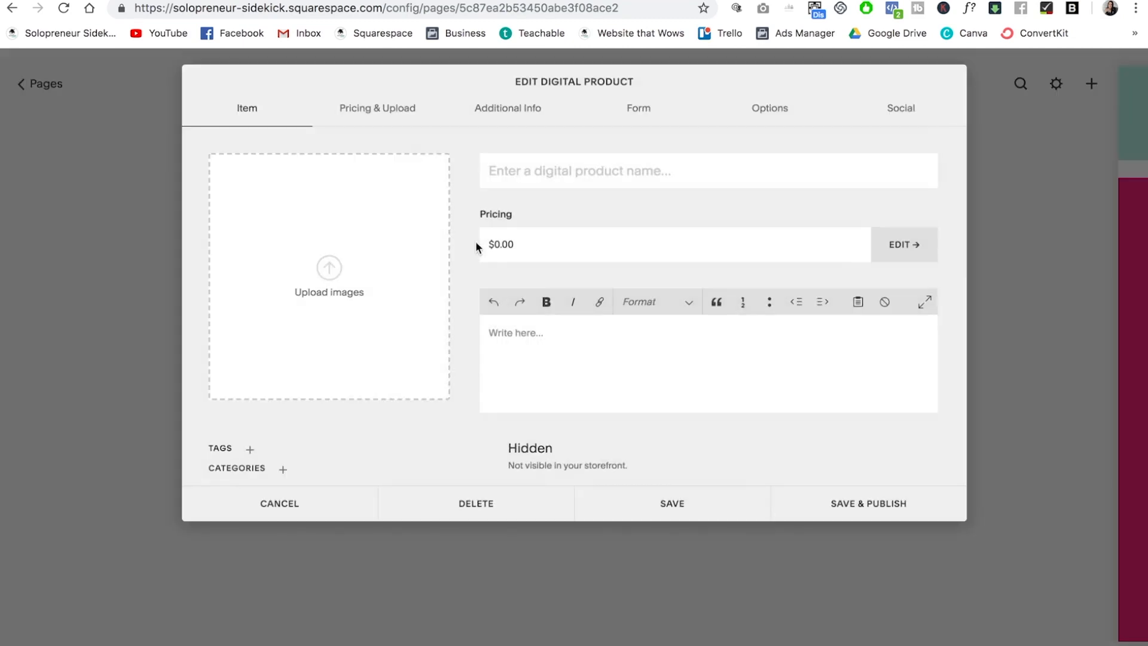
{"action": "mouse_move", "coordinate": [940, 213]}
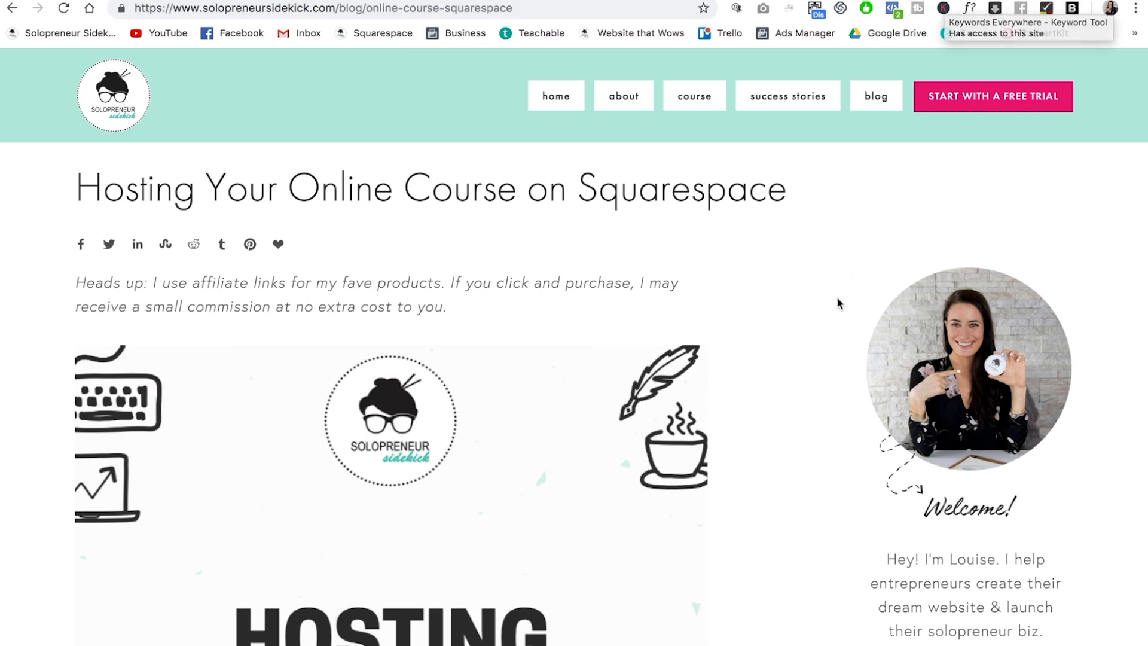
Scroll through the live blog post on hosting an online course on Squarespace.
{"action": "scroll", "scroll_direction": "down", "scroll_amount": 3}
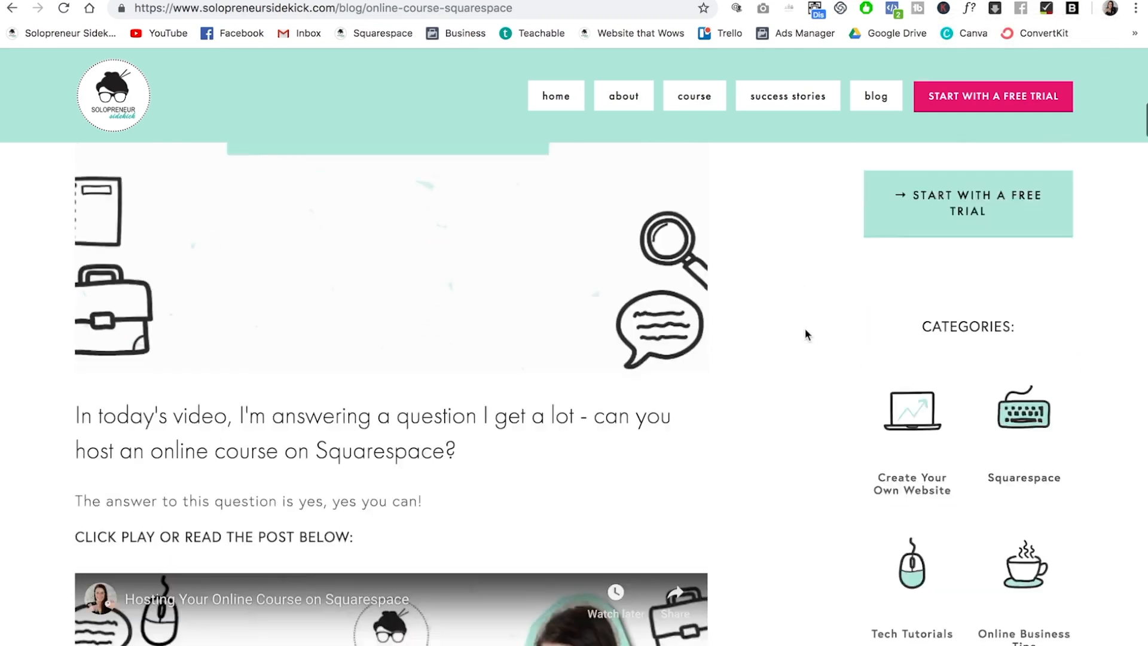
{"action": "scroll", "scroll_direction": "down", "scroll_amount": 3}
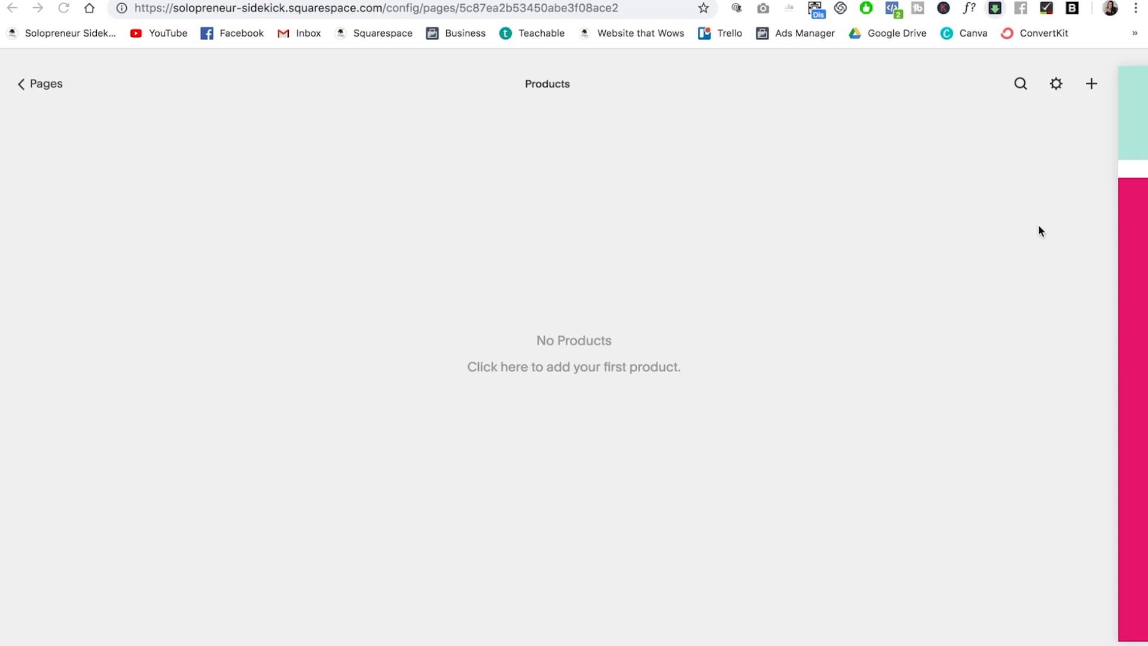
{"action": "mouse_move", "coordinate": [597, 369]}
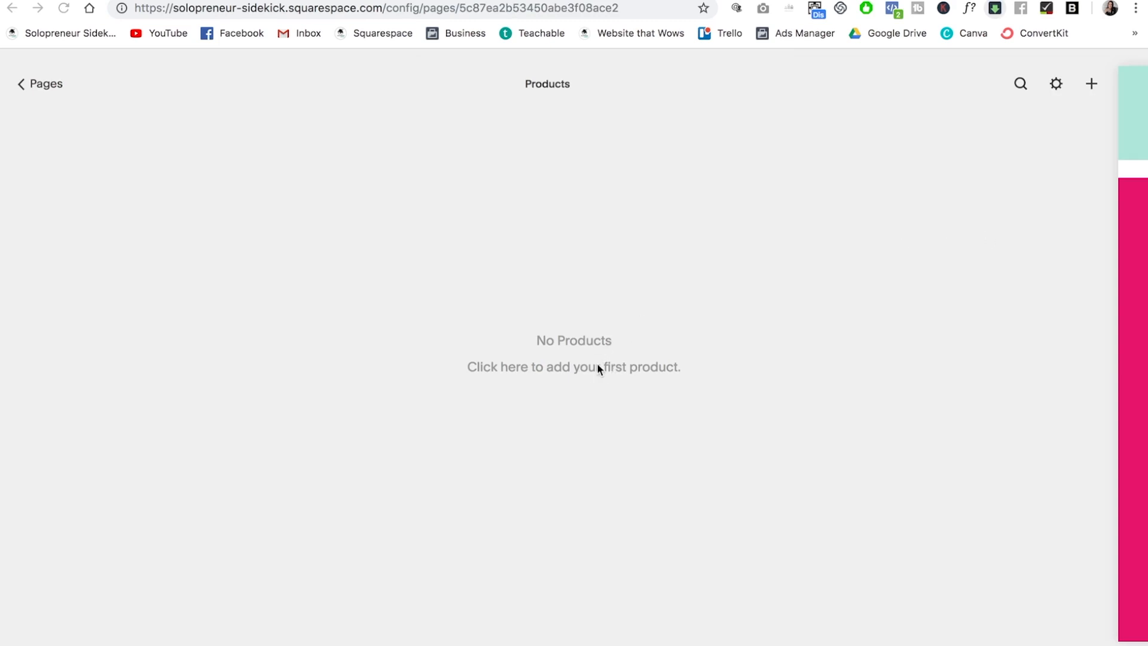
Reopen the product type chooser for the first product on the empty Products page.
{"action": "left_click", "coordinate": [573, 367]}
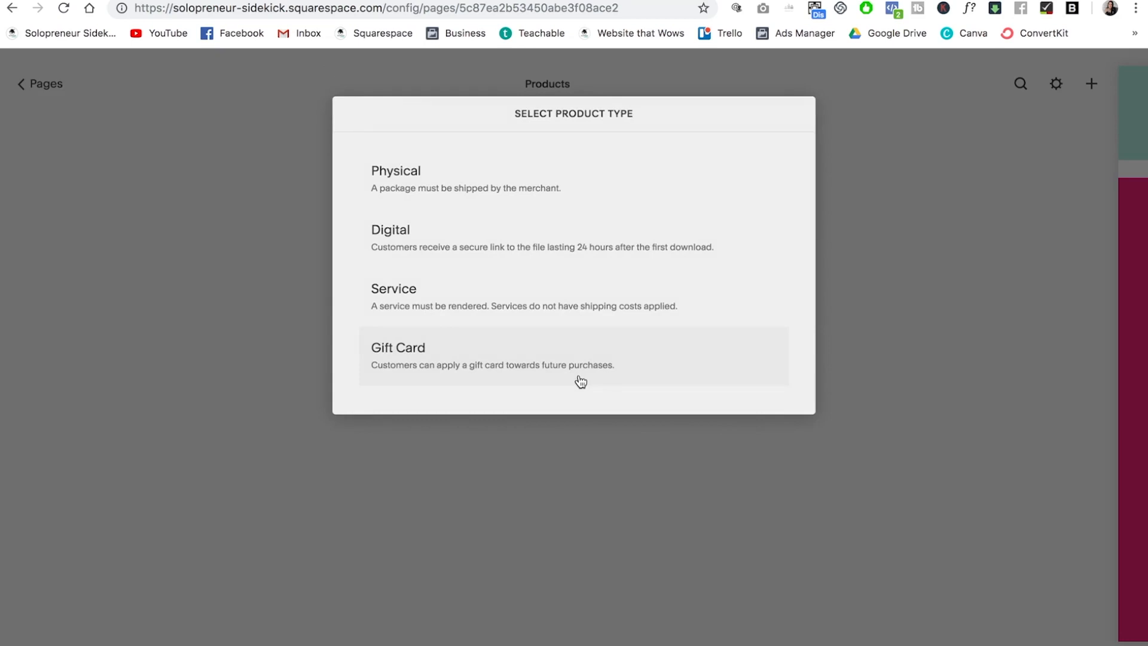
{"action": "mouse_move", "coordinate": [554, 150]}
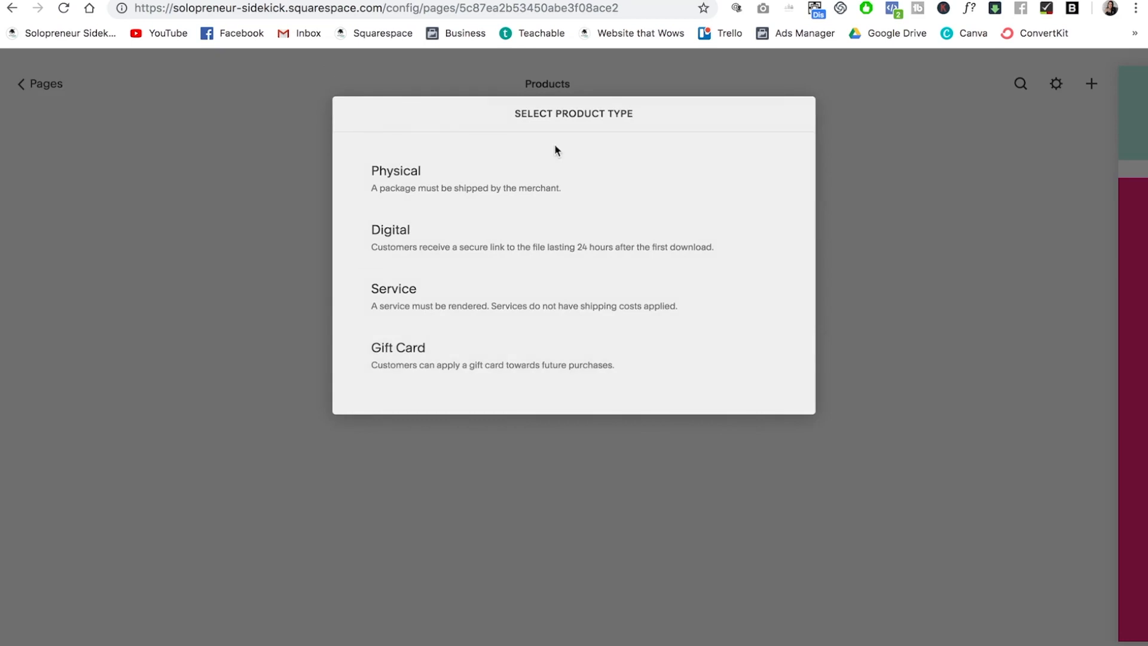
{"action": "mouse_move", "coordinate": [498, 181]}
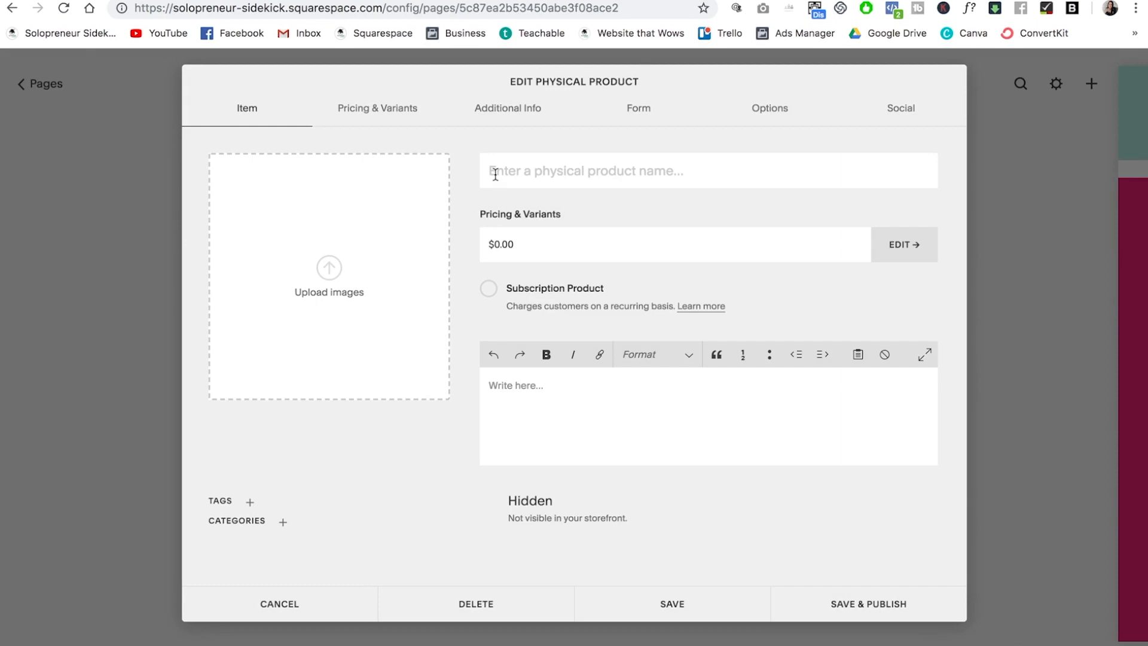
{"action": "mouse_move", "coordinate": [349, 314]}
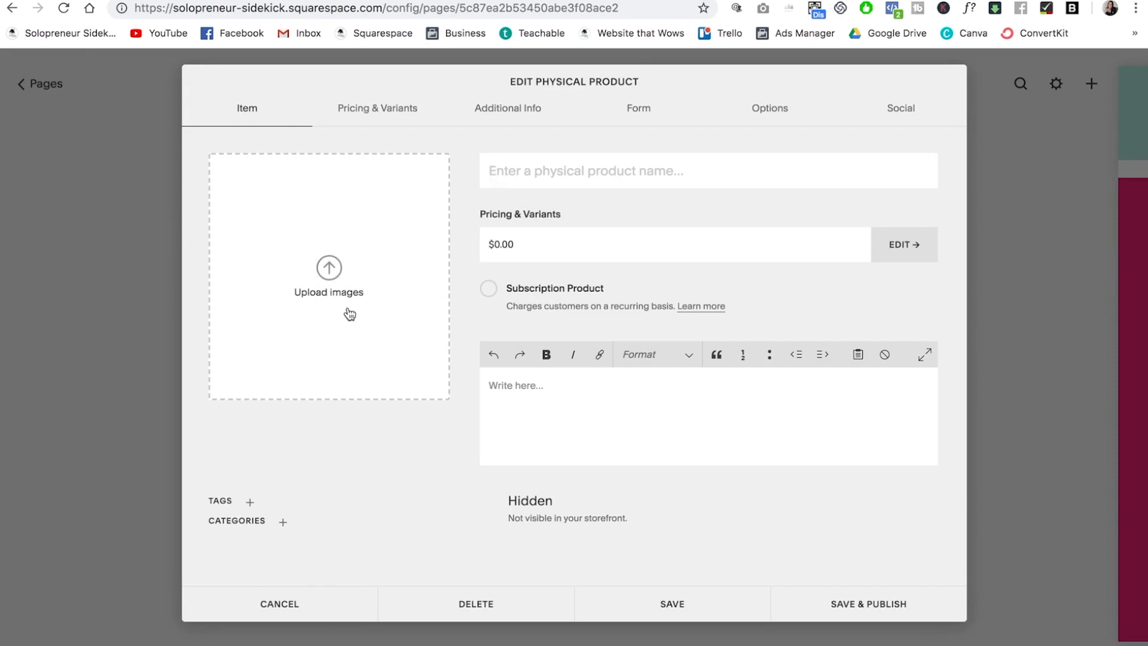
Upload the Launch Guide image, name the physical product Launch Guide and price it at $29.
{"action": "left_click", "coordinate": [328, 292]}
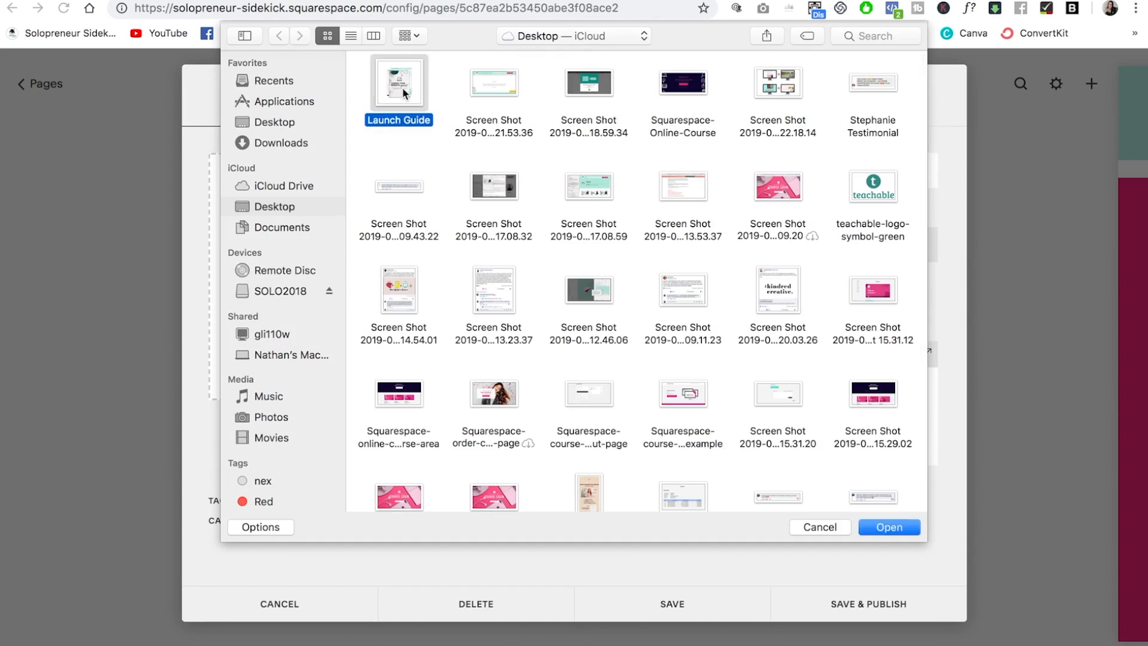
{"action": "left_click", "coordinate": [888, 526]}
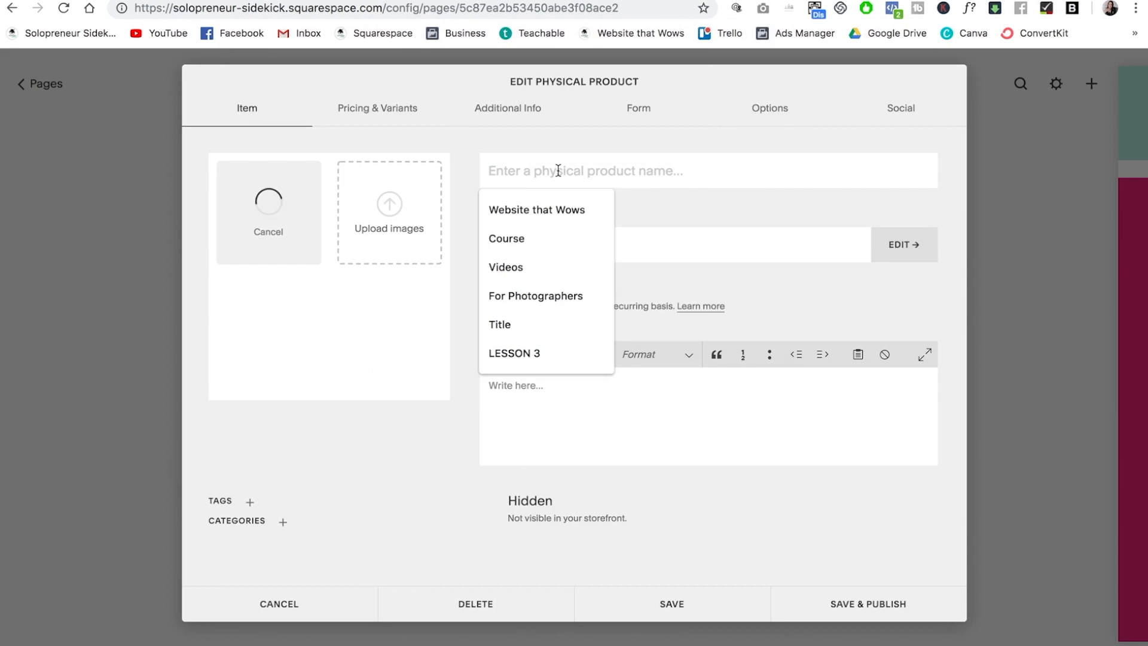
{"action": "type", "text": "Lau"}
{"action": "type", "text": "2"}
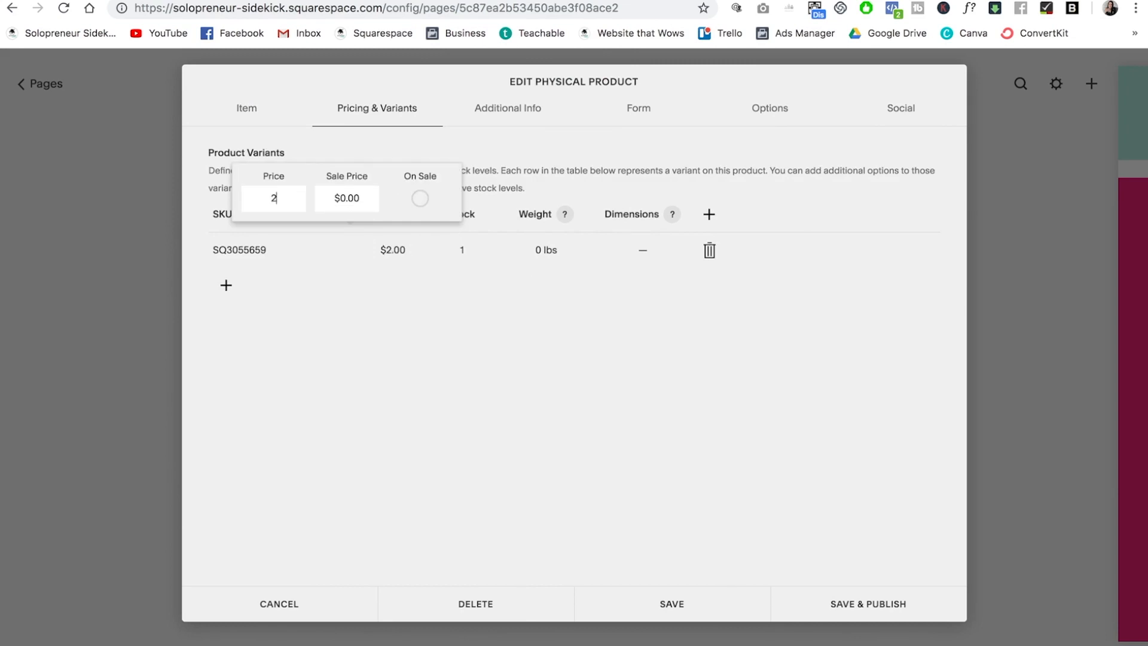
{"action": "type", "text": "9"}
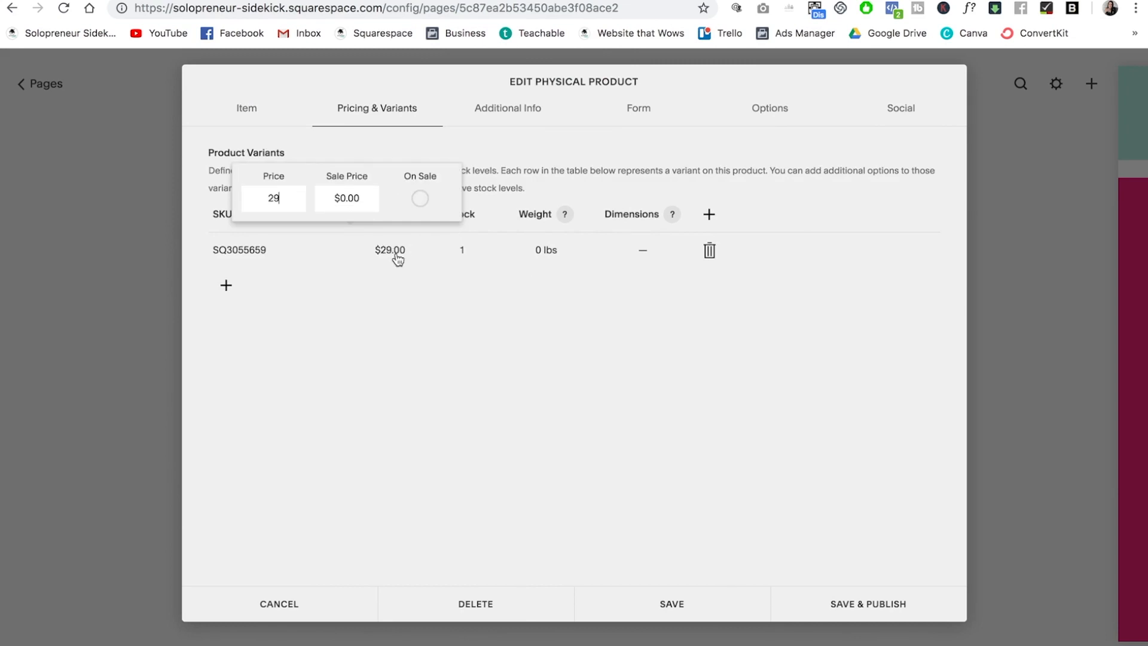
{"action": "mouse_move", "coordinate": [430, 180]}
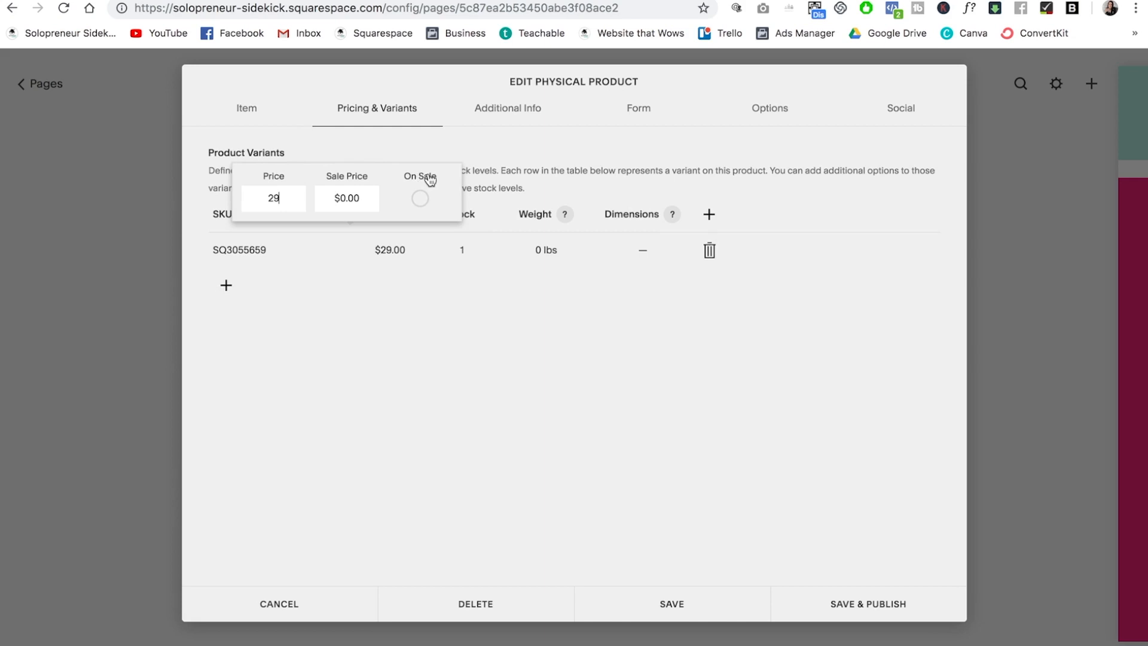
{"action": "mouse_move", "coordinate": [410, 195]}
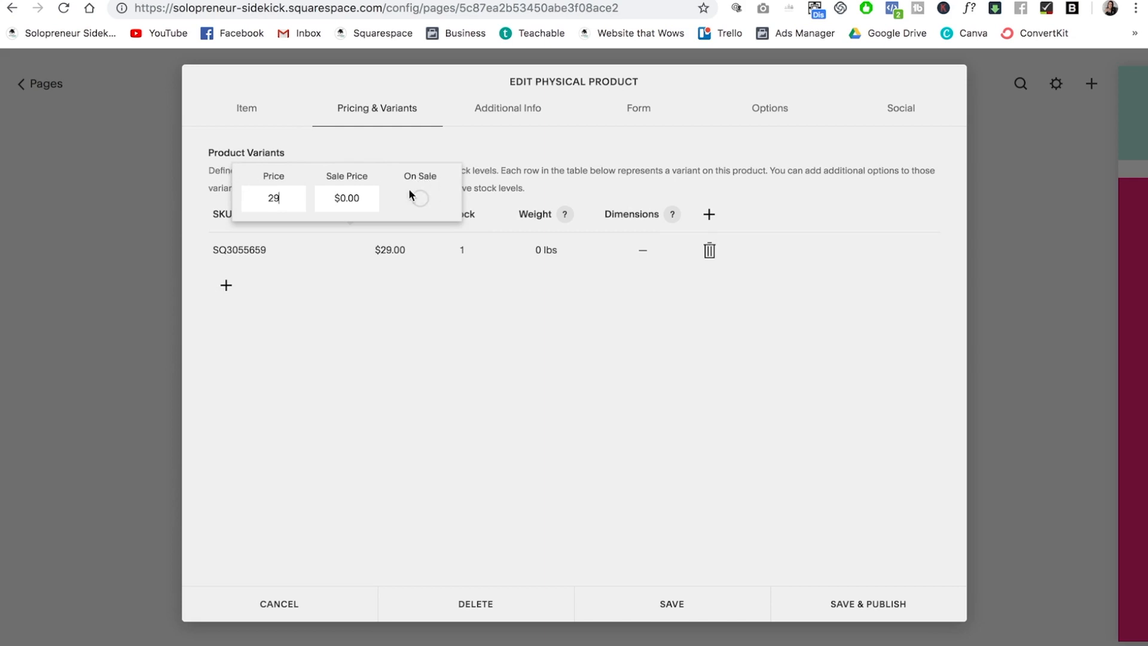
{"action": "mouse_move", "coordinate": [473, 380]}
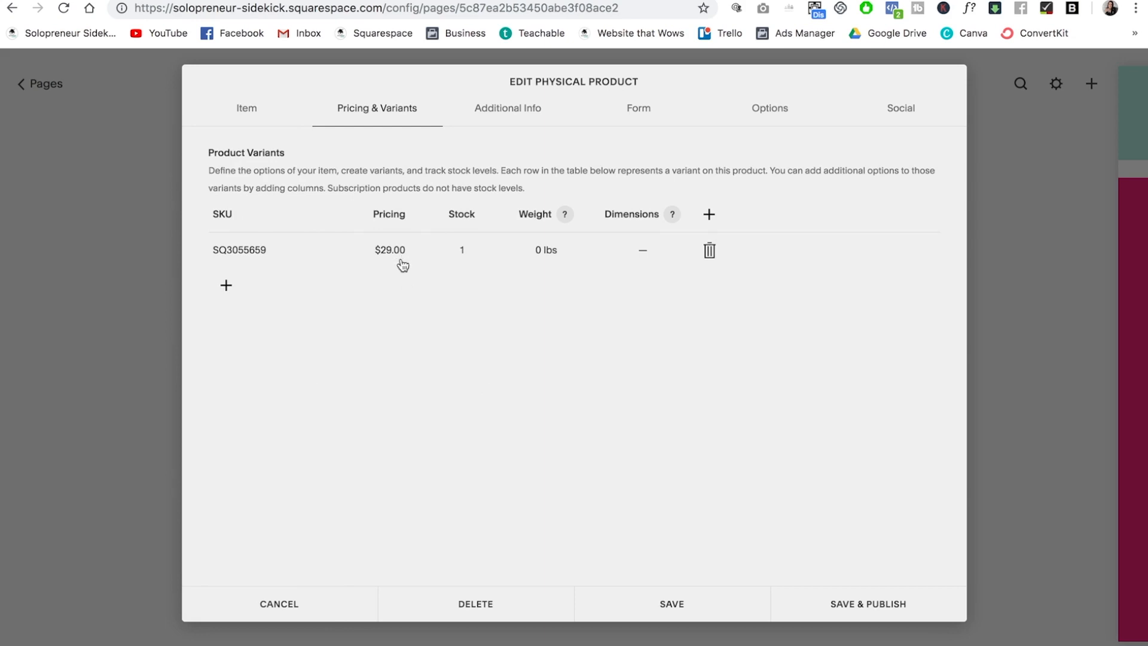
{"action": "mouse_move", "coordinate": [235, 217]}
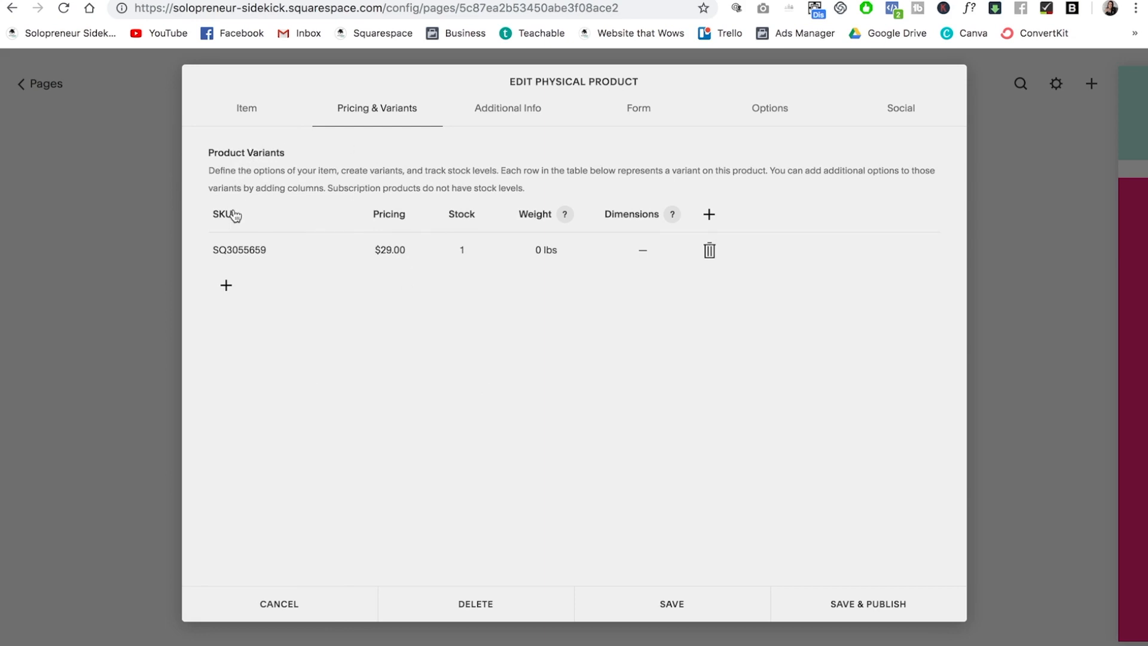
{"action": "mouse_move", "coordinate": [468, 173]}
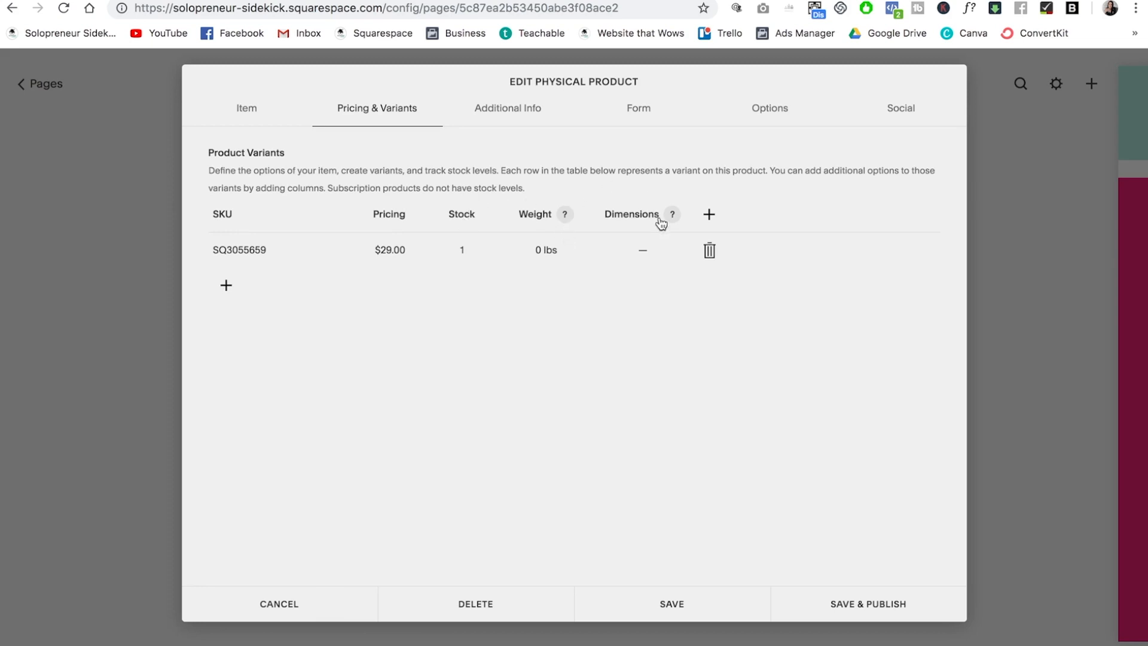
{"action": "mouse_move", "coordinate": [482, 241]}
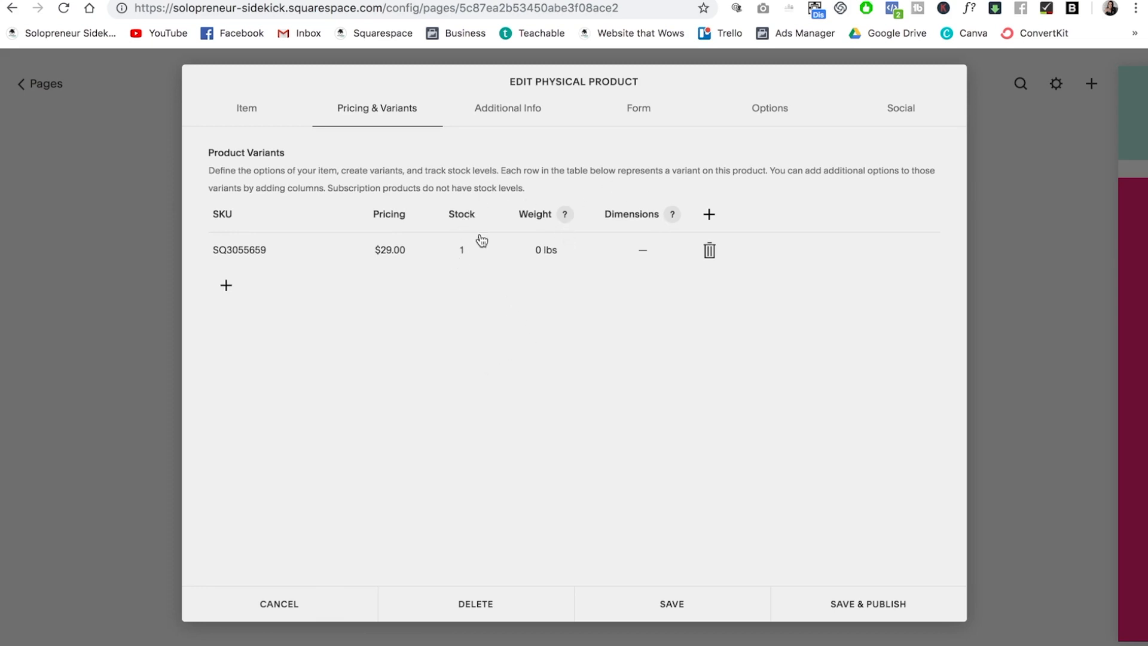
Set the variant's stock quantity to unlimited.
{"action": "left_click", "coordinate": [461, 250]}
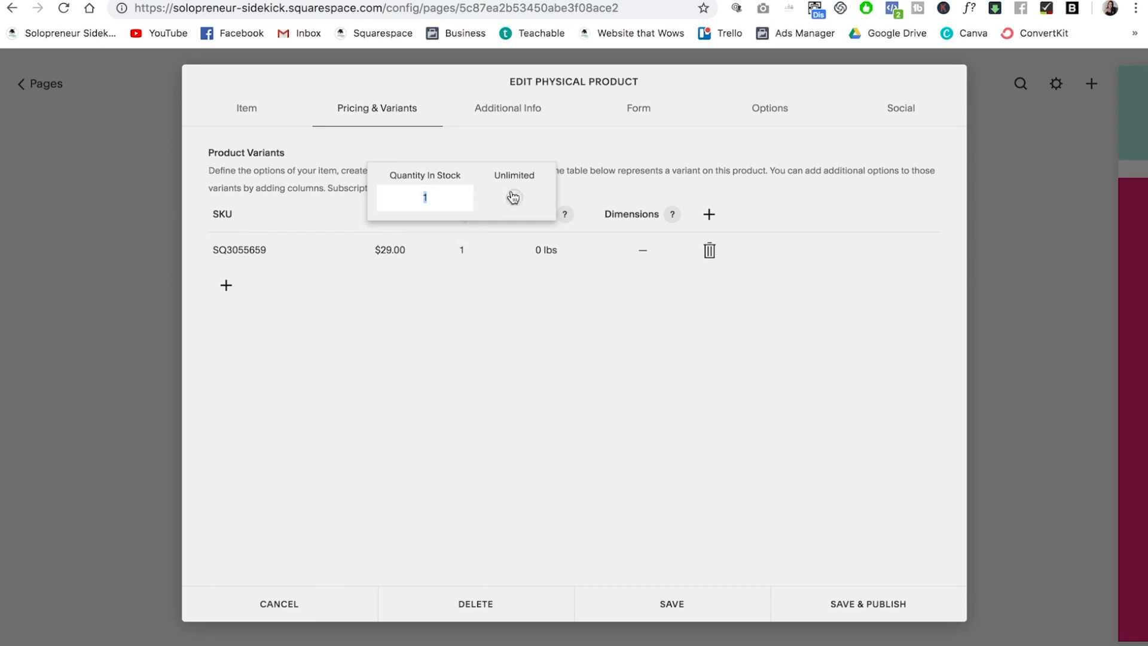
{"action": "left_click", "coordinate": [514, 198]}
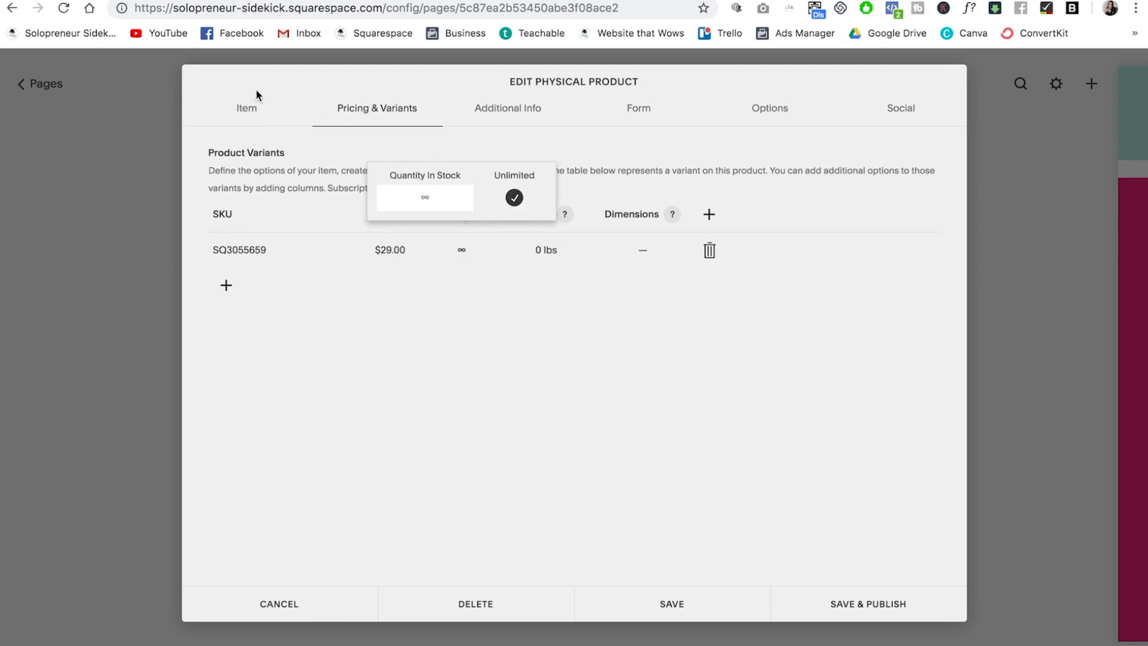
Enter 'Product description here!' as the description and move to Additional Info.
{"action": "left_click", "coordinate": [246, 107]}
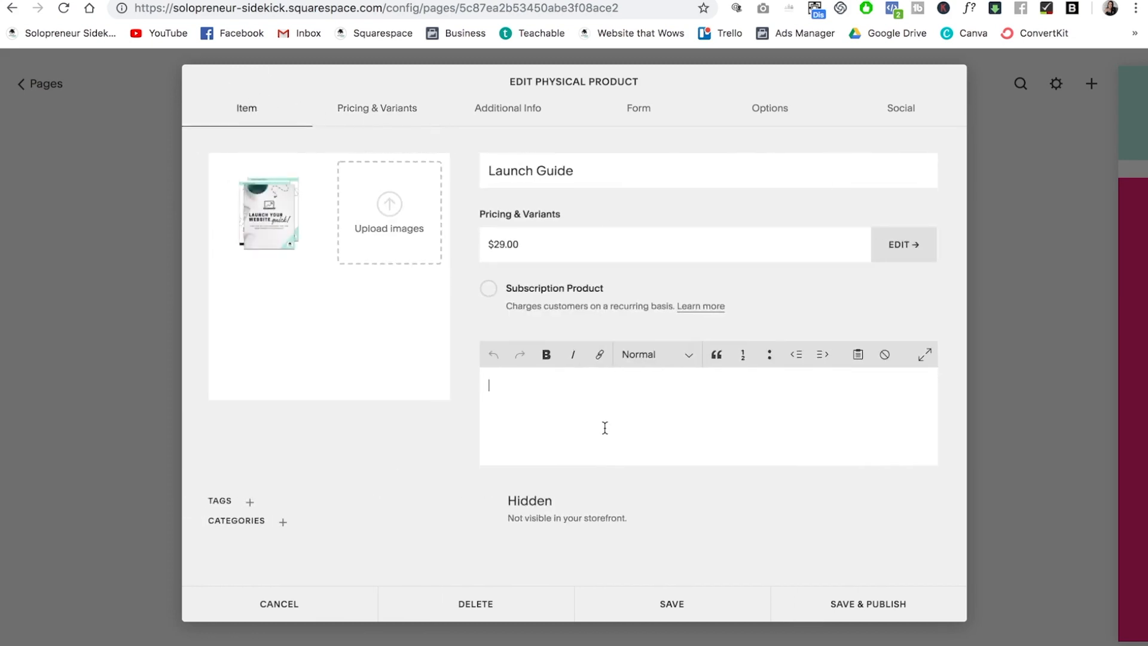
{"action": "type", "text": "Product de"}
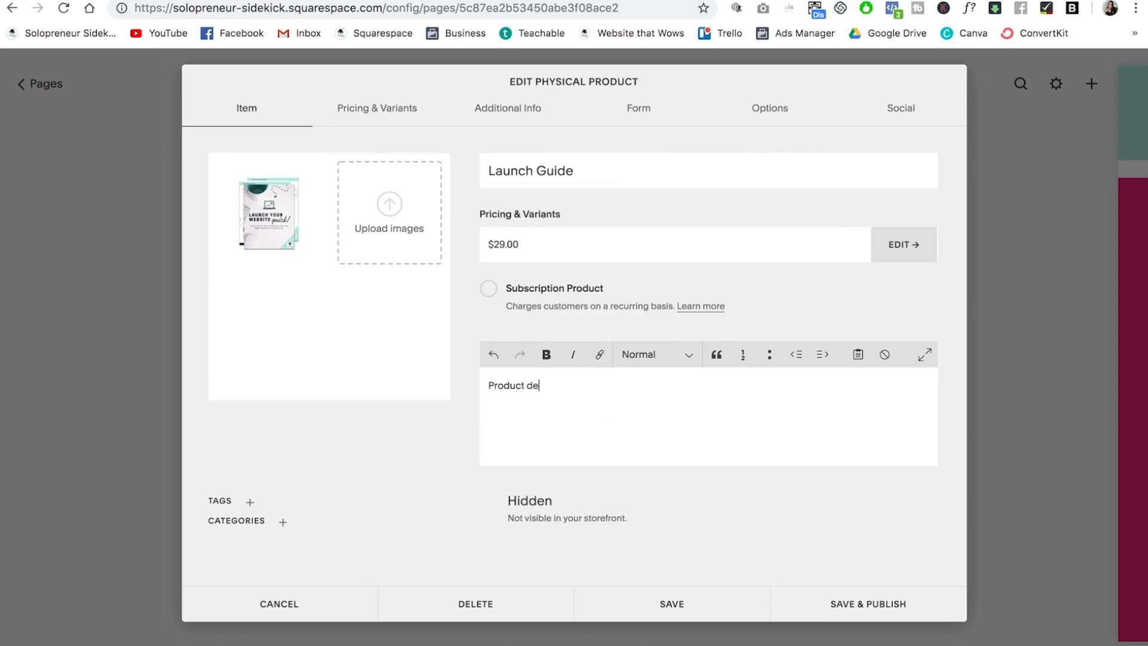
{"action": "type", "text": "scriptoin"}
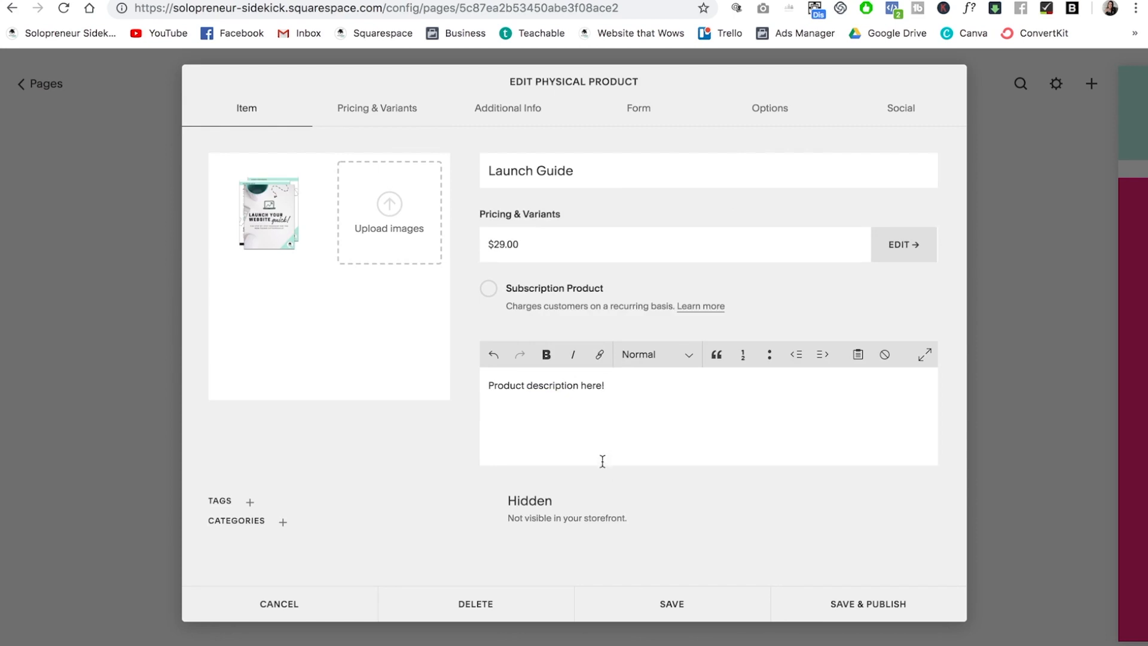
{"action": "left_click", "coordinate": [507, 108]}
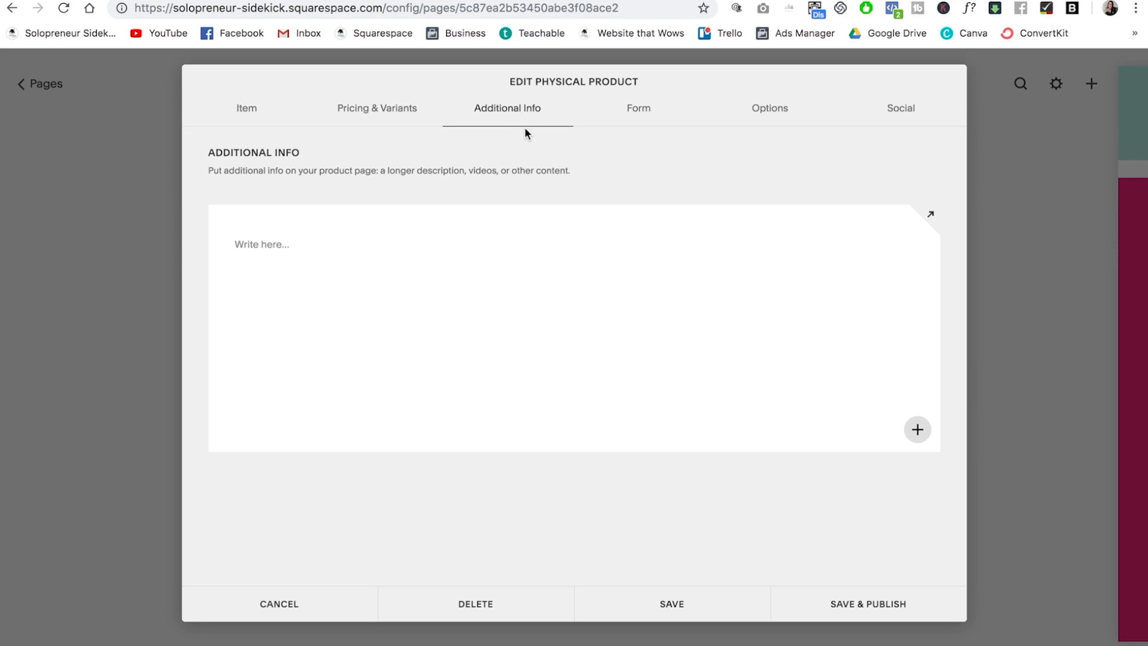
Under Options, set the product URL to launch-guide, leaving no form required.
{"action": "left_click", "coordinate": [637, 108]}
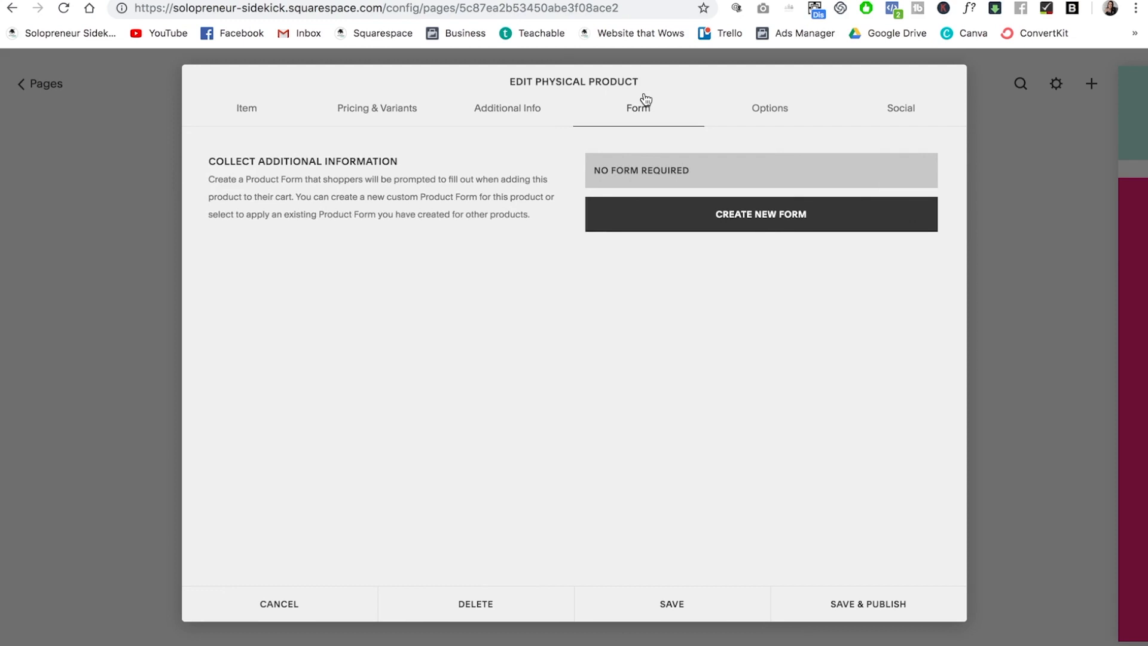
{"action": "left_click", "coordinate": [769, 107]}
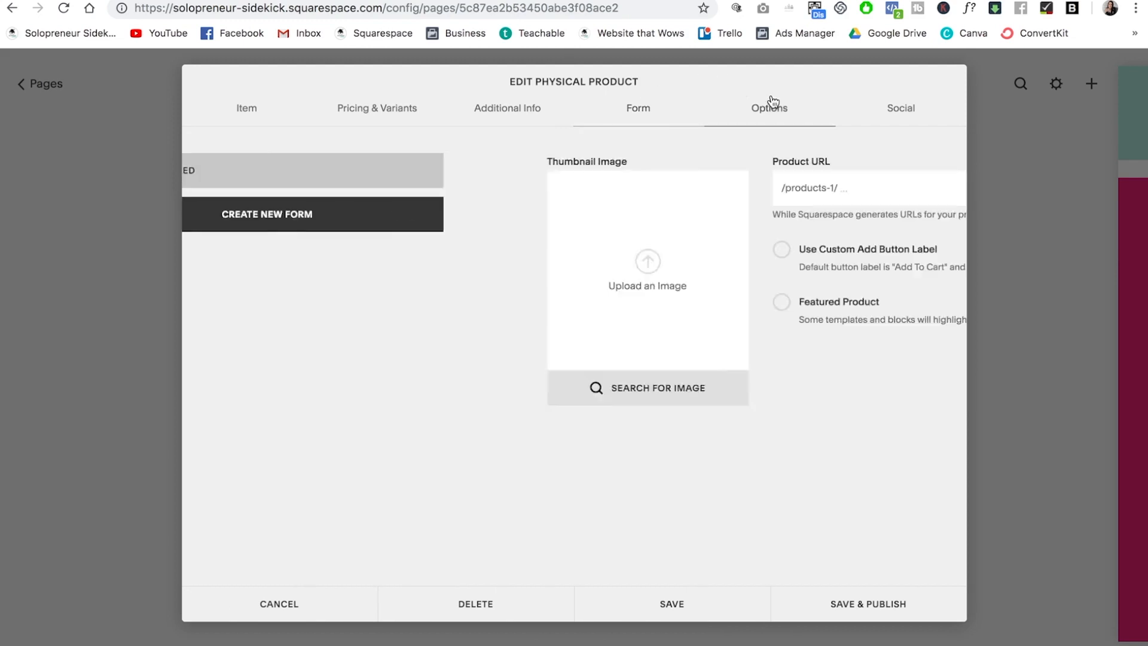
{"action": "left_click", "coordinate": [768, 108]}
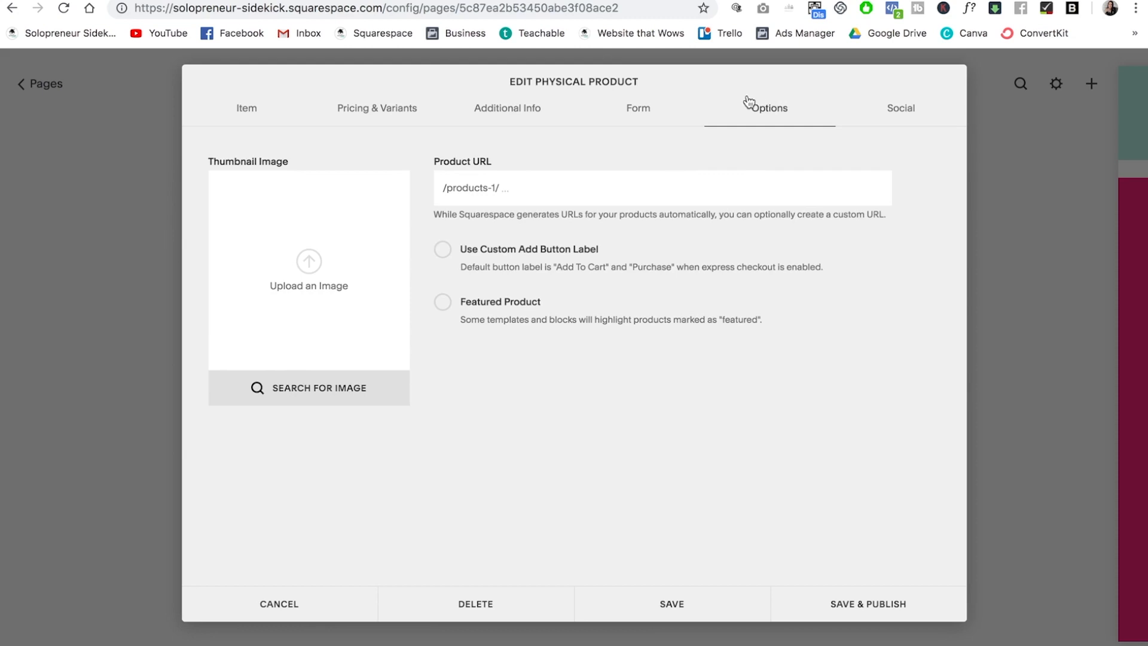
{"action": "left_click", "coordinate": [659, 188]}
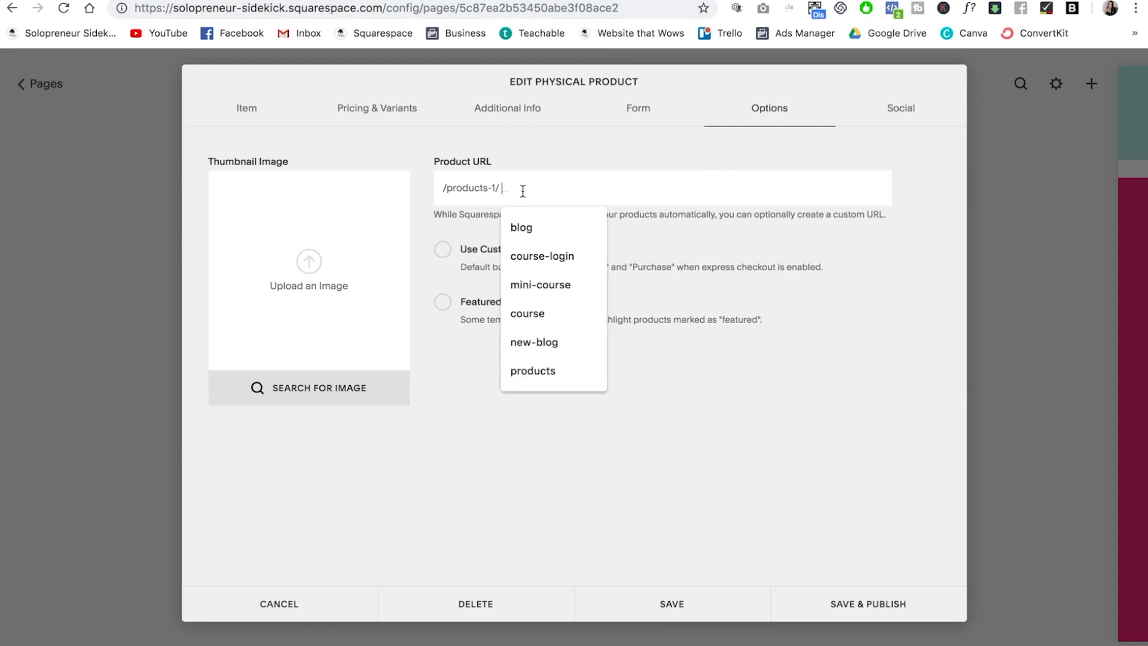
{"action": "type", "text": "launch-"}
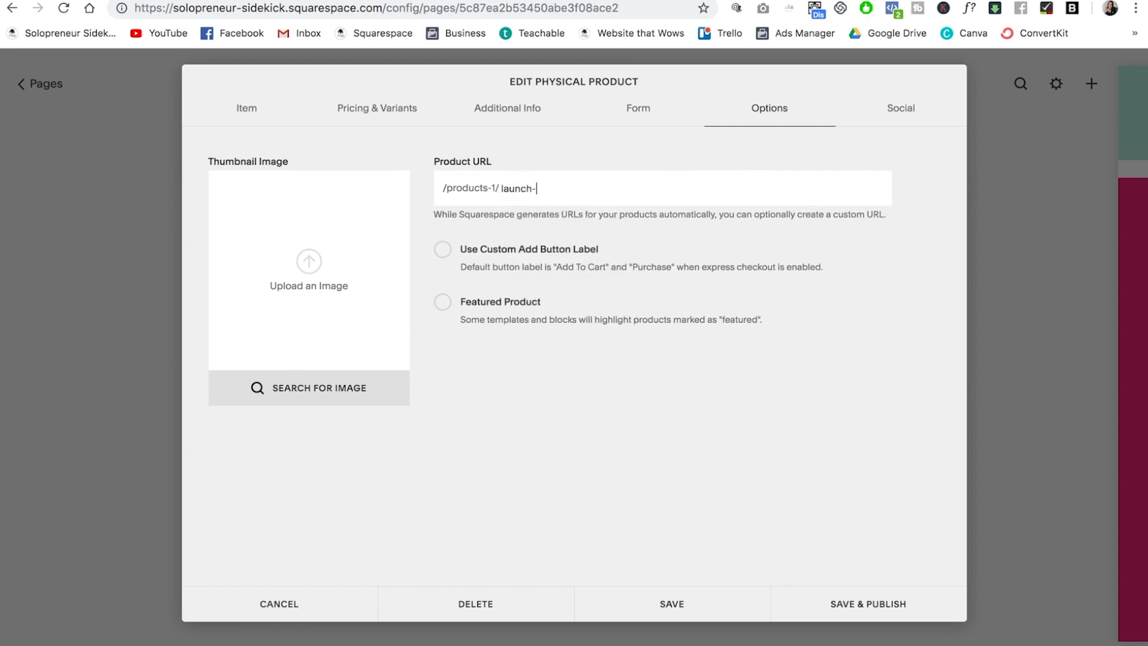
{"action": "type", "text": "guide"}
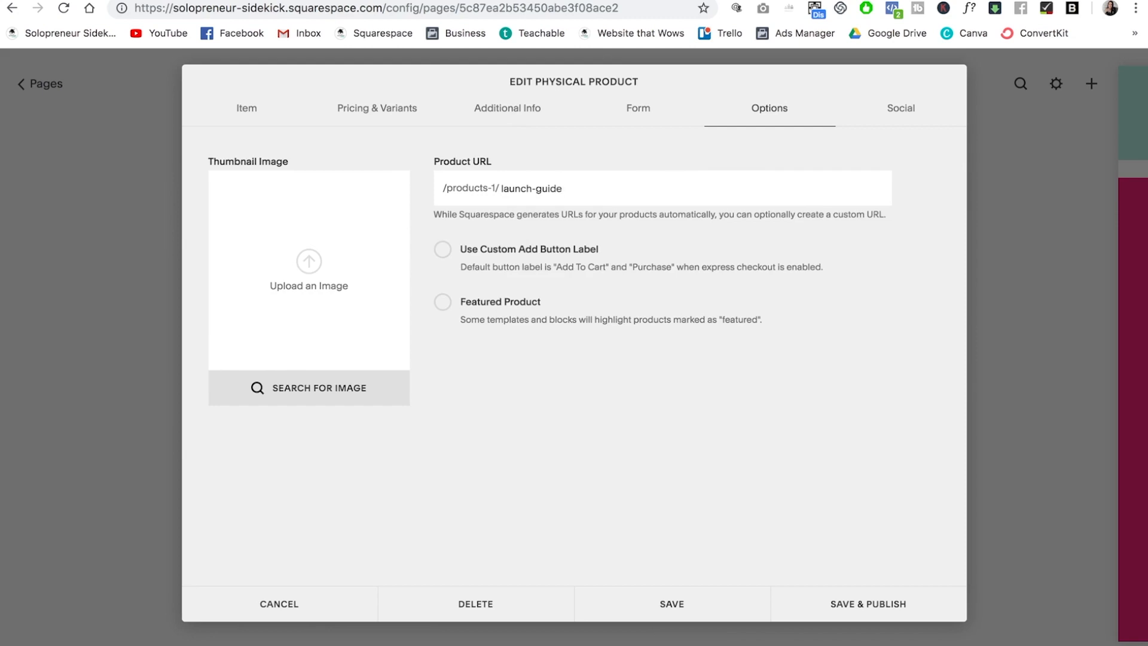
{"action": "mouse_move", "coordinate": [524, 288]}
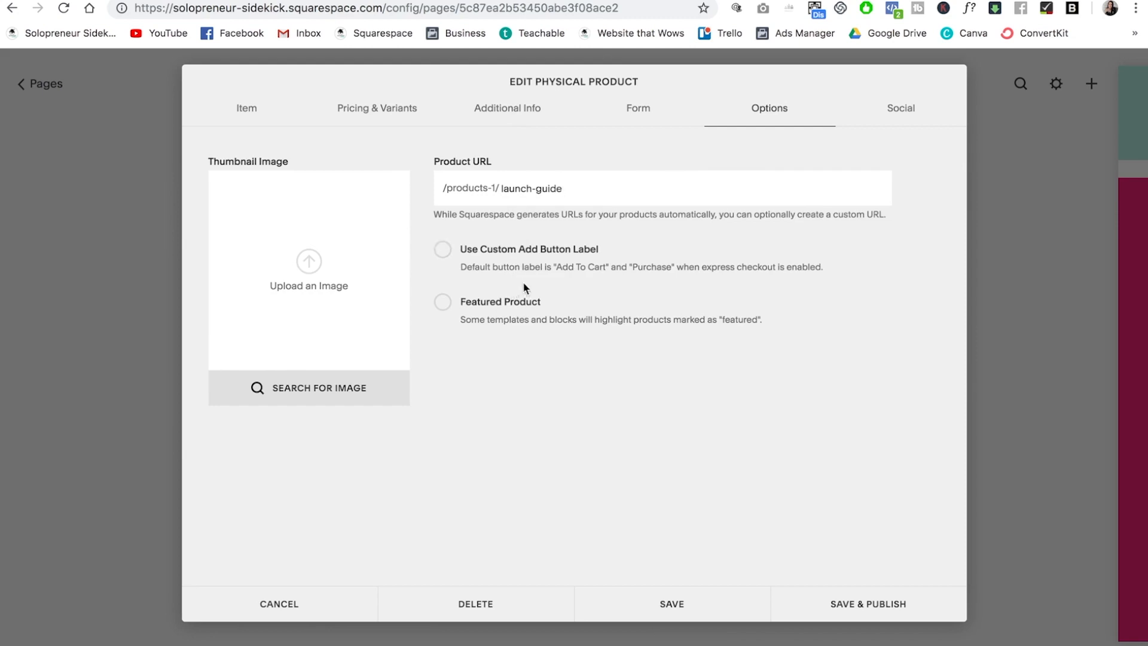
{"action": "mouse_move", "coordinate": [543, 285]}
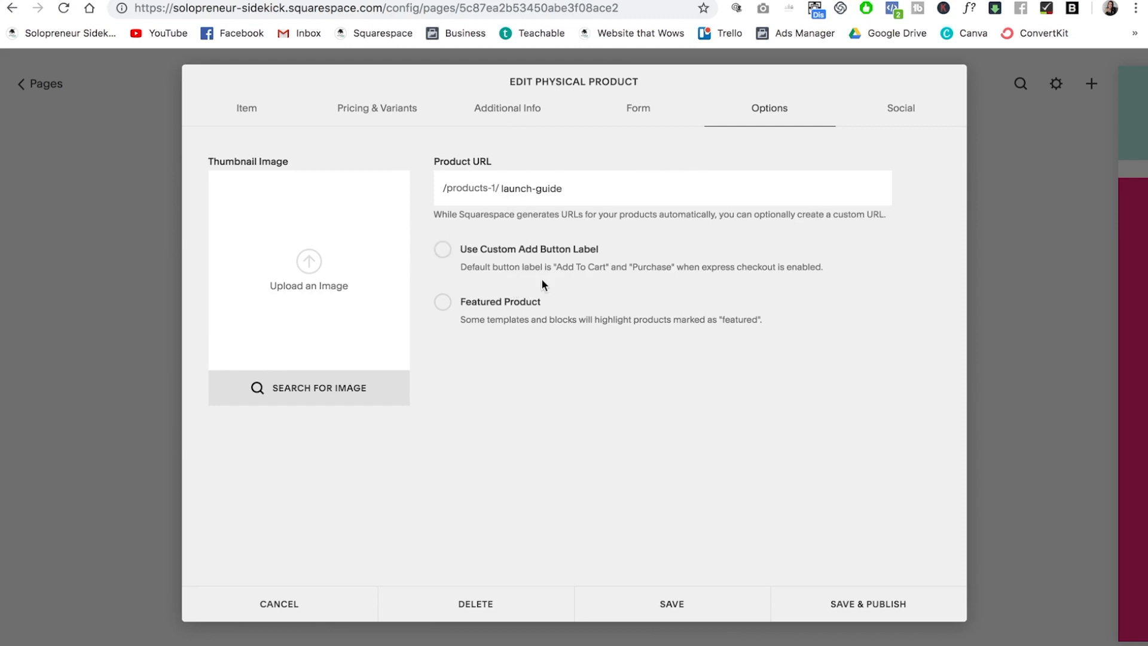
{"action": "mouse_move", "coordinate": [339, 242]}
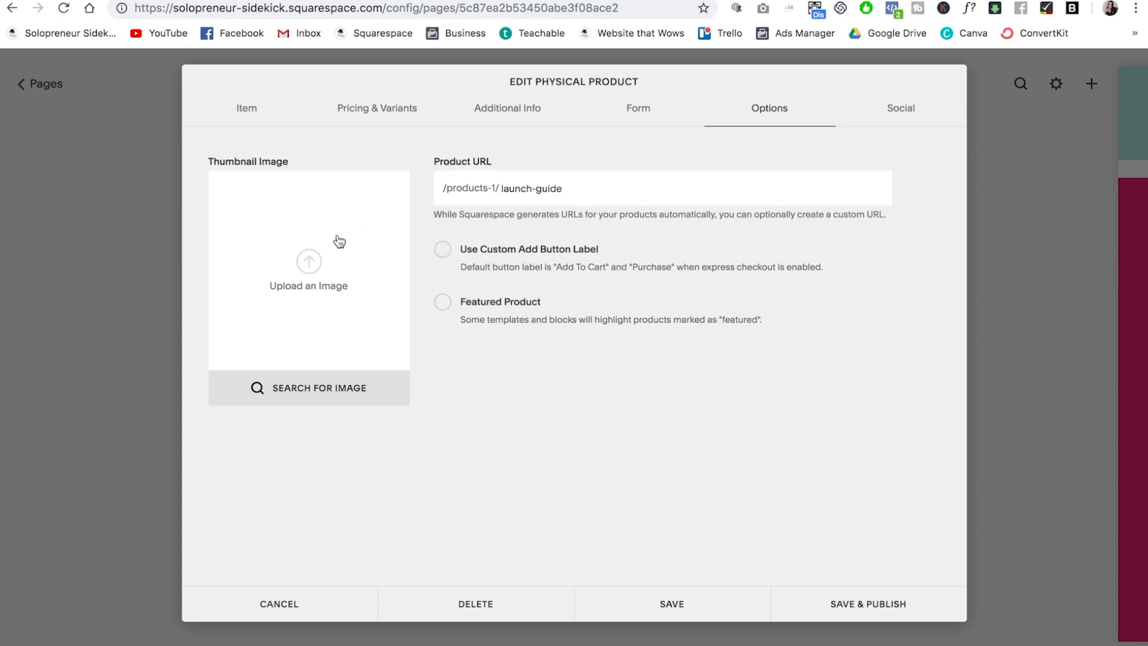
Upload the Launch Guide cover image file as the product's thumbnail.
{"action": "left_click", "coordinate": [309, 269]}
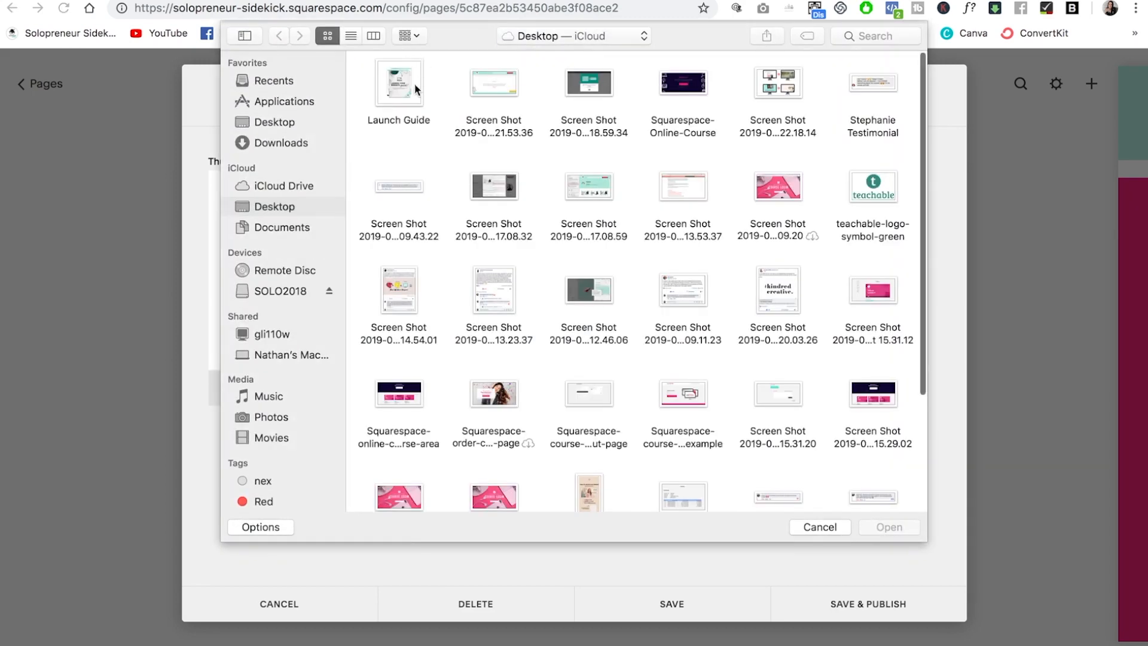
{"action": "left_click", "coordinate": [888, 528]}
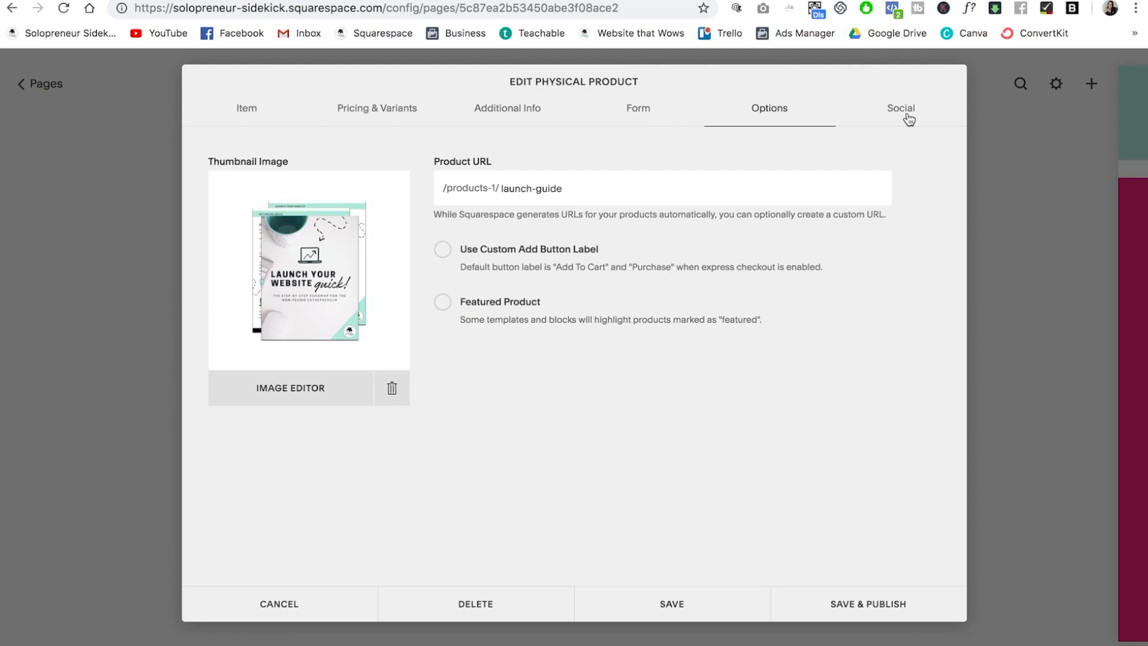
{"action": "mouse_move", "coordinate": [837, 532]}
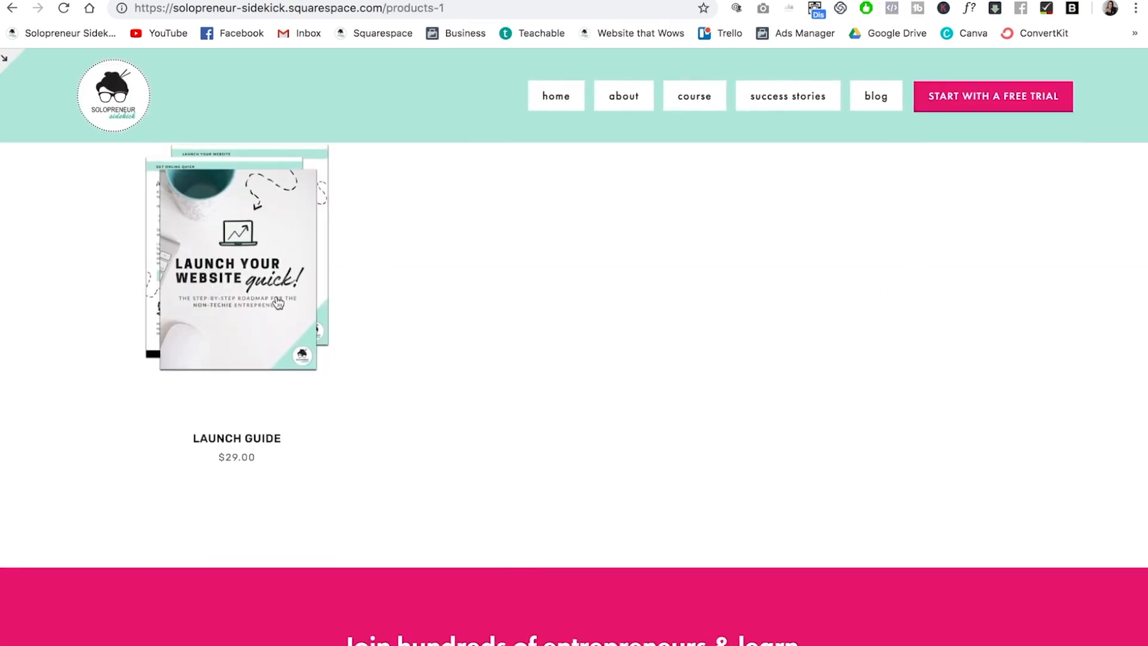
{"action": "mouse_move", "coordinate": [289, 474]}
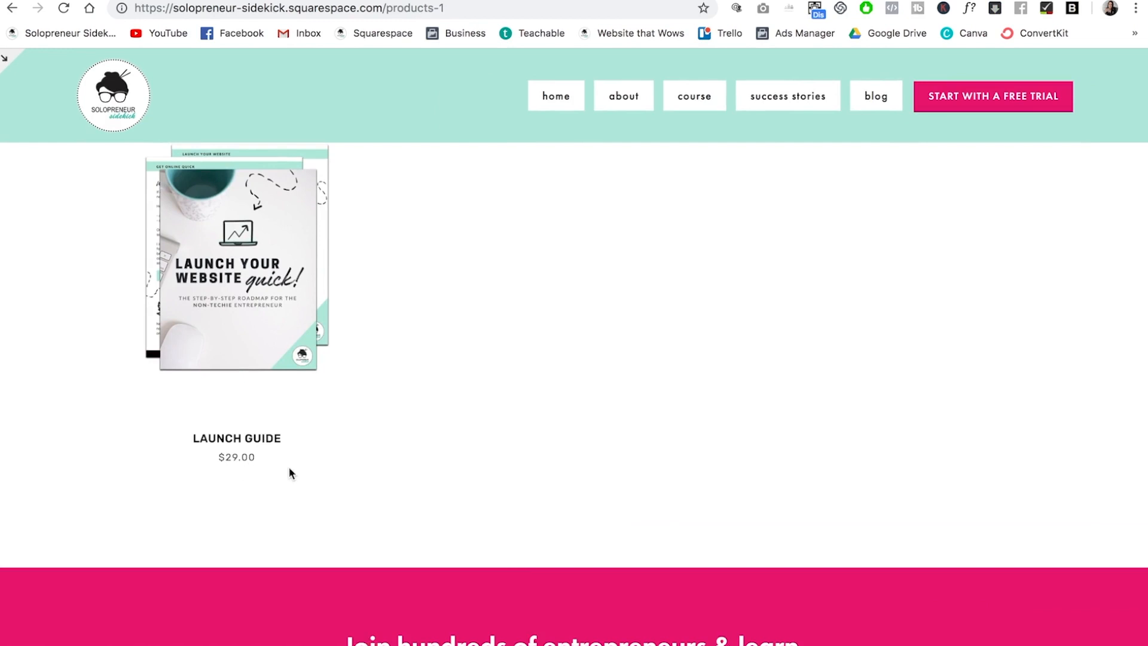
View the Launch Guide product page with its $29.00 price and add-to-cart.
{"action": "left_click", "coordinate": [236, 259]}
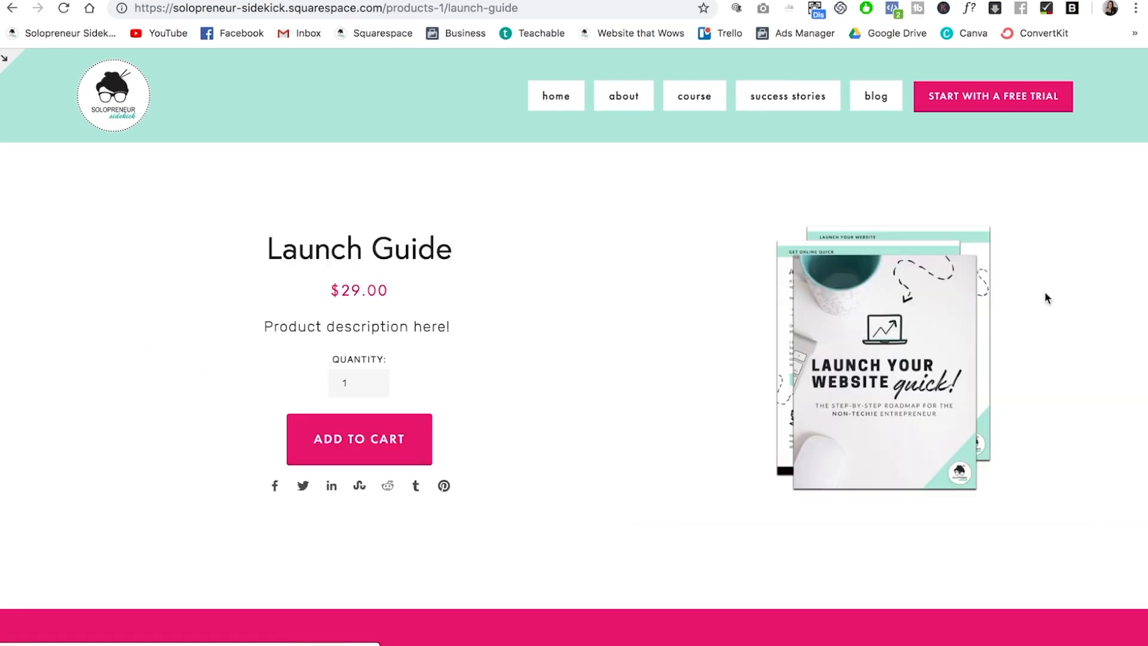
{"action": "mouse_move", "coordinate": [1042, 249]}
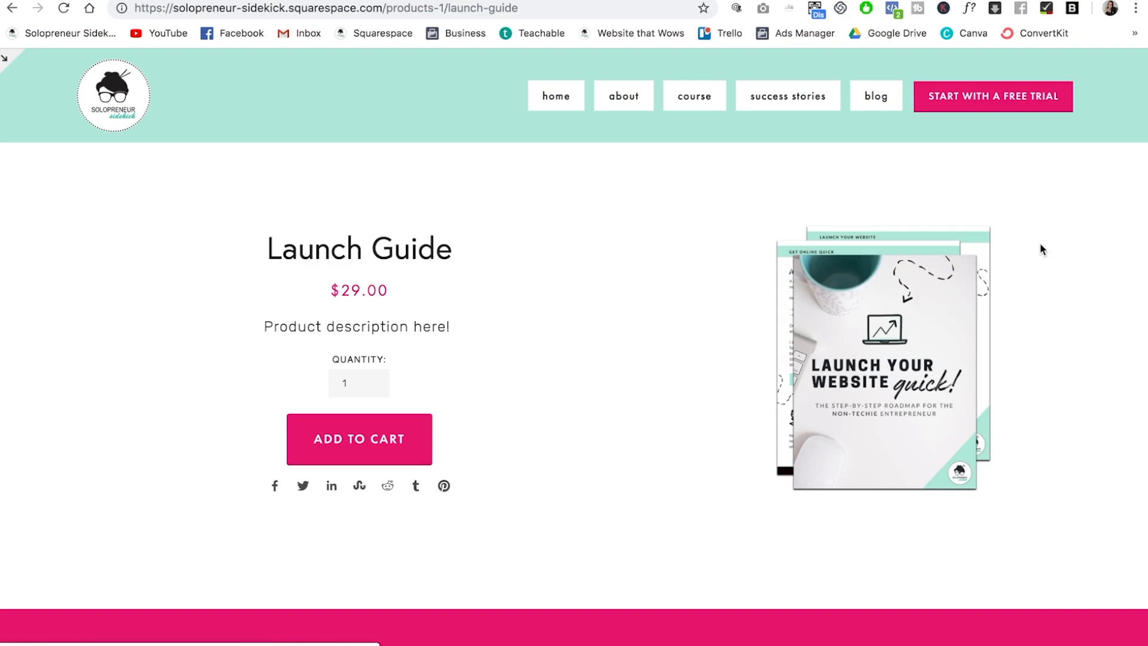
{"action": "mouse_move", "coordinate": [6, 62]}
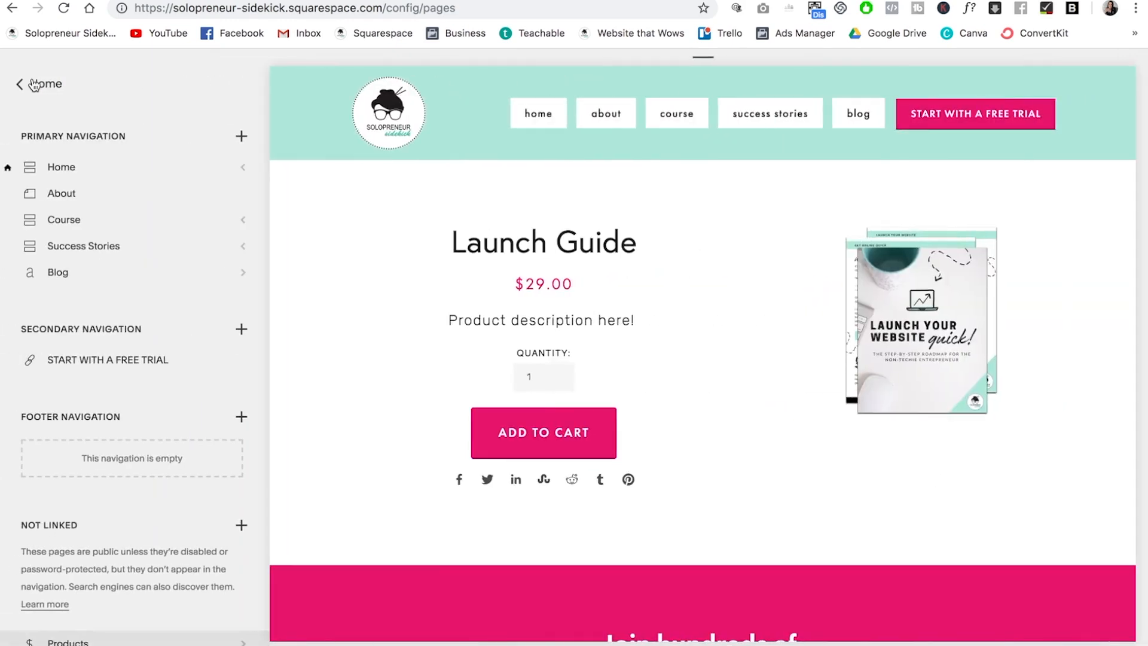
In Site Styles, place the product image gallery on the left.
{"action": "left_click", "coordinate": [20, 84]}
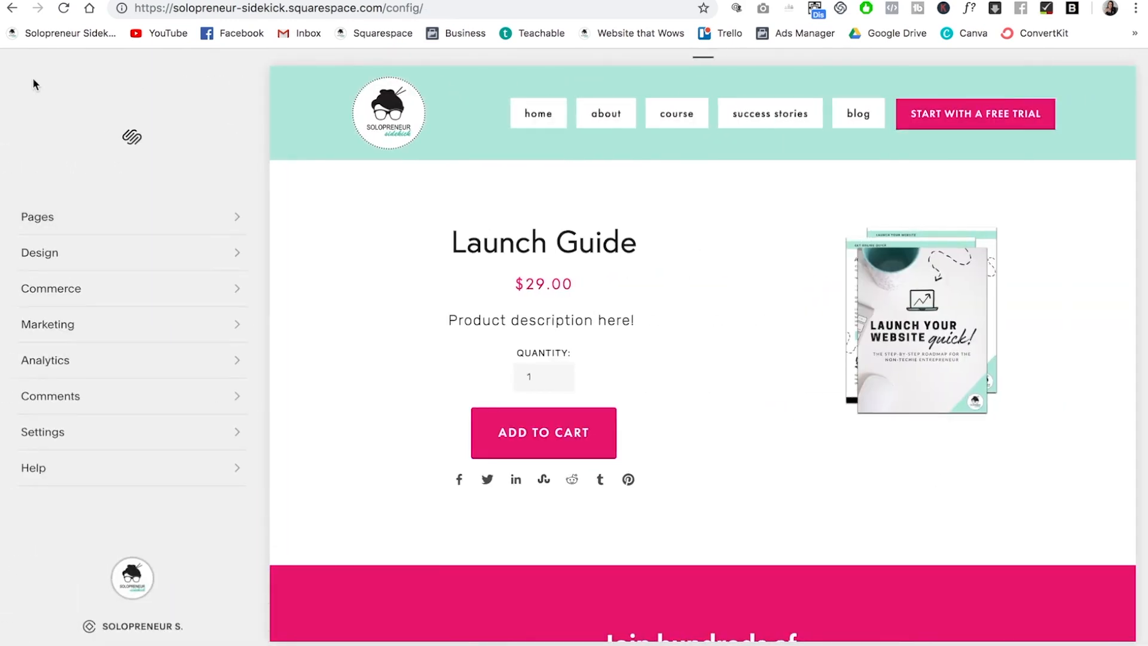
{"action": "left_click", "coordinate": [39, 252]}
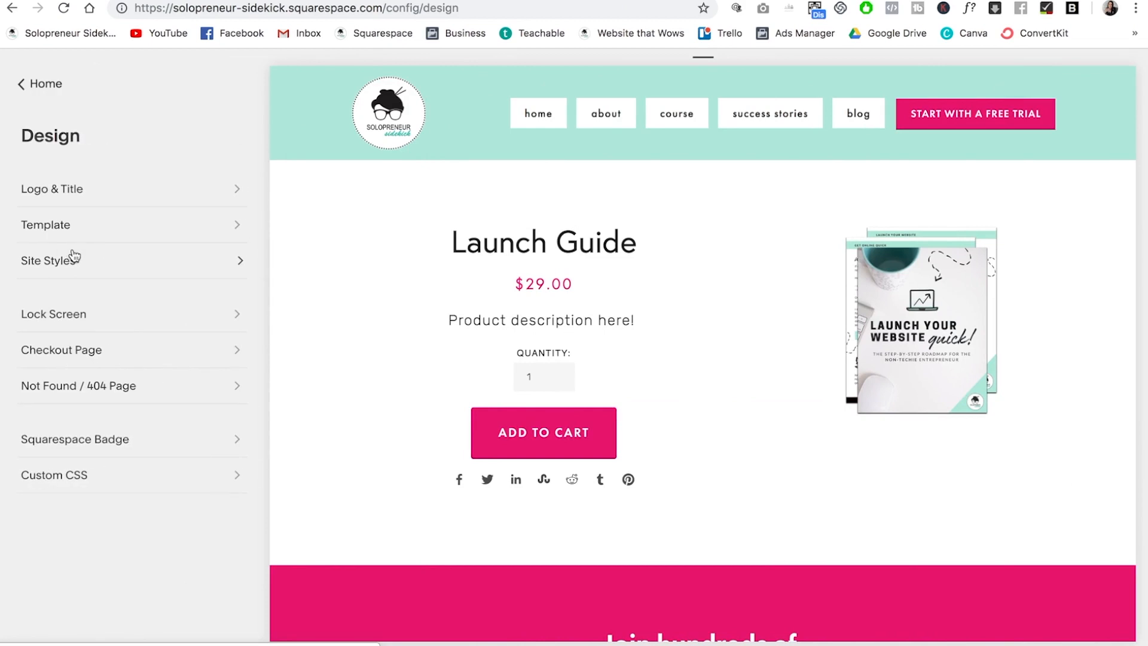
{"action": "left_click", "coordinate": [50, 260]}
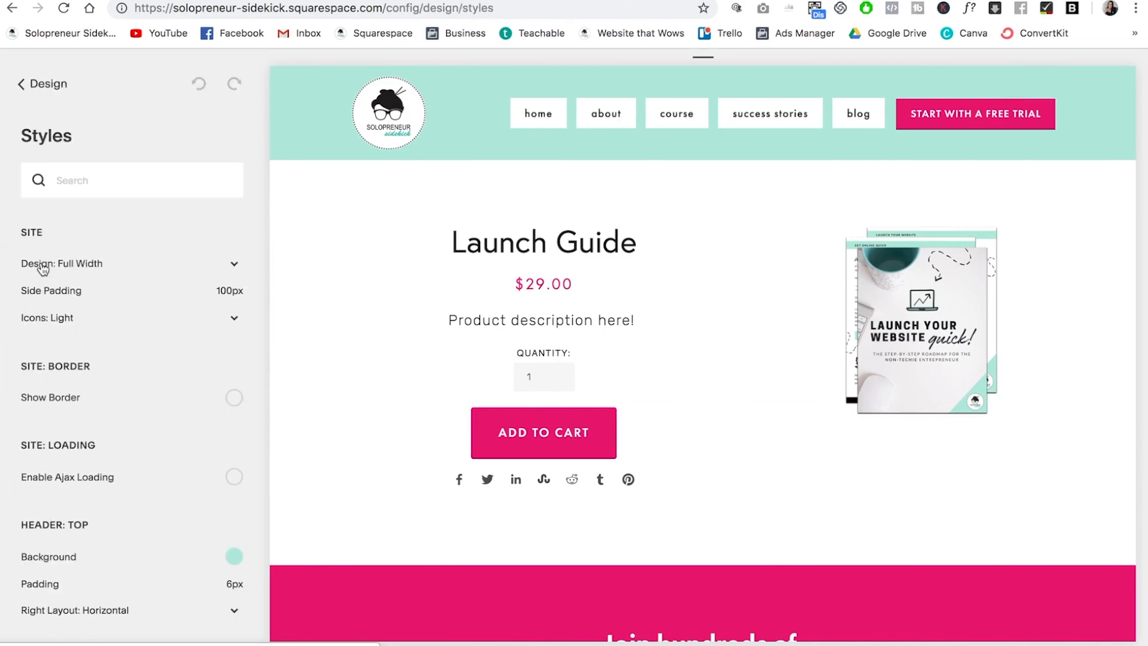
{"action": "scroll", "scroll_direction": "down", "scroll_amount": 3}
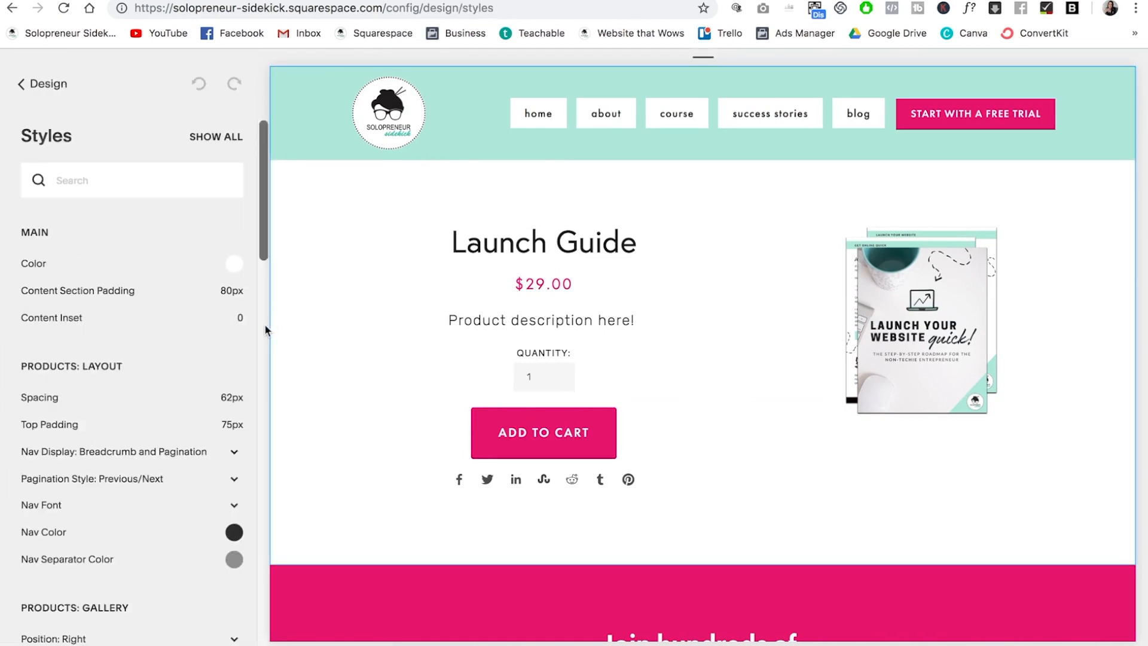
{"action": "scroll", "scroll_direction": "down", "scroll_amount": 3}
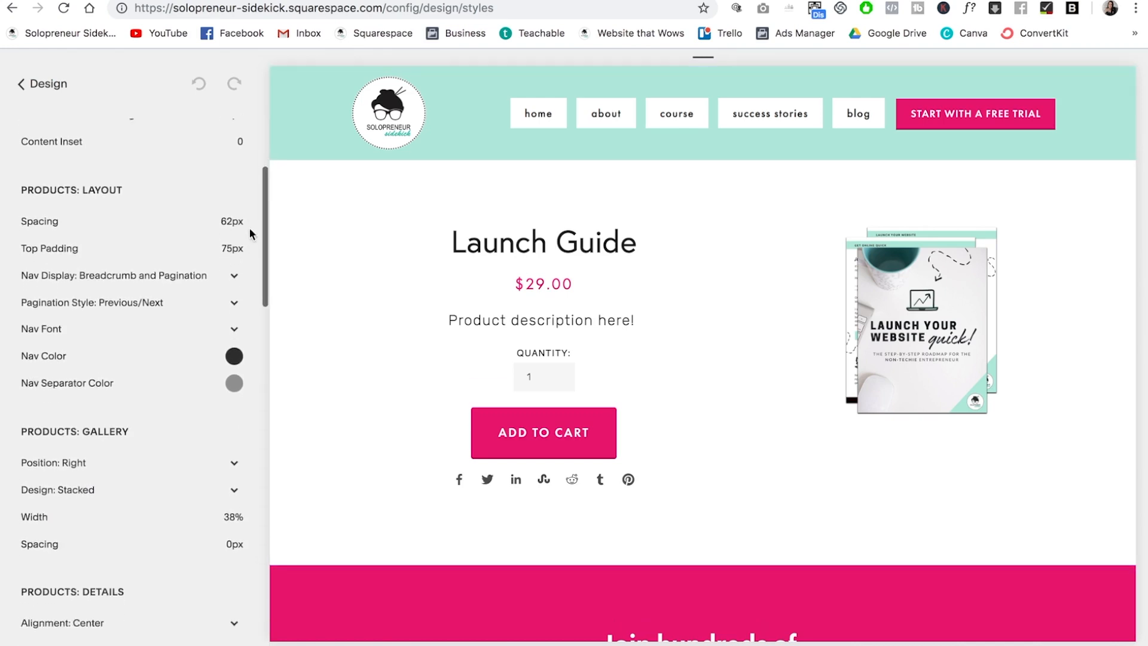
{"action": "scroll", "scroll_direction": "down", "scroll_amount": 3}
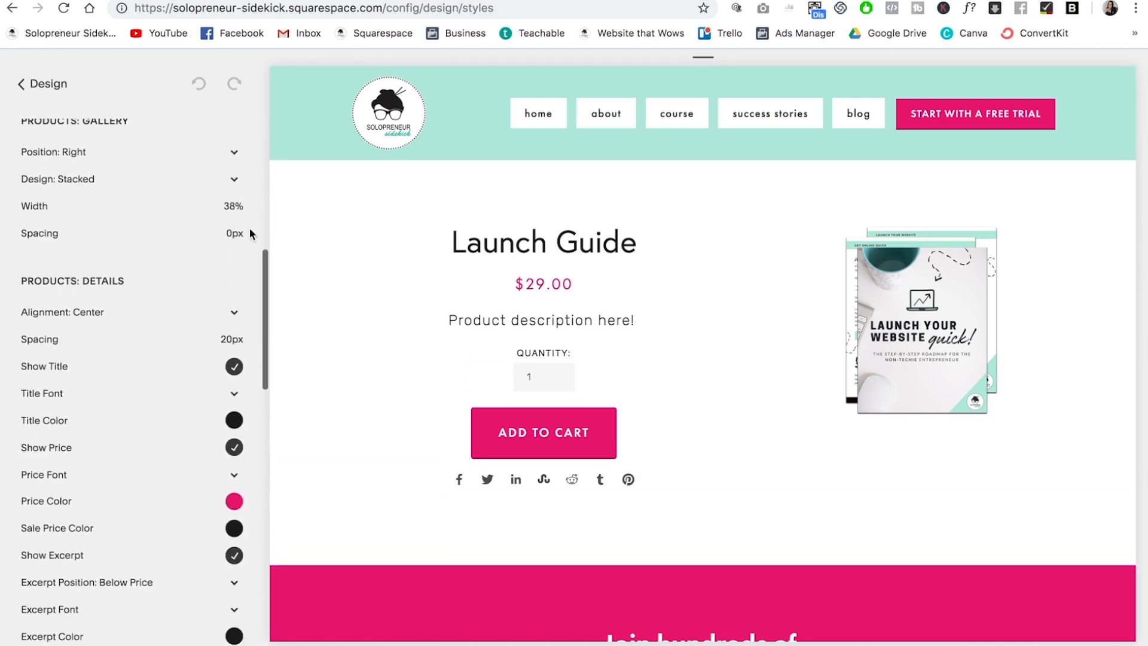
{"action": "scroll", "scroll_direction": "up", "scroll_amount": 3}
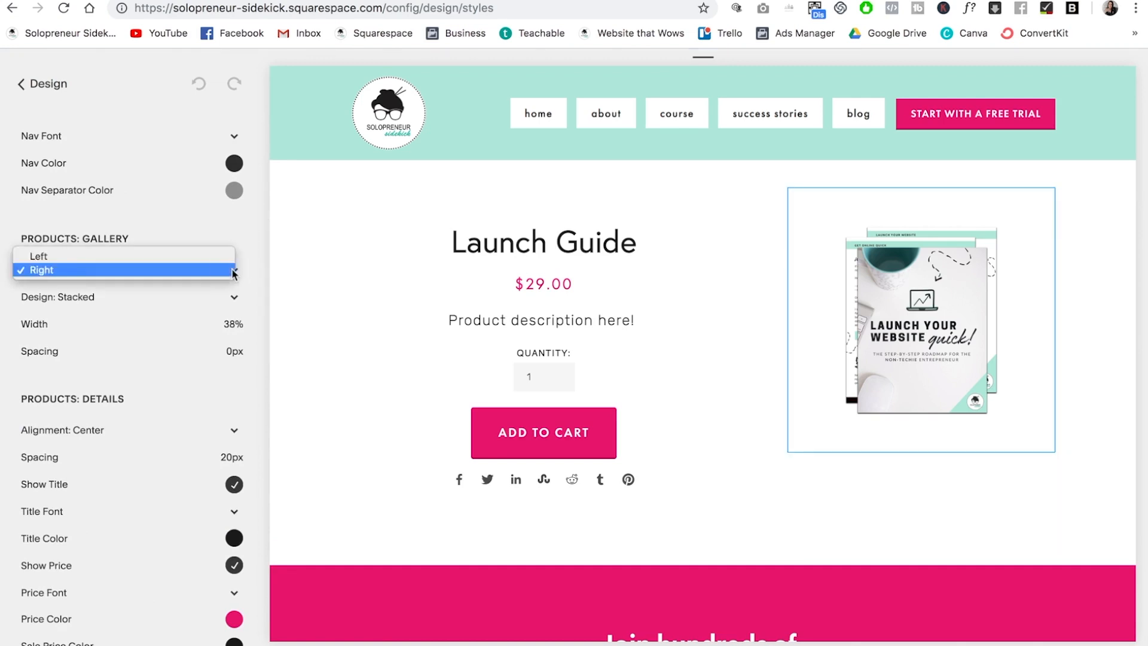
{"action": "left_click", "coordinate": [39, 270]}
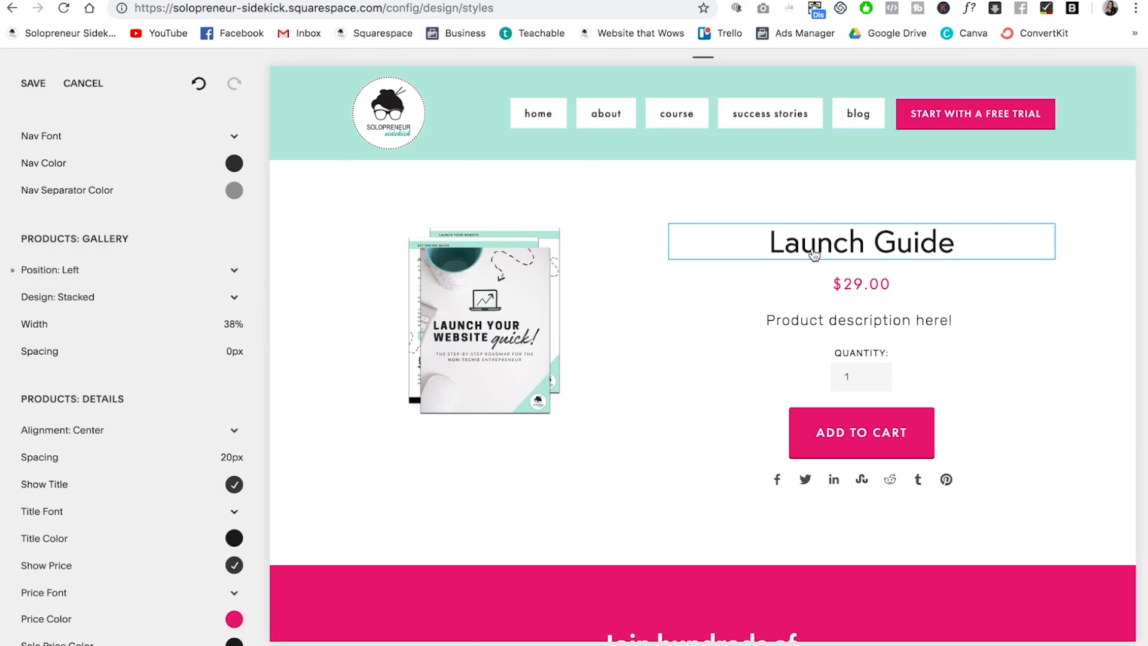
{"action": "mouse_move", "coordinate": [908, 246]}
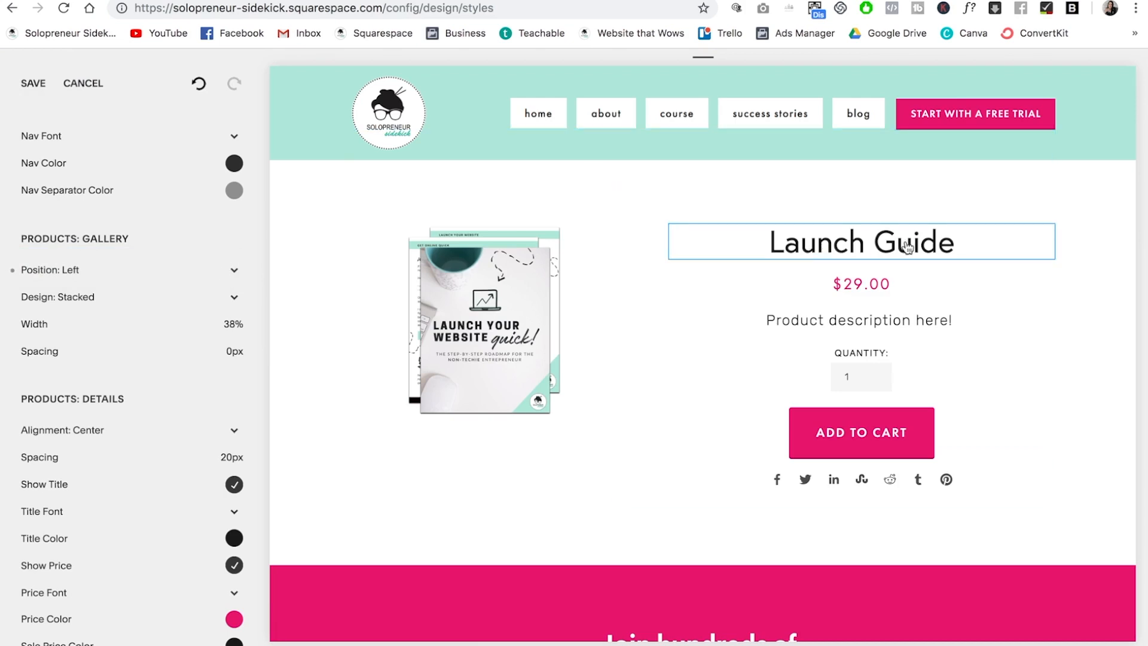
Turn off Show Share Buttons under Products: Details for the product page.
{"action": "left_click", "coordinate": [860, 285]}
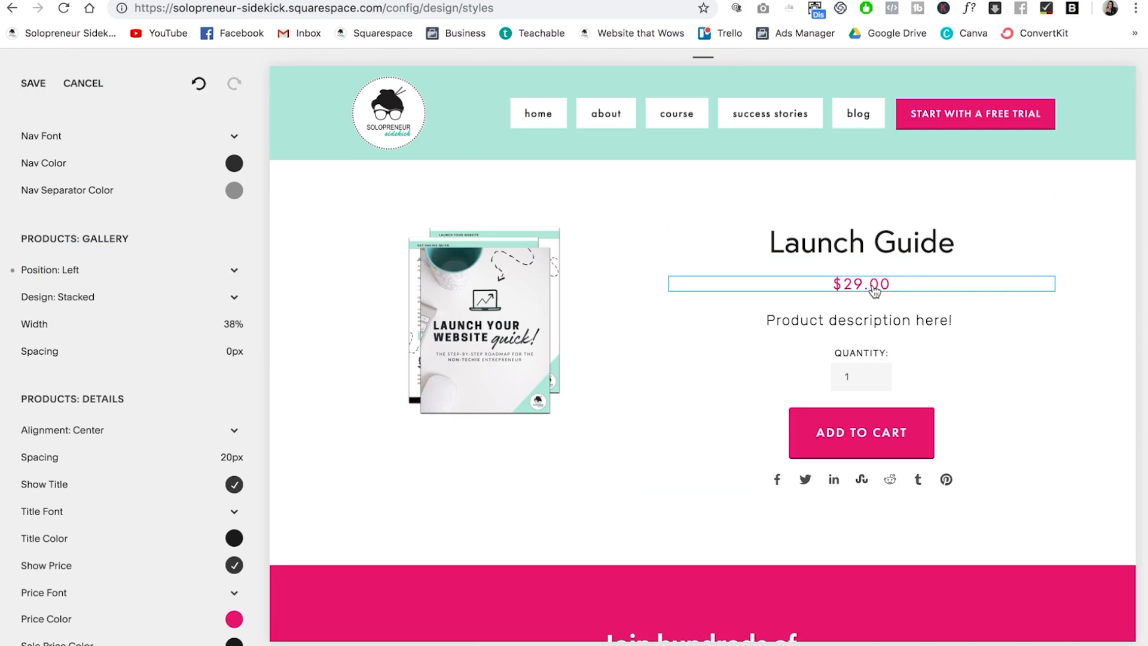
{"action": "left_click", "coordinate": [860, 478]}
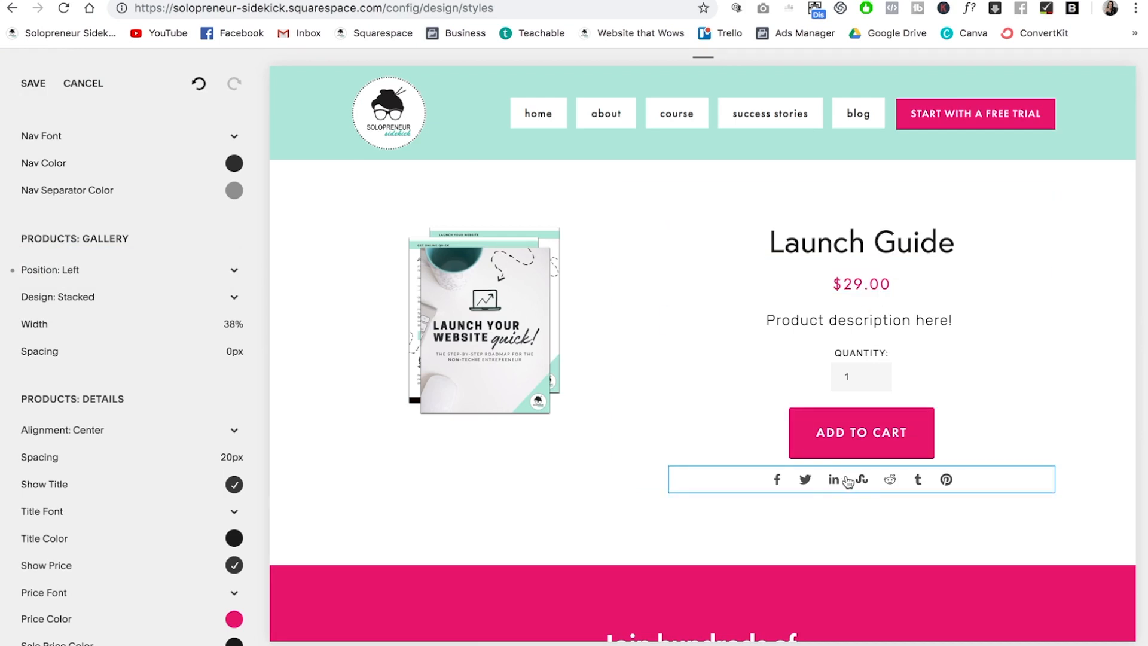
{"action": "scroll", "scroll_direction": "down", "scroll_amount": 3}
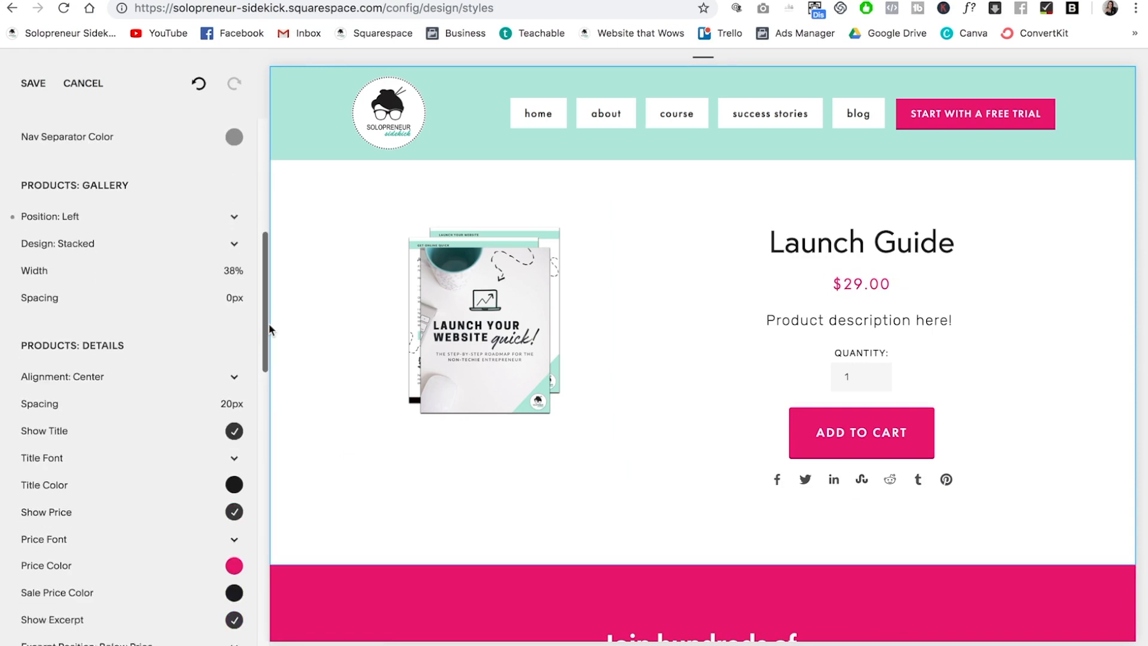
{"action": "scroll", "scroll_direction": "down", "scroll_amount": 3}
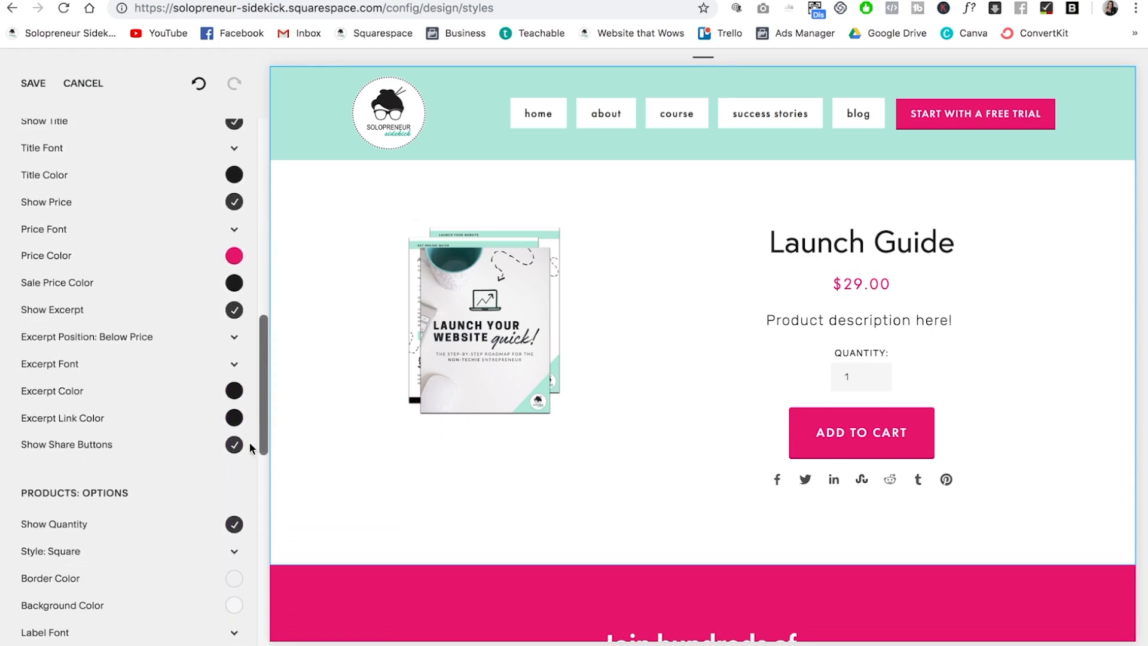
{"action": "left_click", "coordinate": [234, 448]}
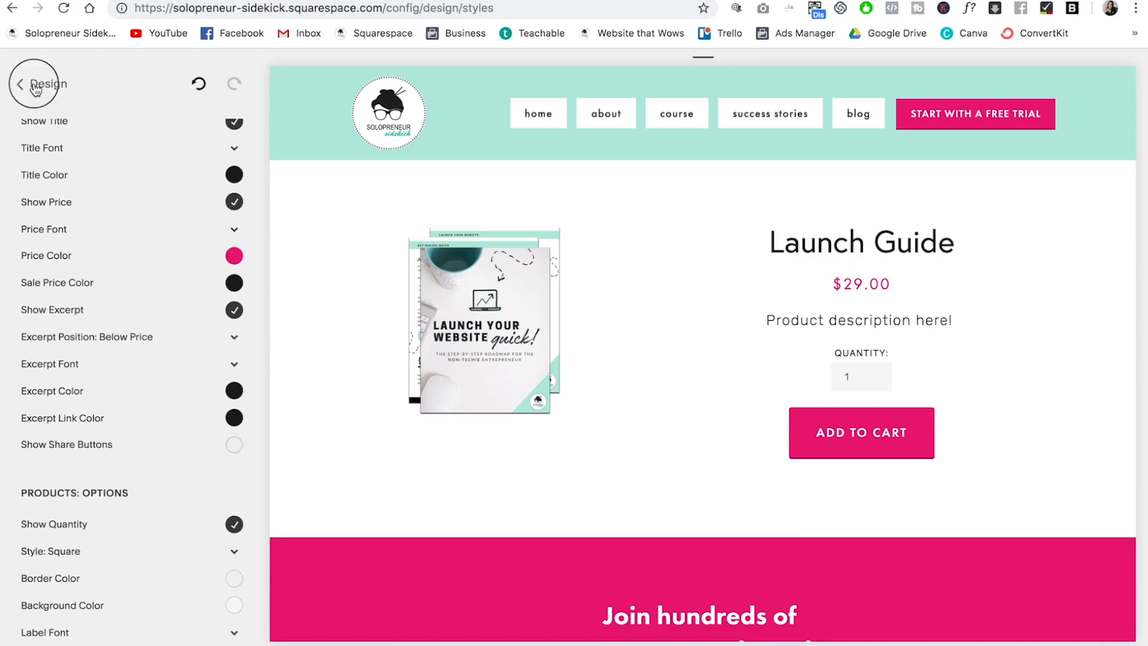
Return to the Pages list and load the unlinked Test page in the preview.
{"action": "left_click", "coordinate": [33, 83]}
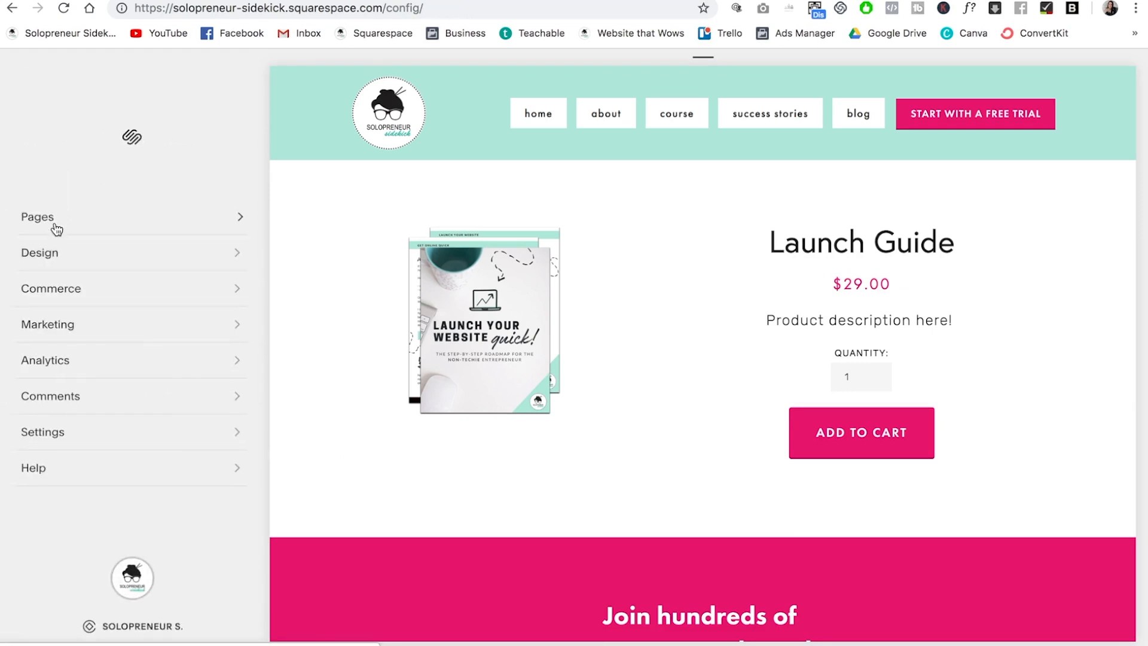
{"action": "left_click", "coordinate": [37, 216]}
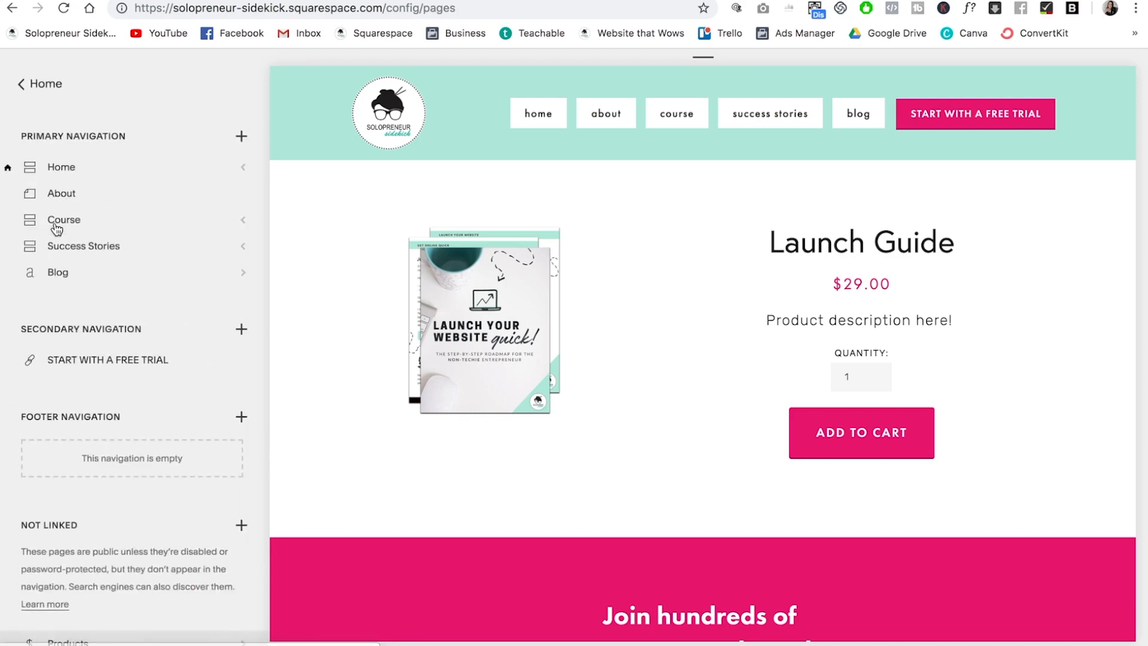
{"action": "mouse_move", "coordinate": [63, 220]}
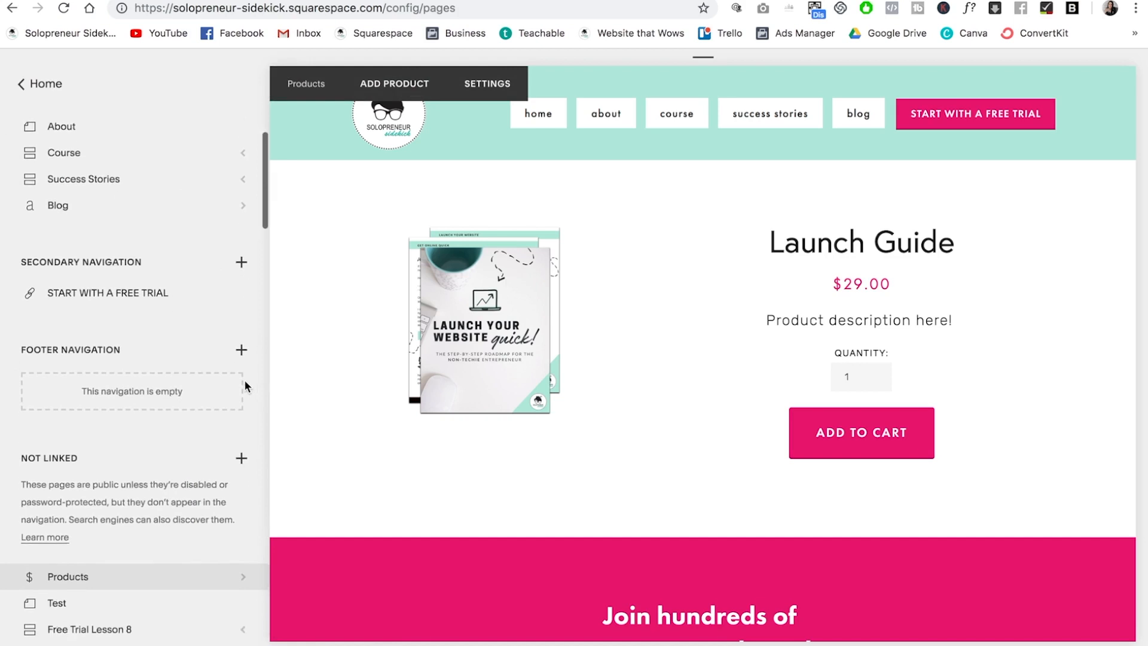
{"action": "scroll", "scroll_direction": "down", "scroll_amount": 3}
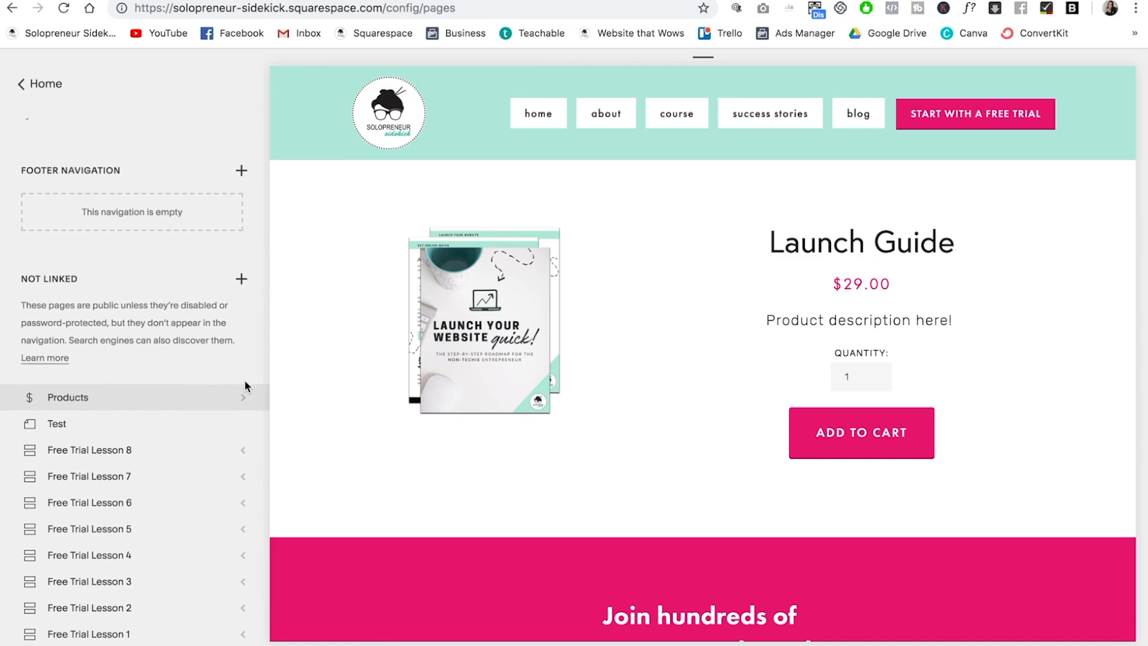
{"action": "left_click", "coordinate": [56, 424]}
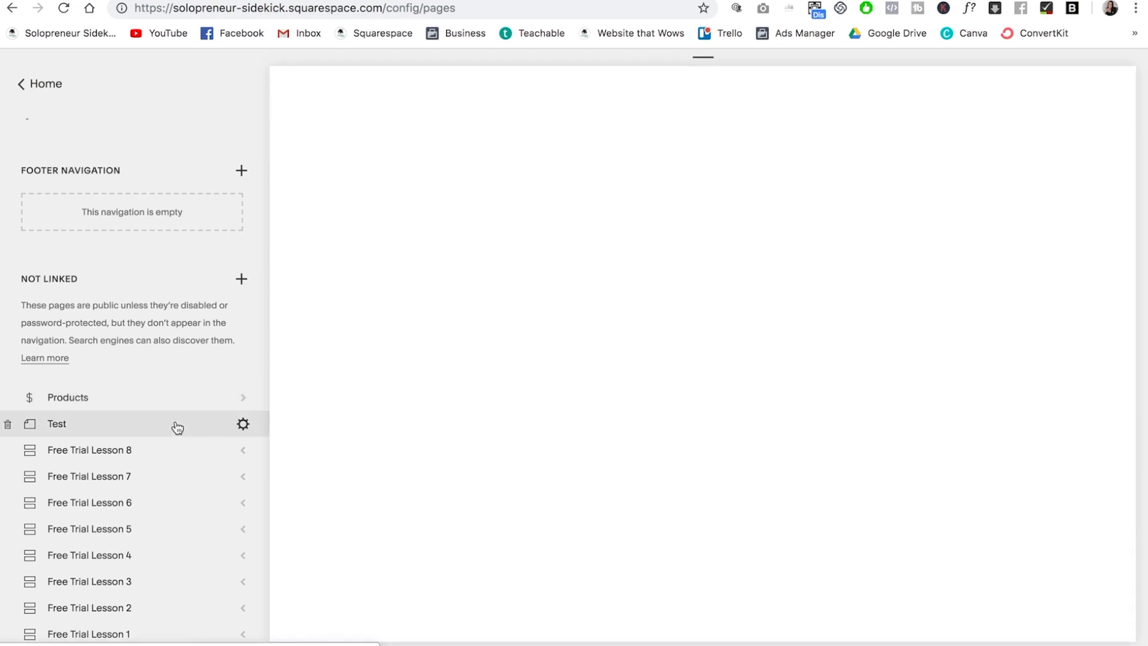
{"action": "left_click", "coordinate": [56, 424]}
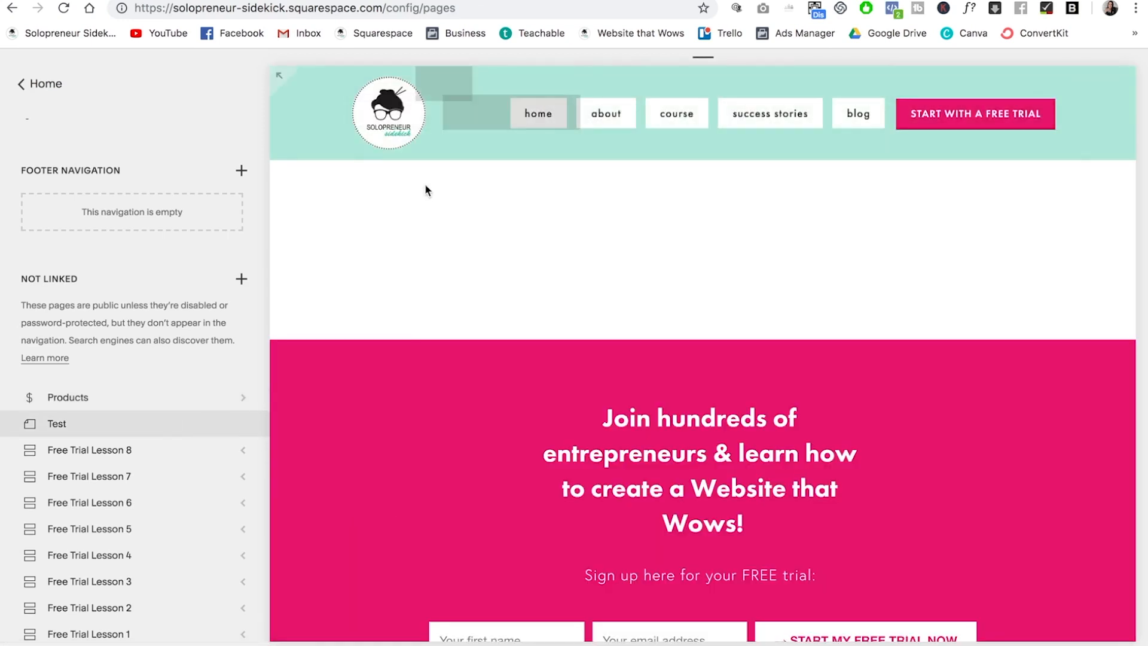
Insert a Product block on the Test page and pick Launch Guide for it.
{"action": "double_click", "coordinate": [427, 190]}
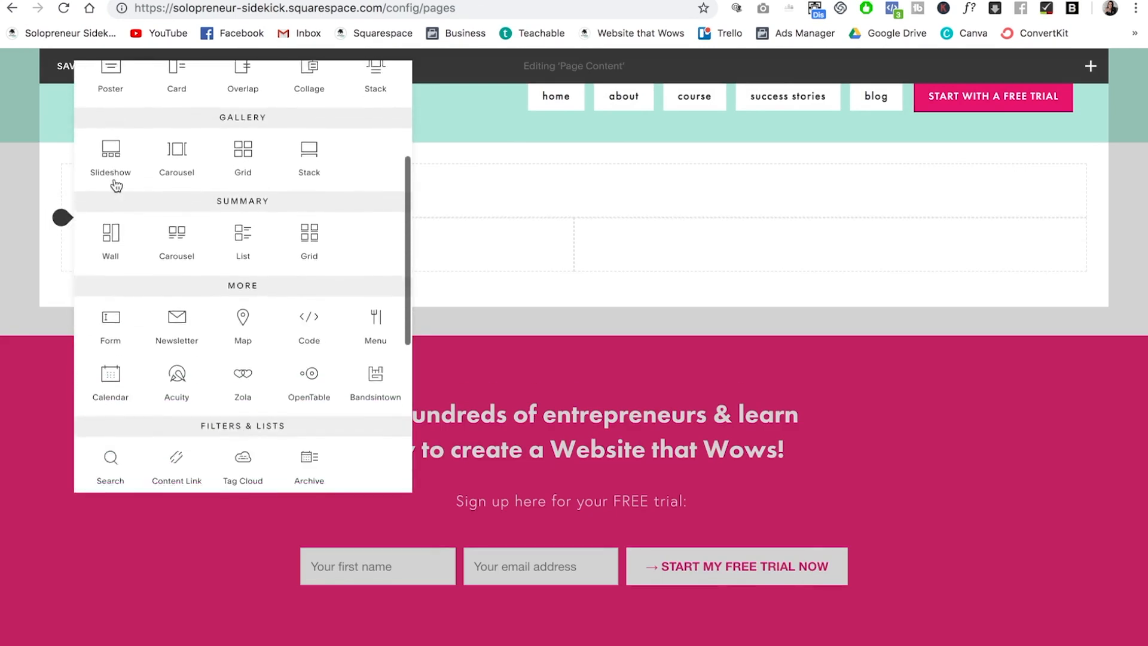
{"action": "scroll", "scroll_direction": "down", "scroll_amount": 3}
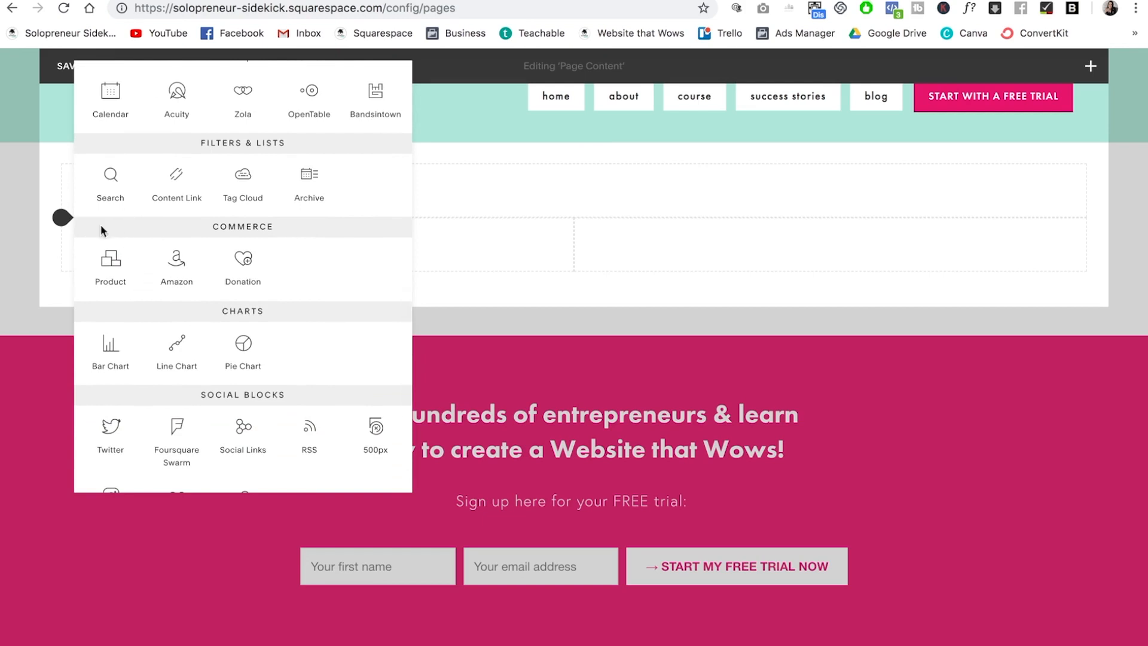
{"action": "mouse_move", "coordinate": [110, 259]}
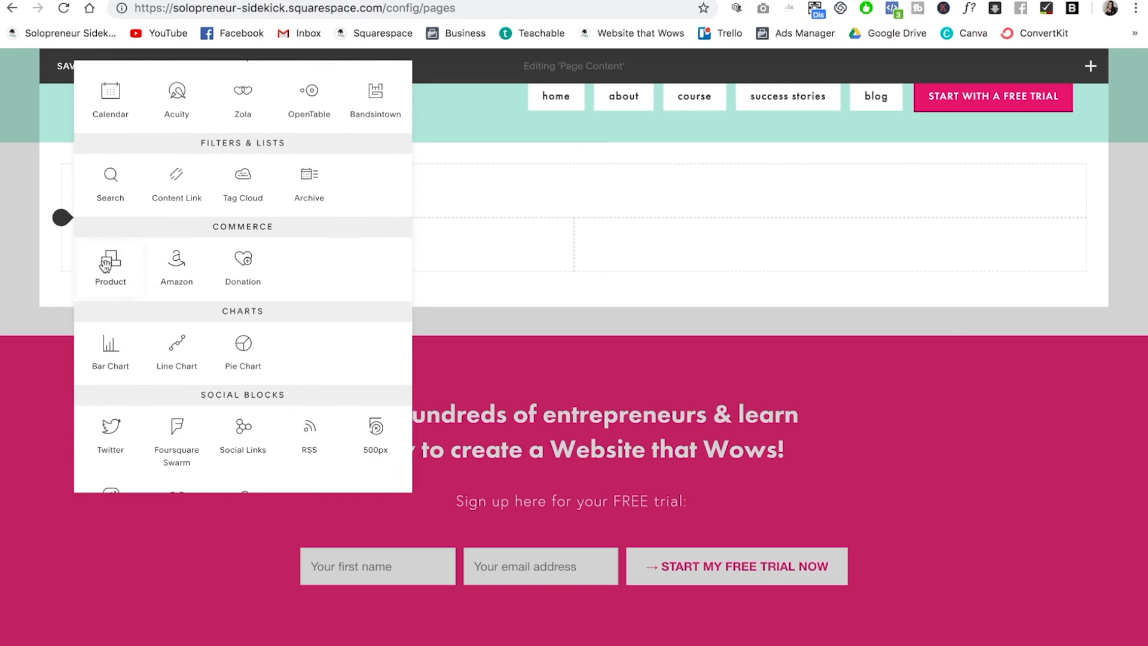
{"action": "left_click", "coordinate": [108, 263]}
{"action": "type", "text": "laun"}
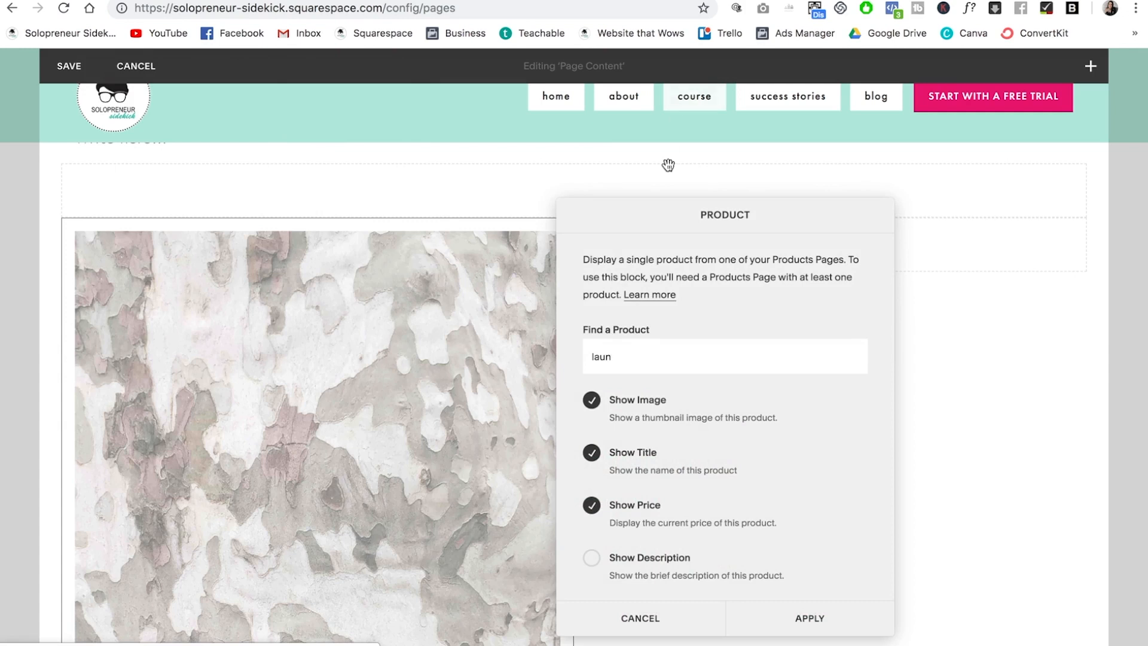
{"action": "left_click", "coordinate": [724, 356]}
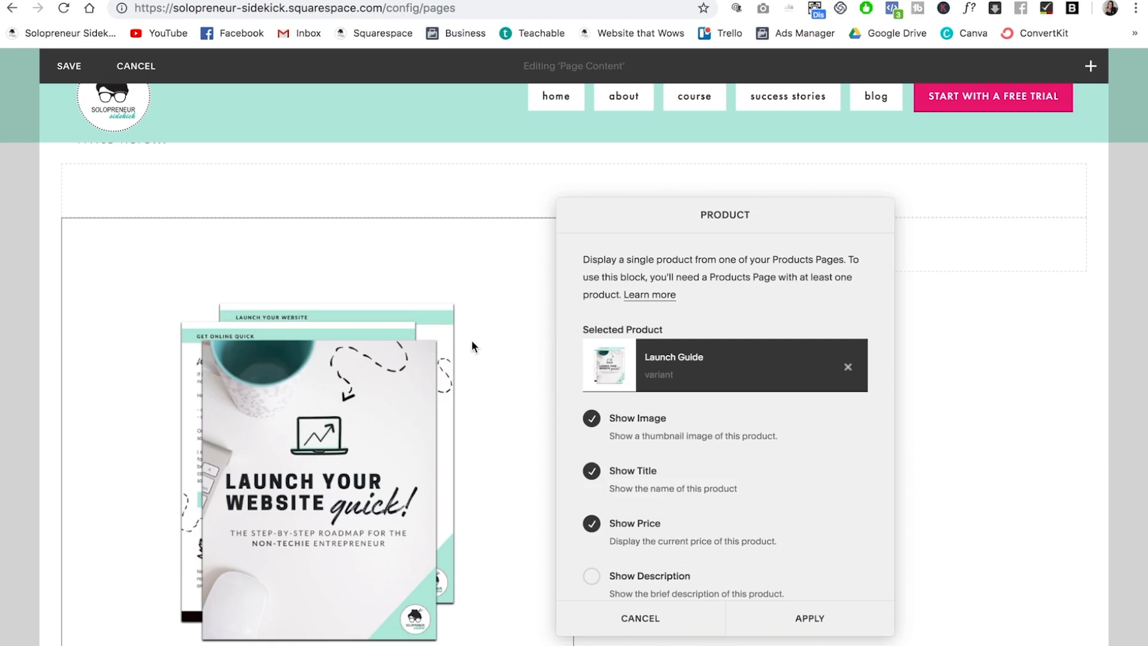
Show the description and Add To Cart, centre the block and apply.
{"action": "scroll", "scroll_direction": "down", "scroll_amount": 3}
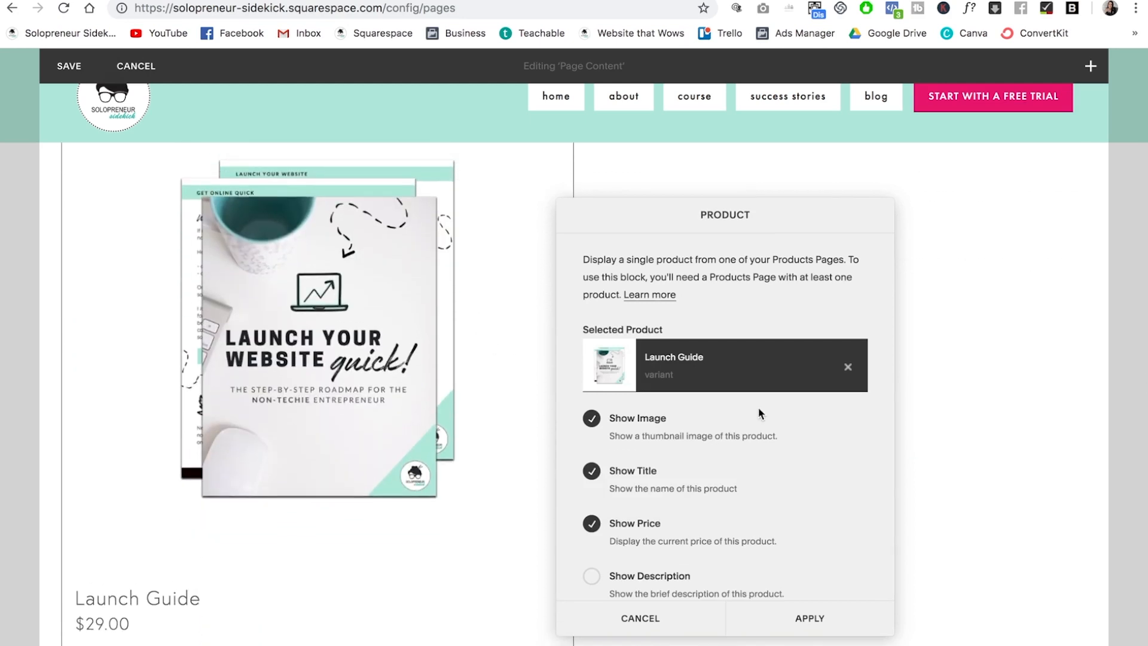
{"action": "scroll", "scroll_direction": "down", "scroll_amount": 3}
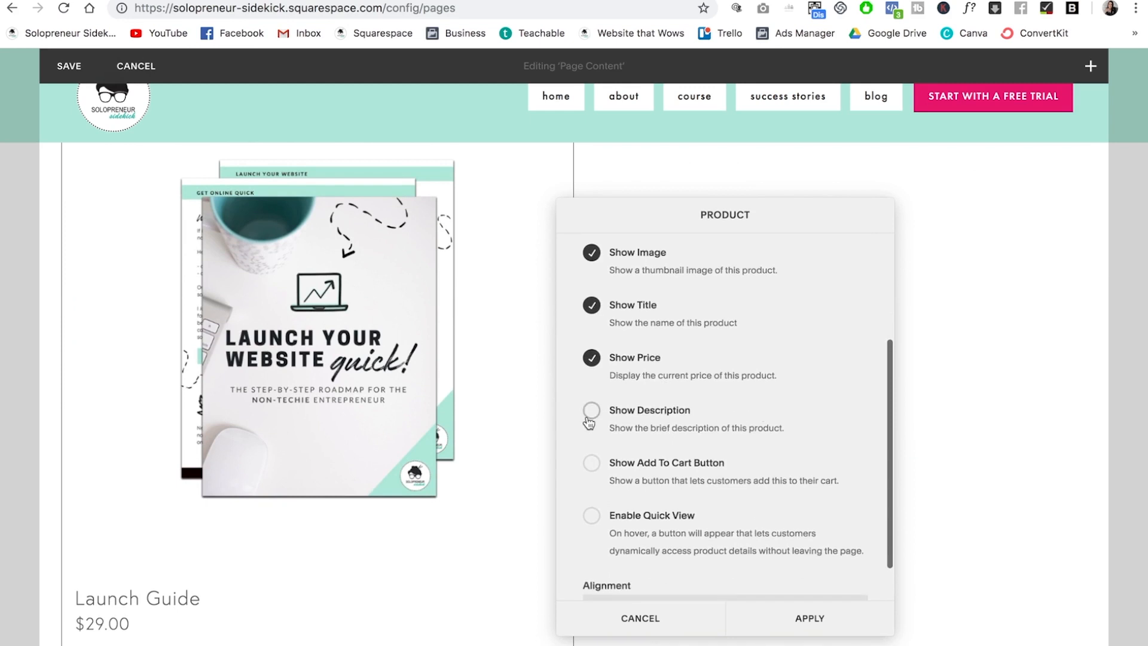
{"action": "left_click", "coordinate": [591, 463]}
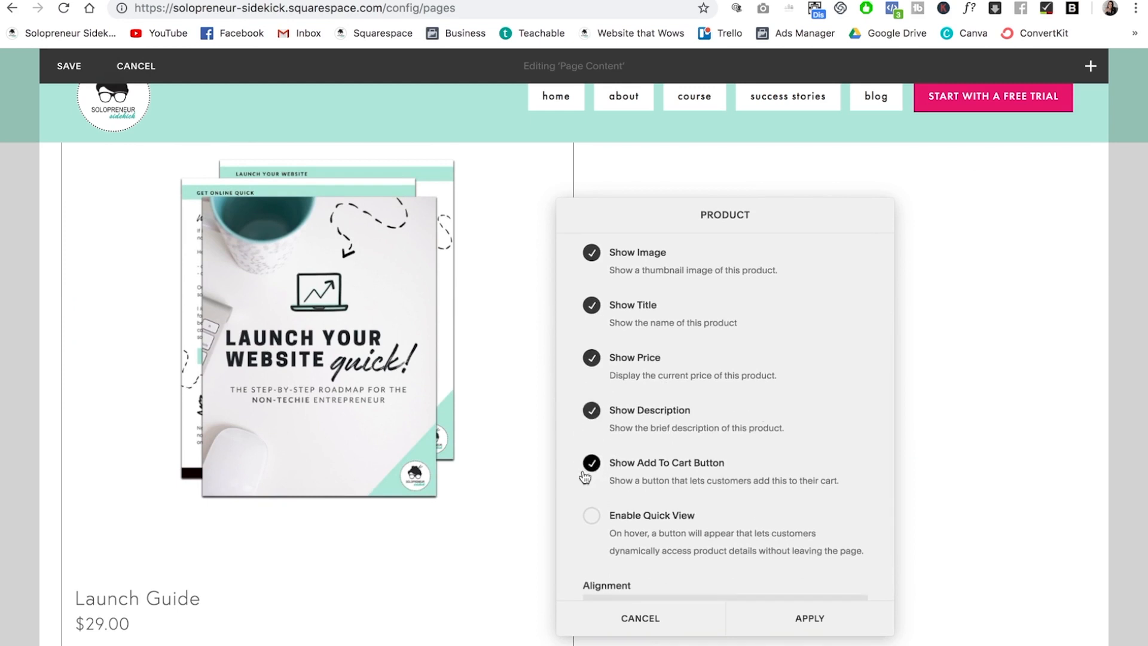
{"action": "scroll", "scroll_direction": "down", "scroll_amount": 3}
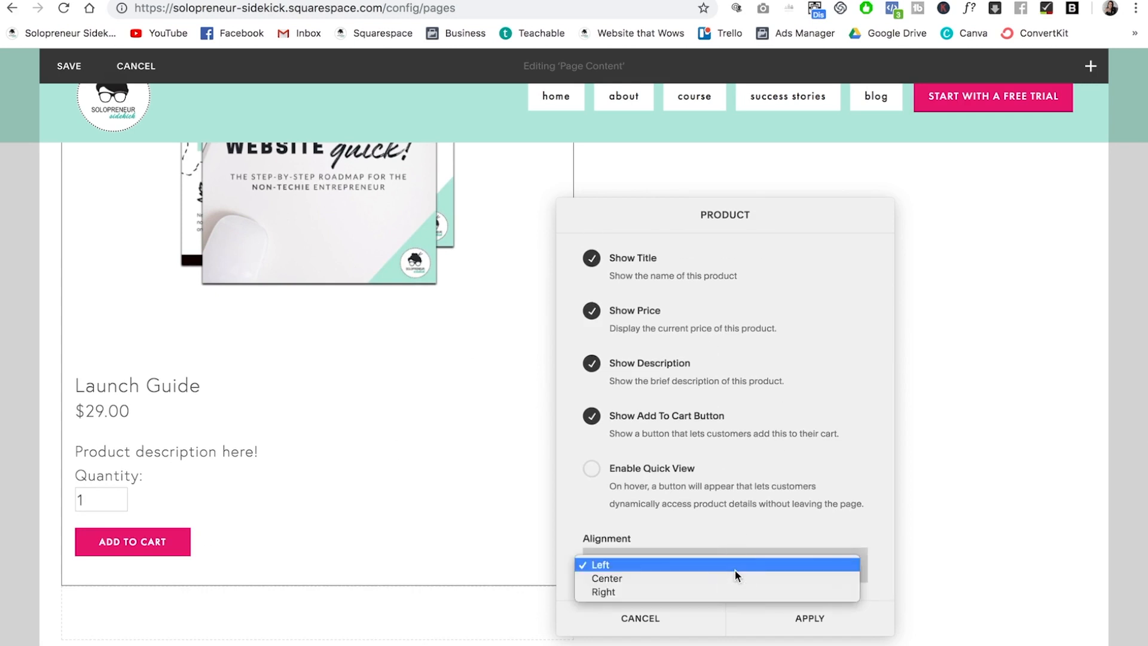
{"action": "left_click", "coordinate": [606, 578]}
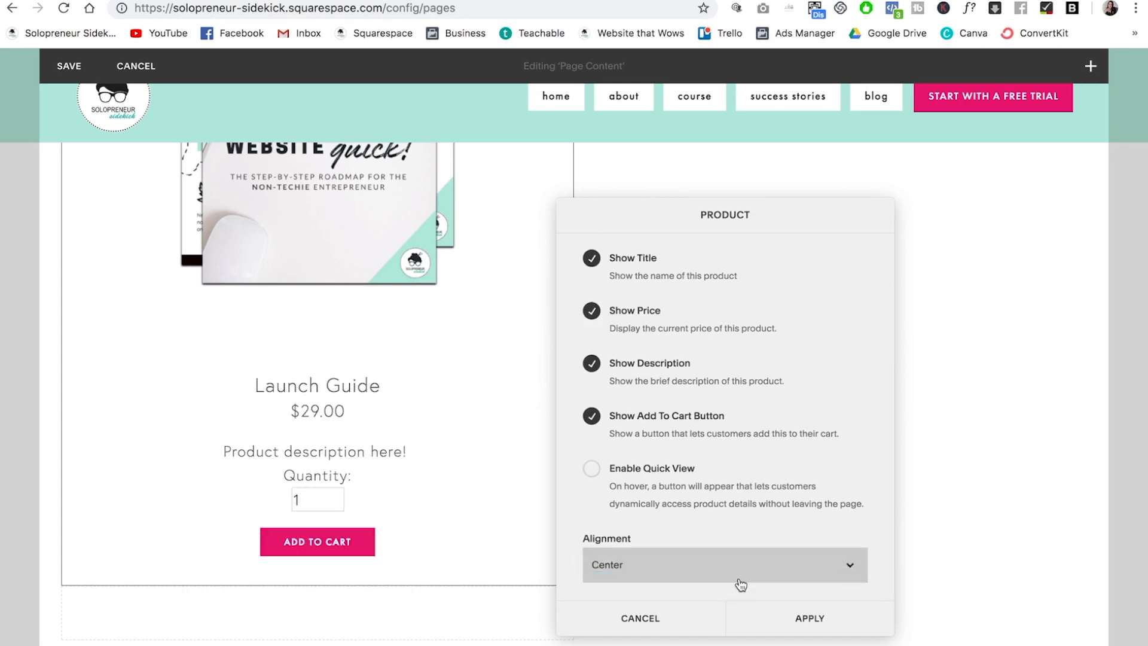
{"action": "mouse_move", "coordinate": [623, 452]}
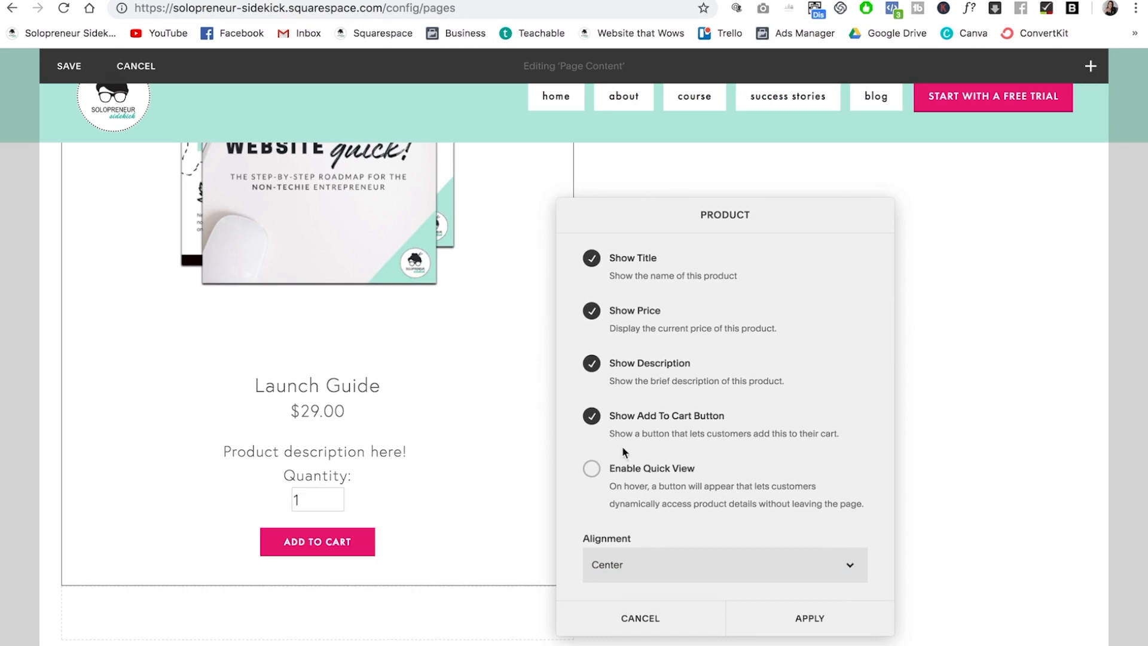
{"action": "mouse_move", "coordinate": [854, 623]}
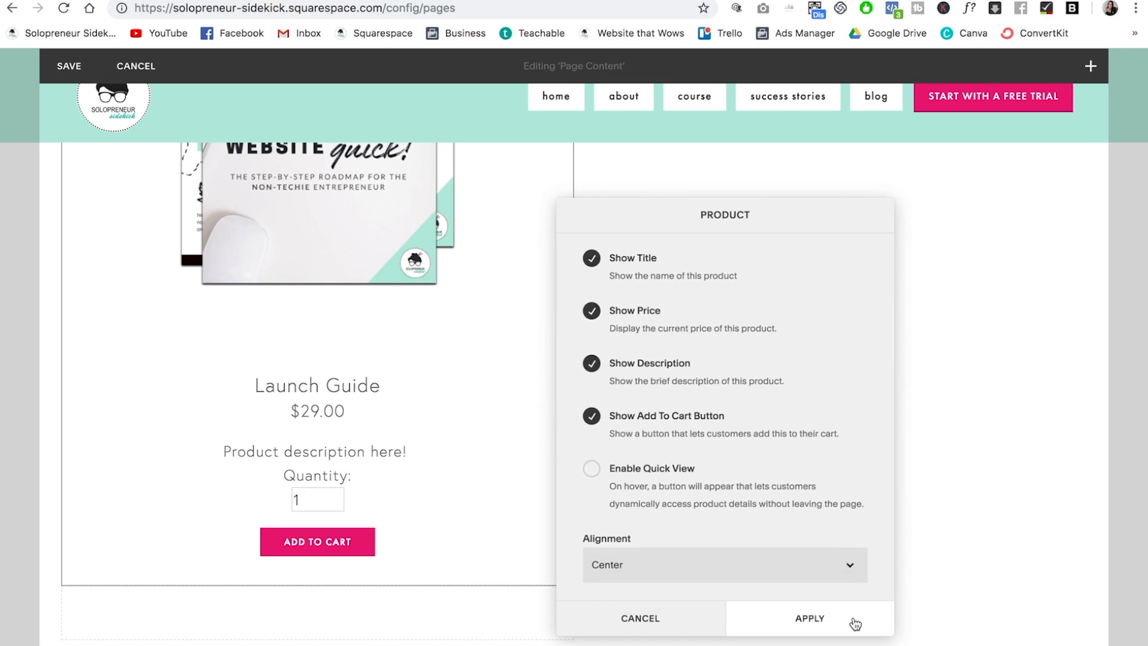
{"action": "left_click", "coordinate": [810, 623]}
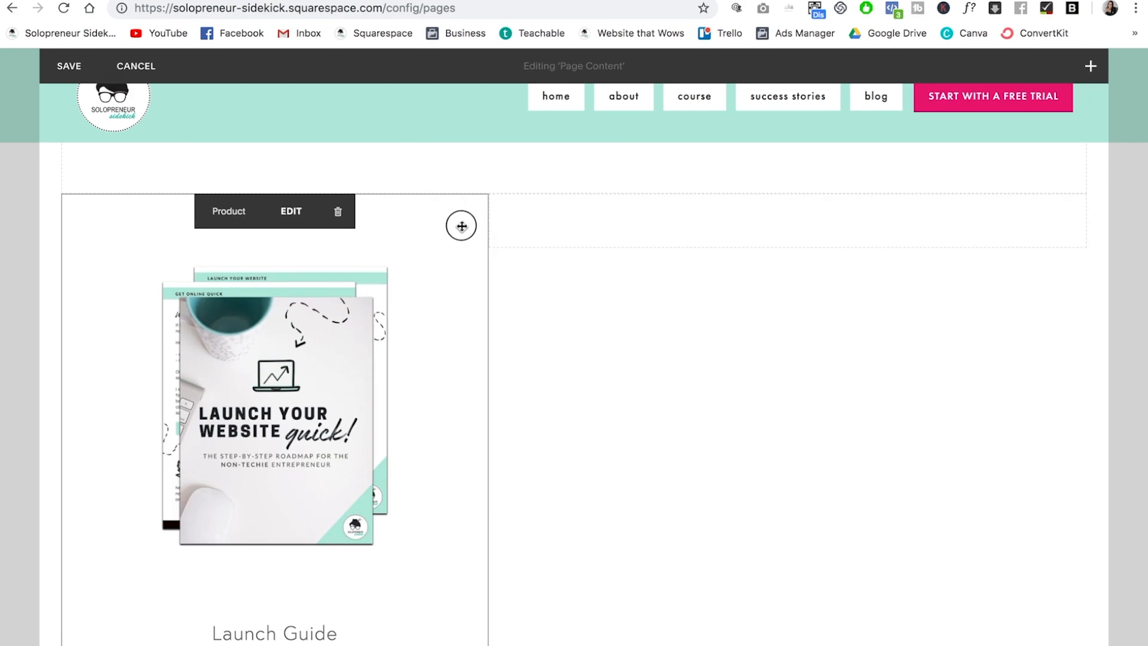
Save the Test page and check the Launch Guide block in full-screen preview.
{"action": "left_click", "coordinate": [68, 66]}
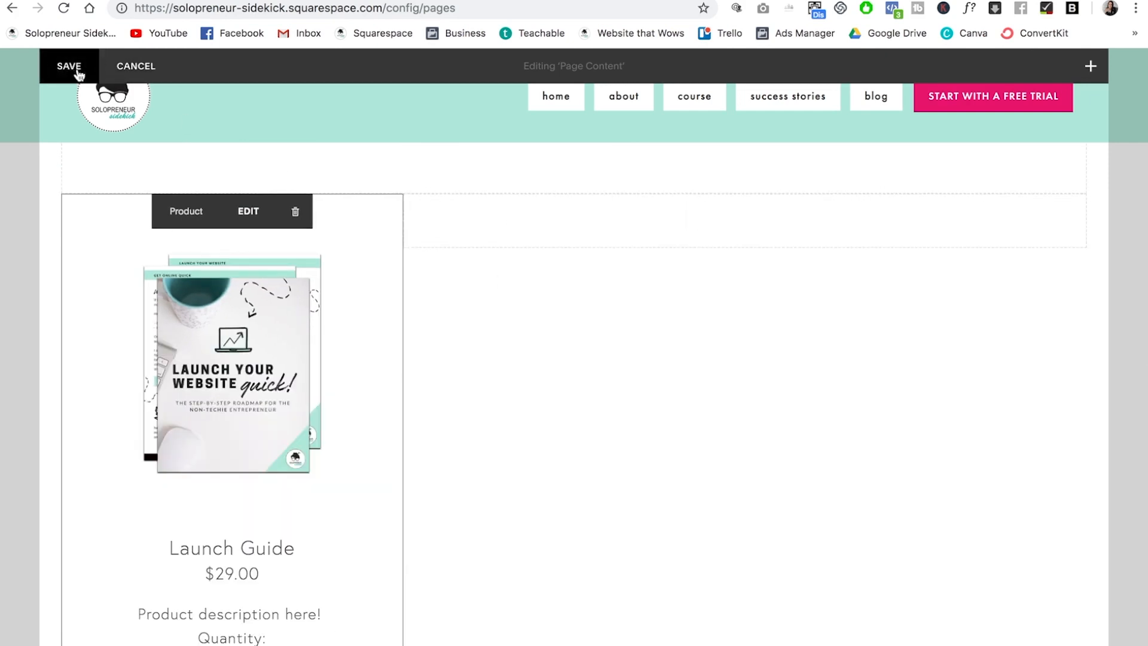
{"action": "left_click", "coordinate": [69, 65]}
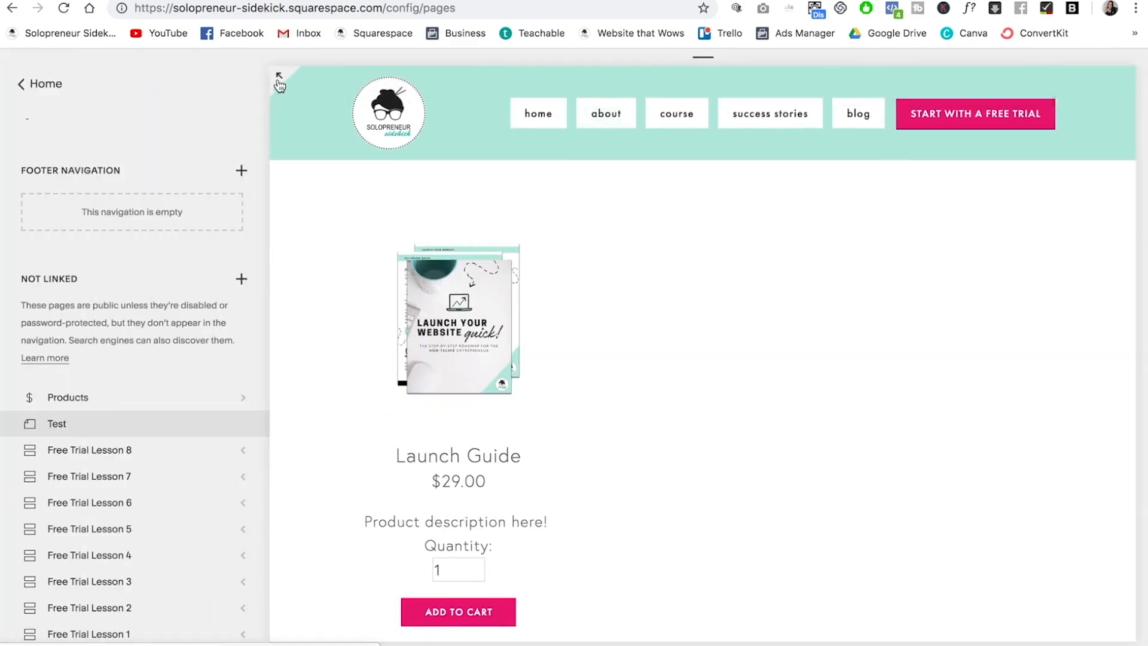
{"action": "left_click", "coordinate": [278, 79]}
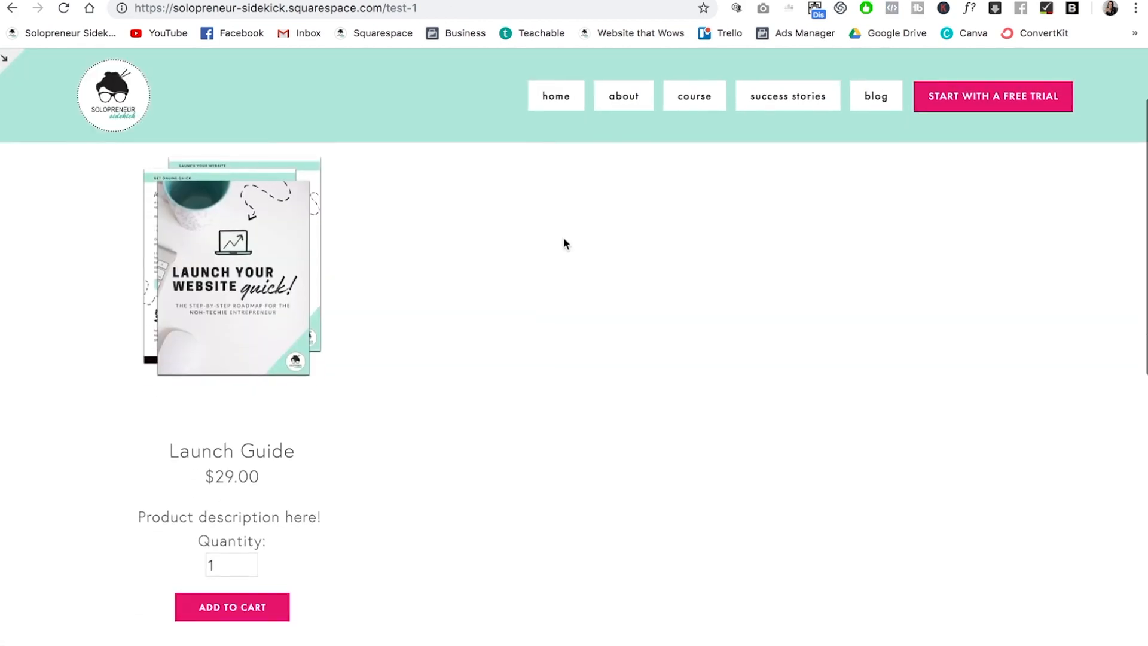
{"action": "scroll", "scroll_direction": "down", "scroll_amount": 3}
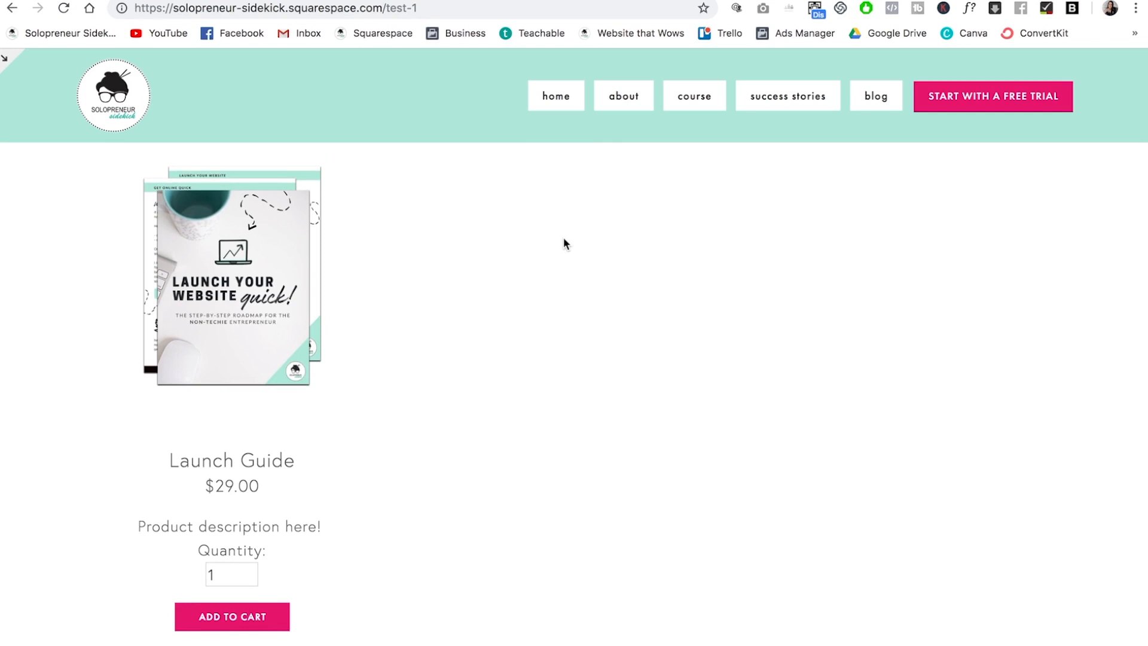
{"action": "scroll", "scroll_direction": "down", "scroll_amount": 3}
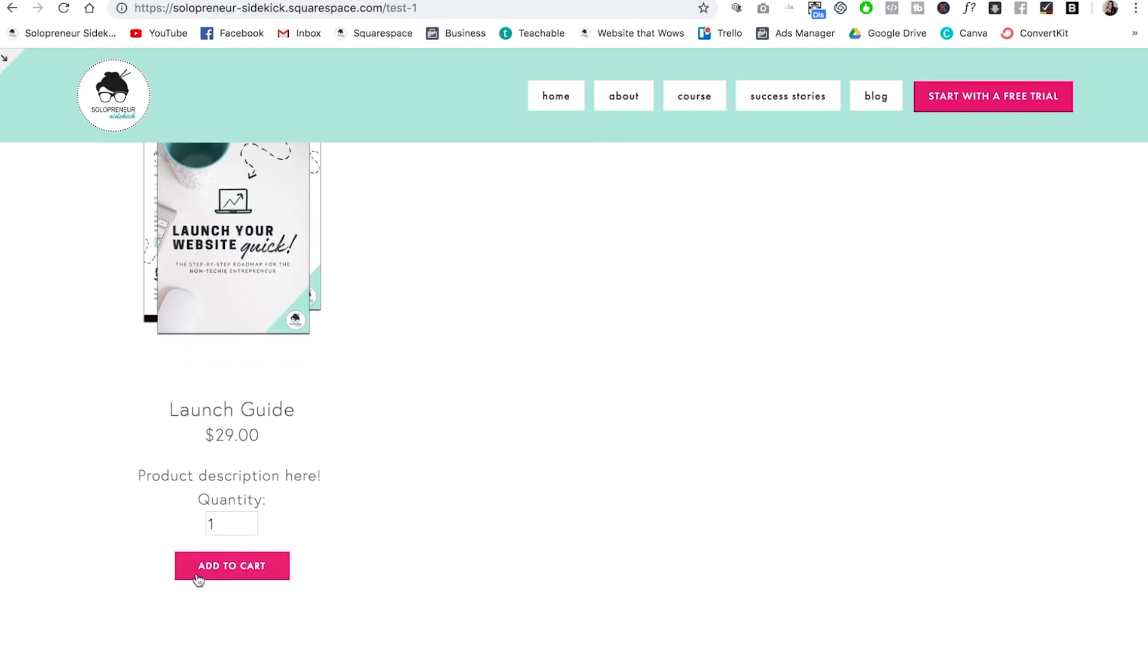
{"action": "scroll", "scroll_direction": "up", "scroll_amount": 3}
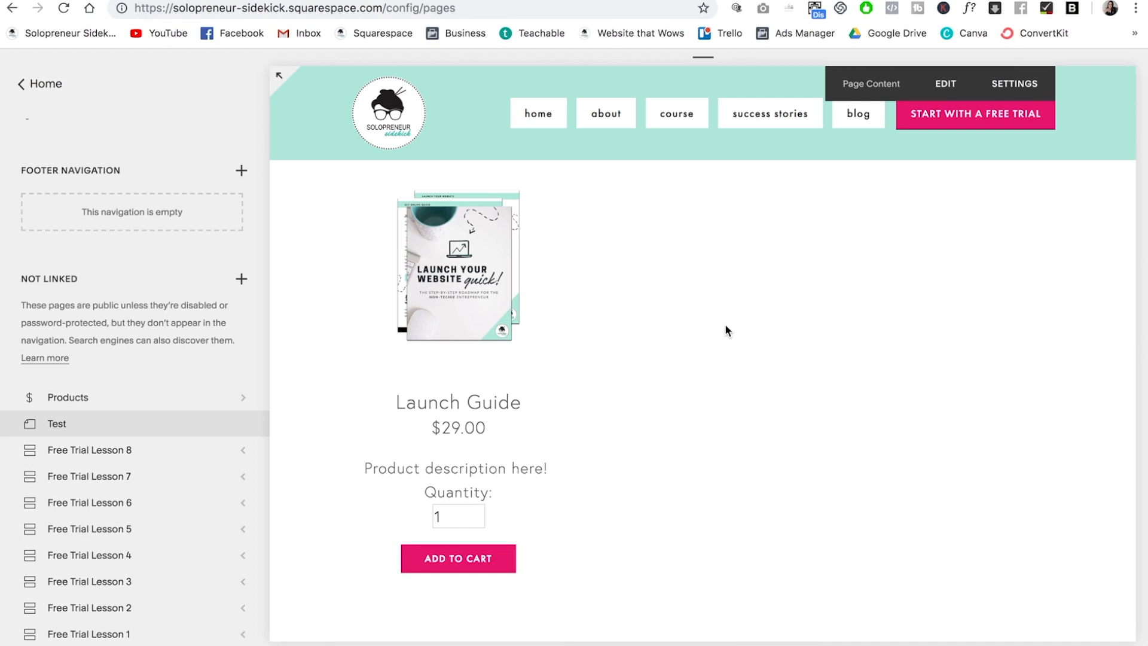
{"action": "mouse_move", "coordinate": [549, 266]}
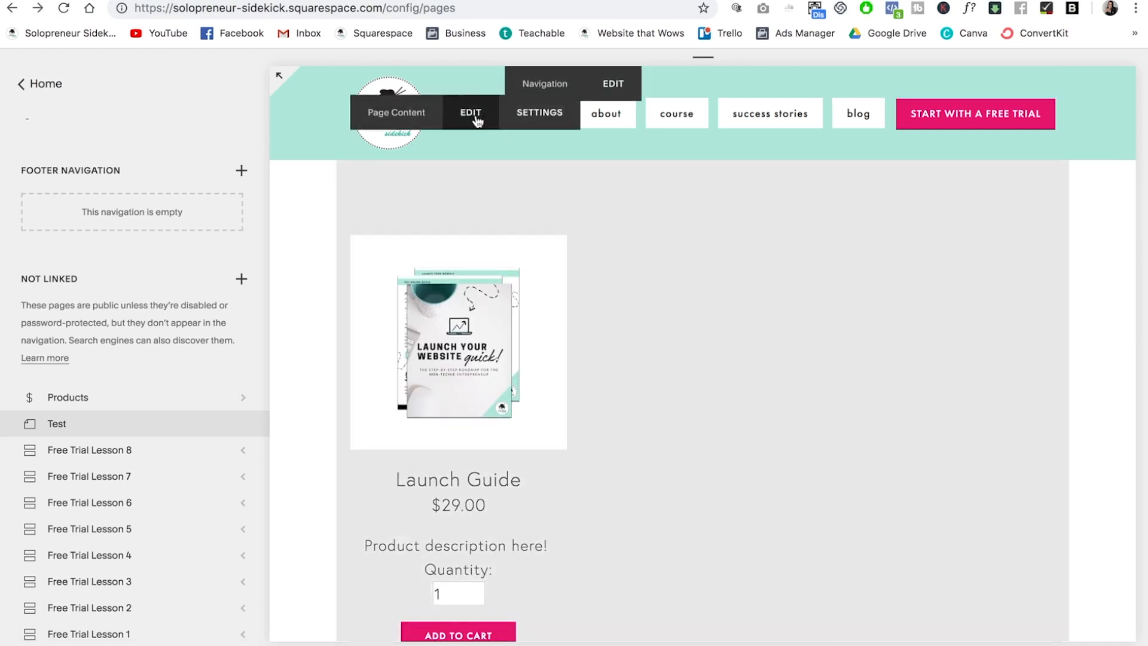
Enable Quick View on the Launch Guide product block and save the page.
{"action": "left_click", "coordinate": [471, 112]}
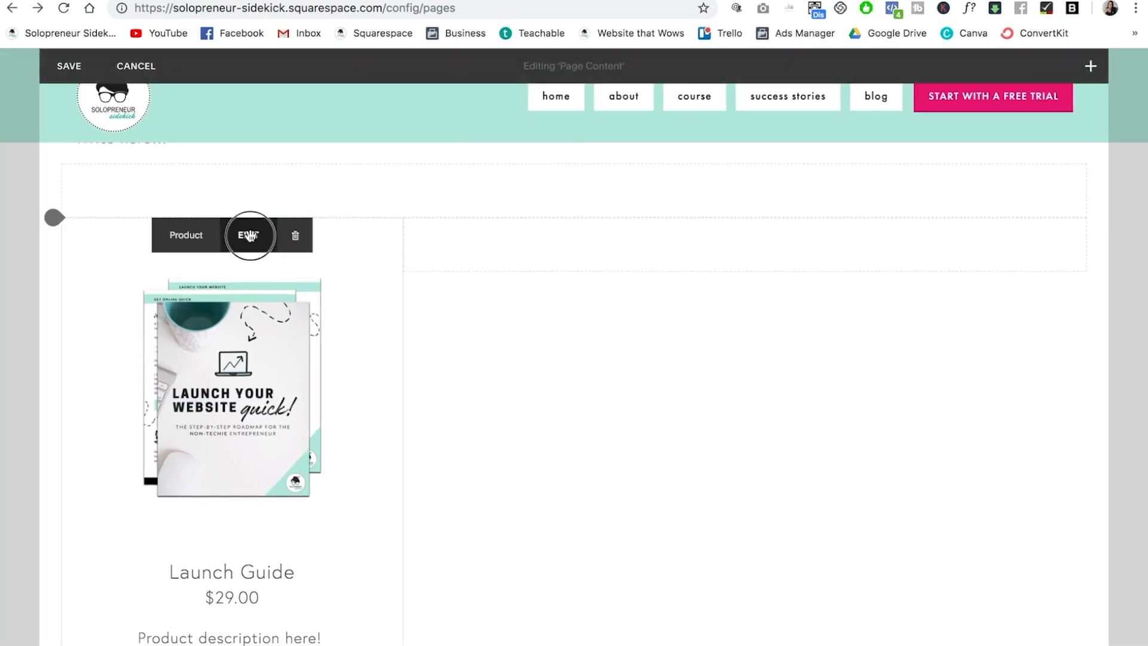
{"action": "left_click", "coordinate": [249, 236]}
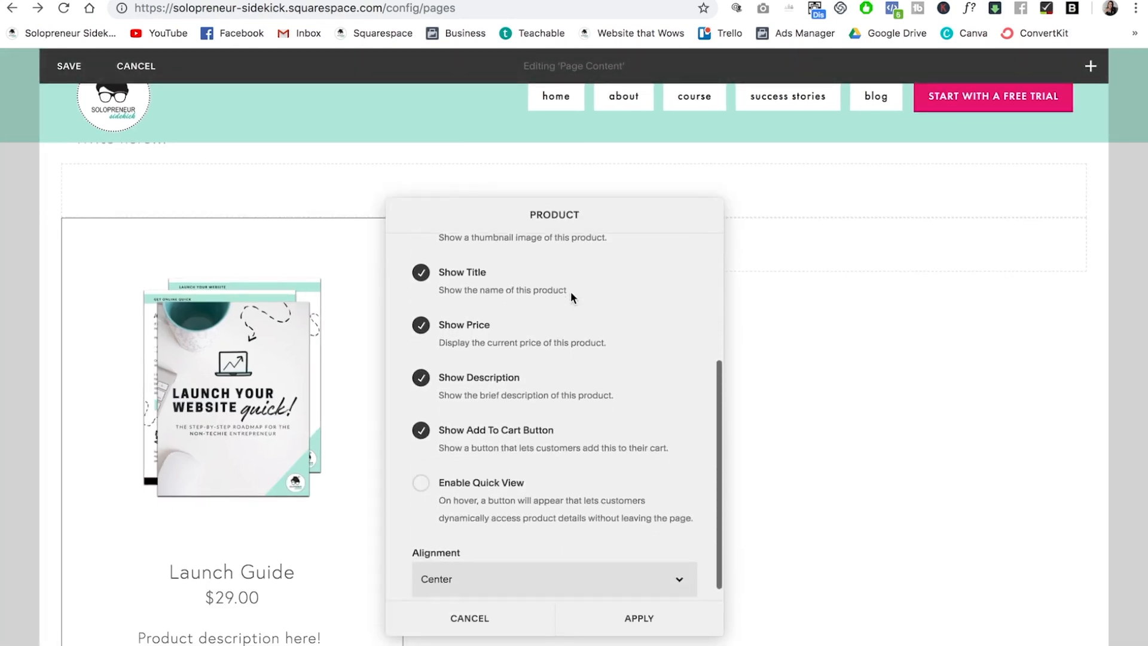
{"action": "left_click", "coordinate": [420, 482]}
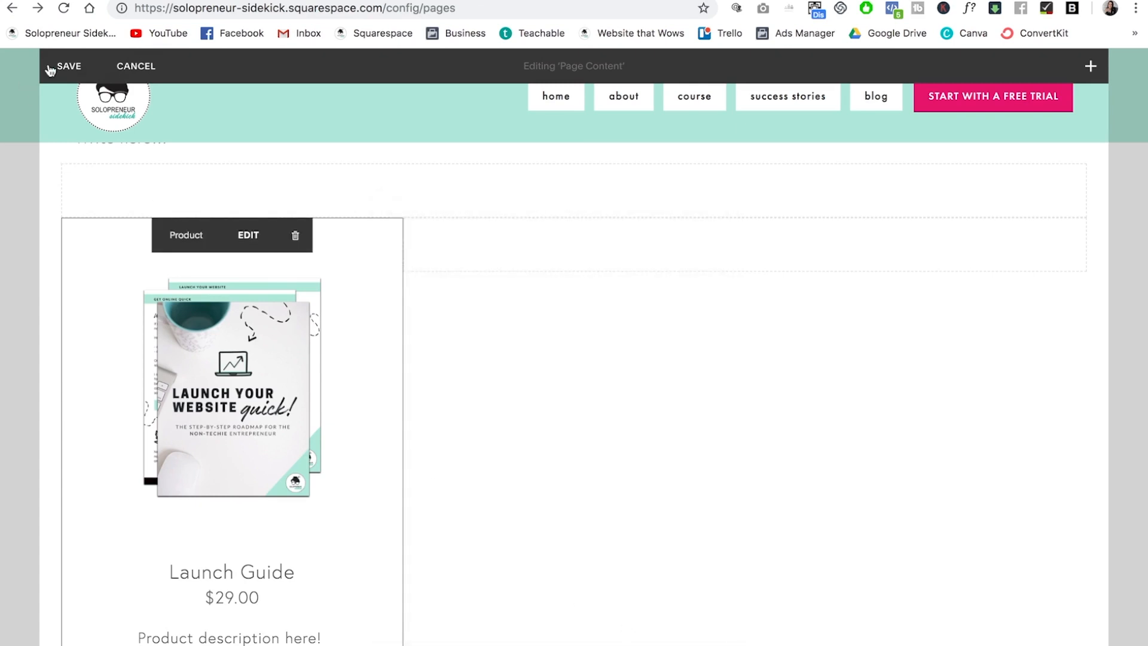
{"action": "left_click", "coordinate": [68, 66]}
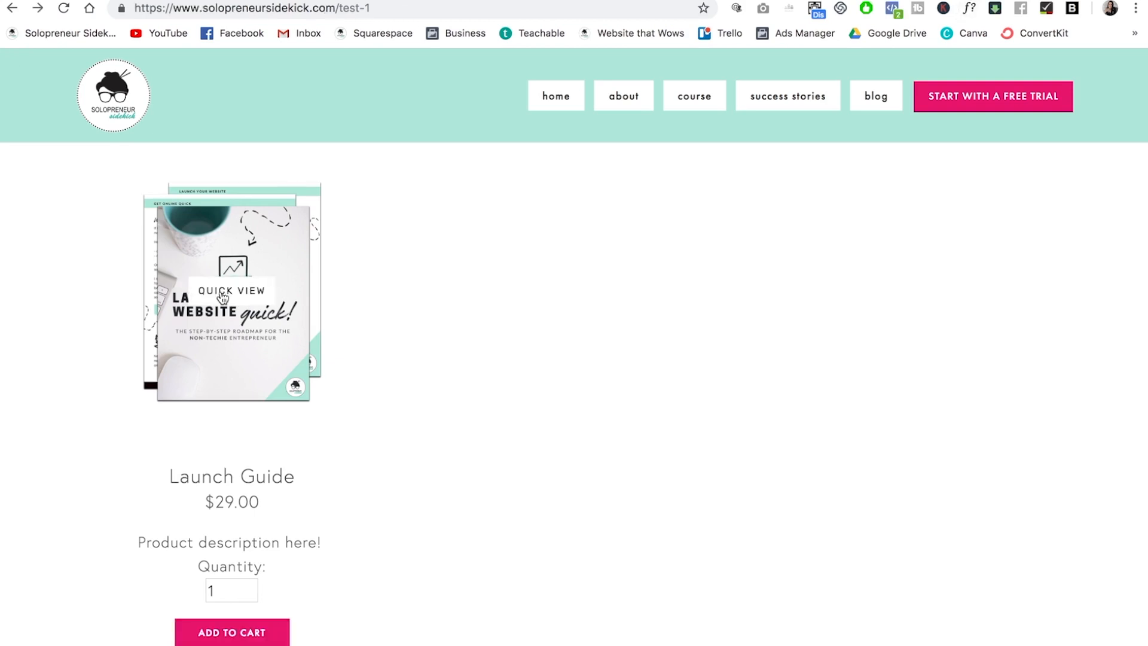
Try the Quick View popup on the live page and close it.
{"action": "left_click", "coordinate": [231, 295]}
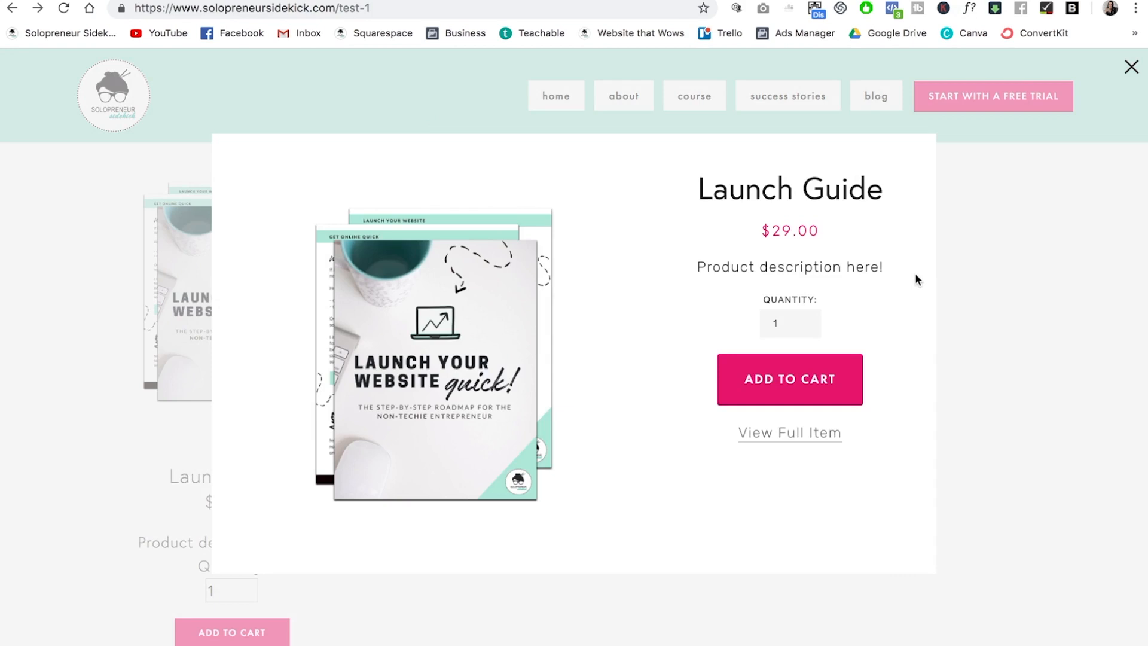
{"action": "mouse_move", "coordinate": [989, 258]}
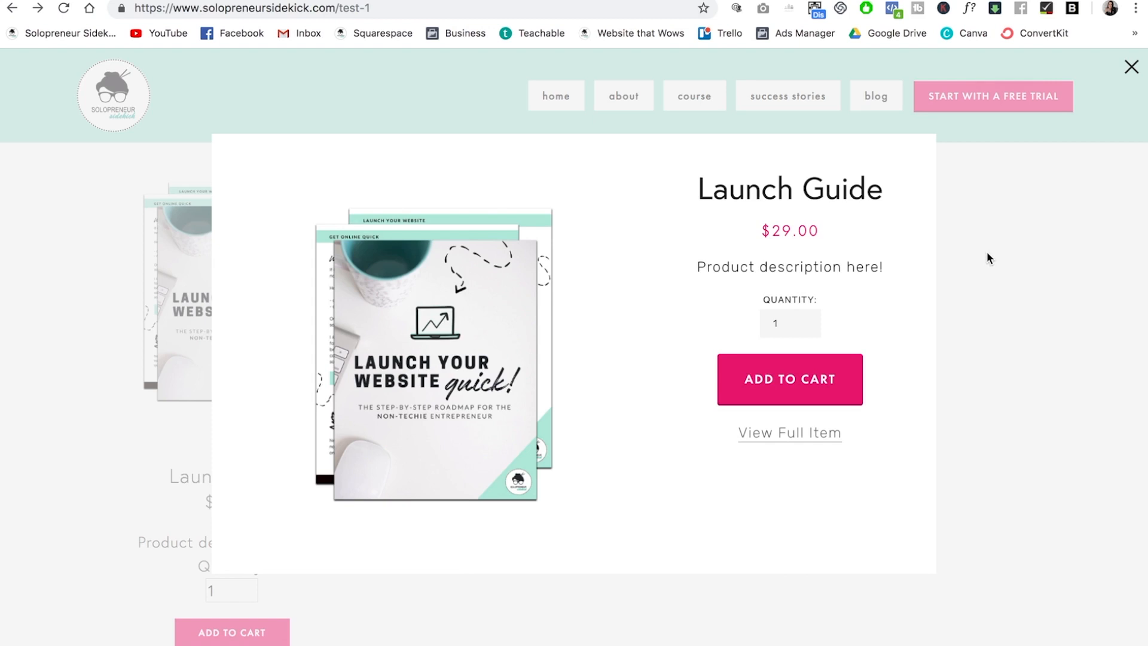
{"action": "mouse_move", "coordinate": [1010, 241]}
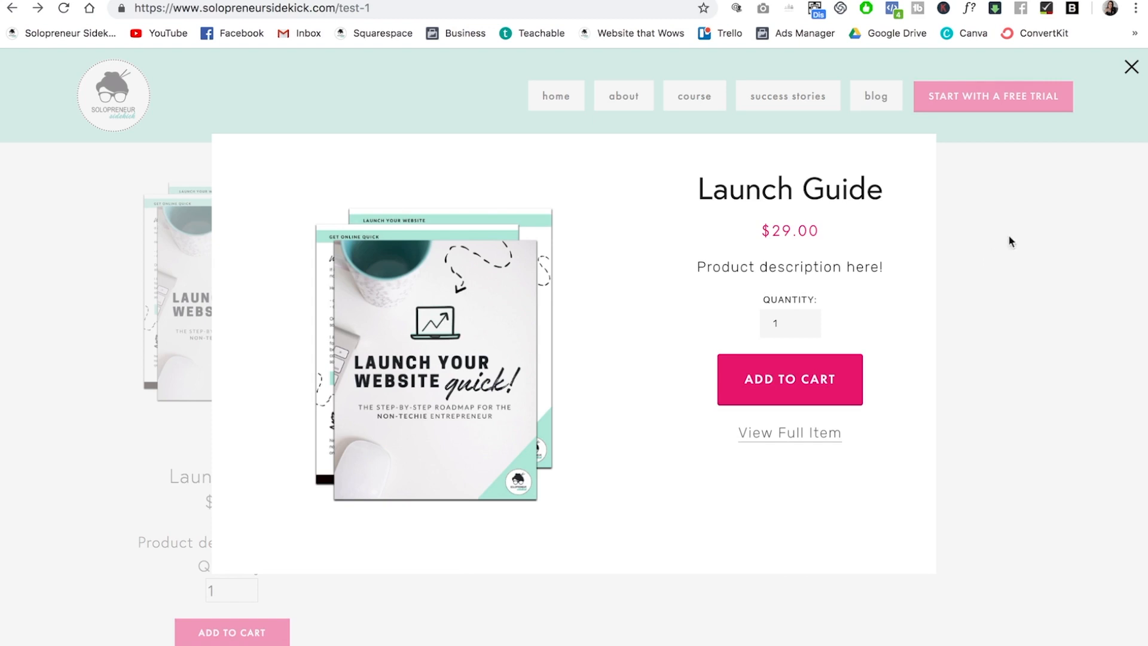
{"action": "left_click", "coordinate": [1131, 67]}
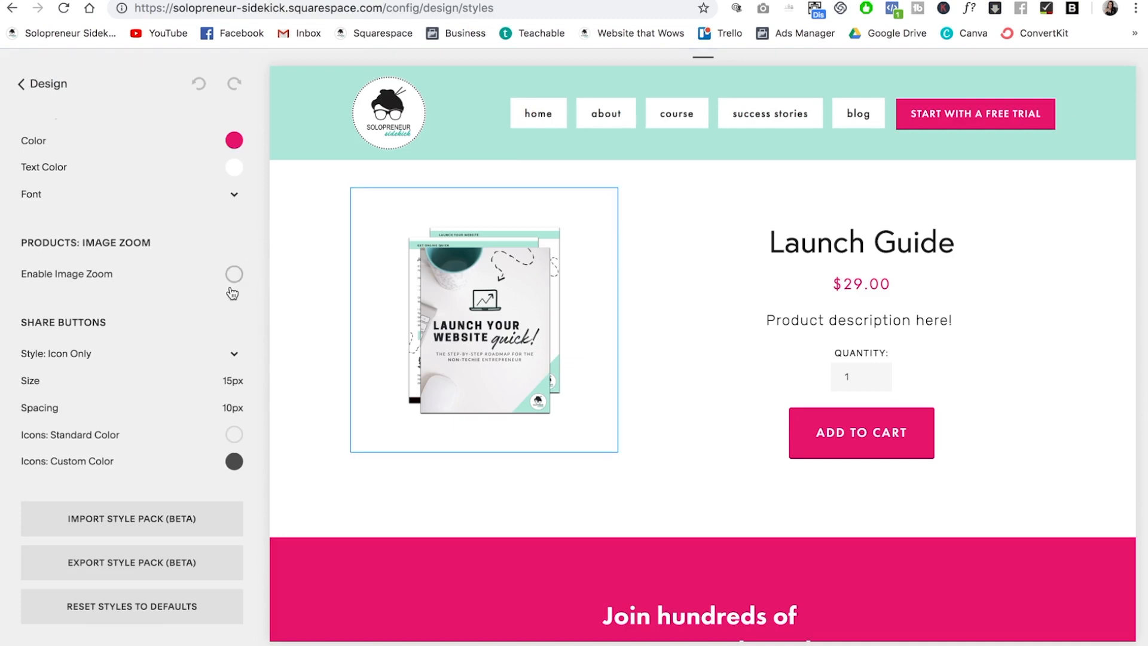
Enable Image Zoom for products with zoom factor 2, hover and lightbox on.
{"action": "left_click", "coordinate": [233, 272]}
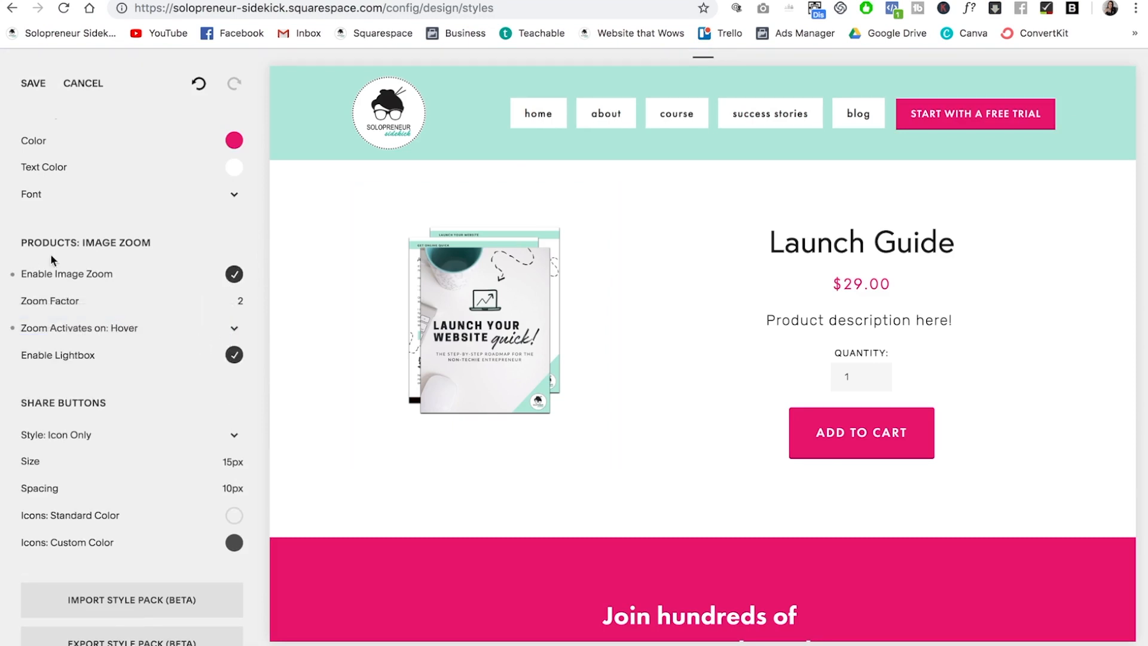
{"action": "mouse_move", "coordinate": [520, 226]}
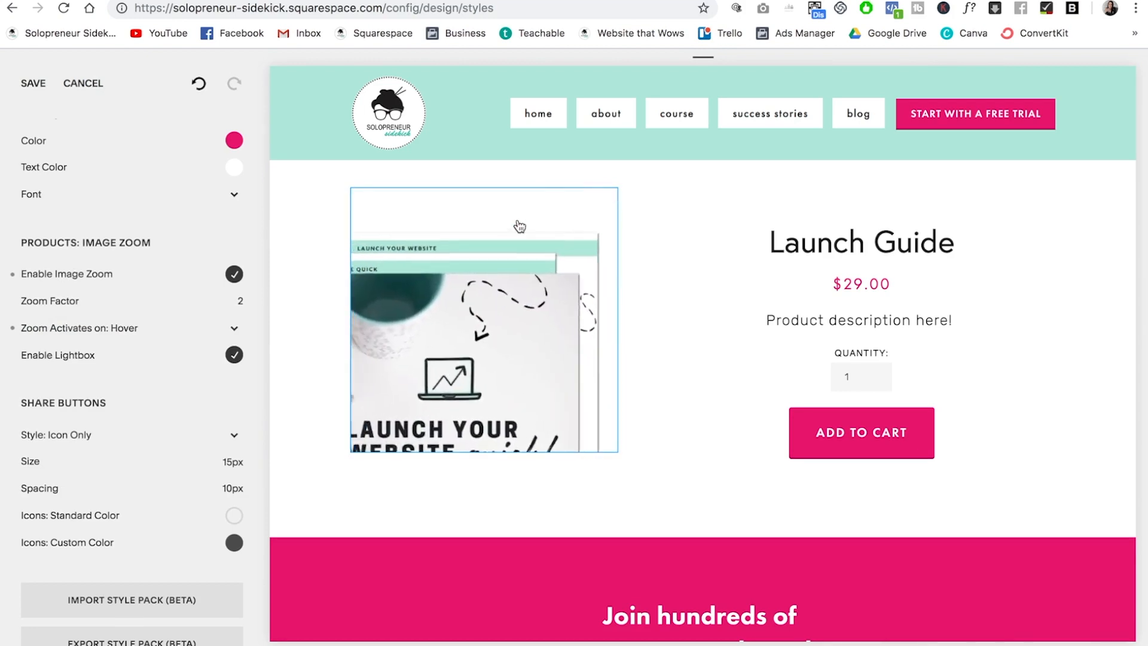
{"action": "mouse_move", "coordinate": [374, 426]}
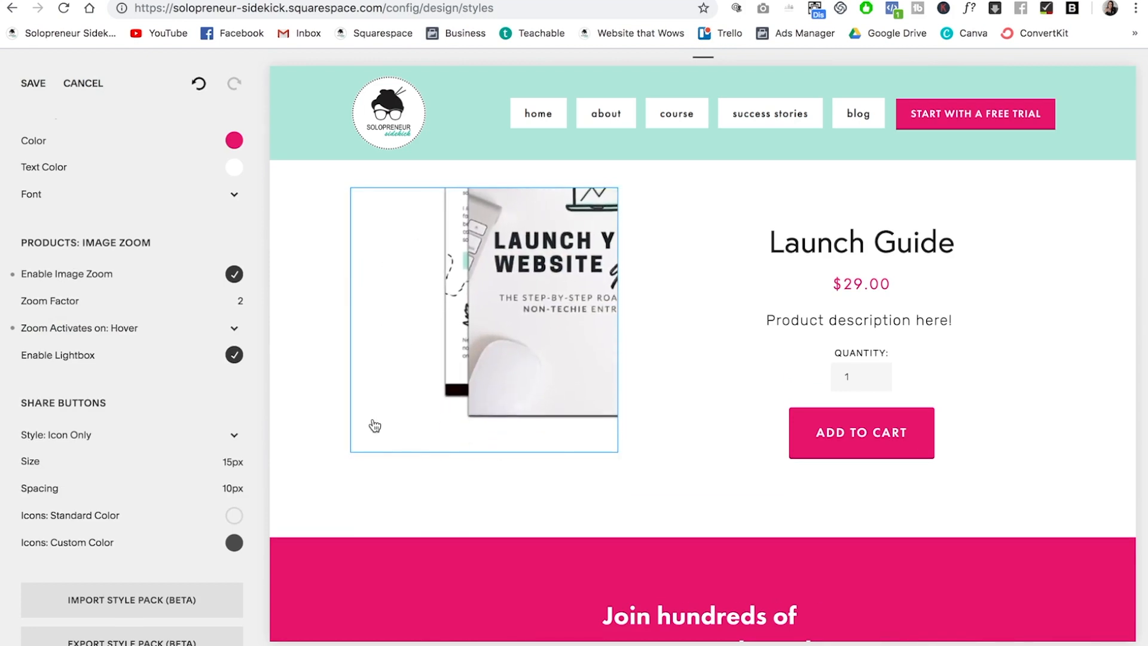
{"action": "mouse_move", "coordinate": [562, 413]}
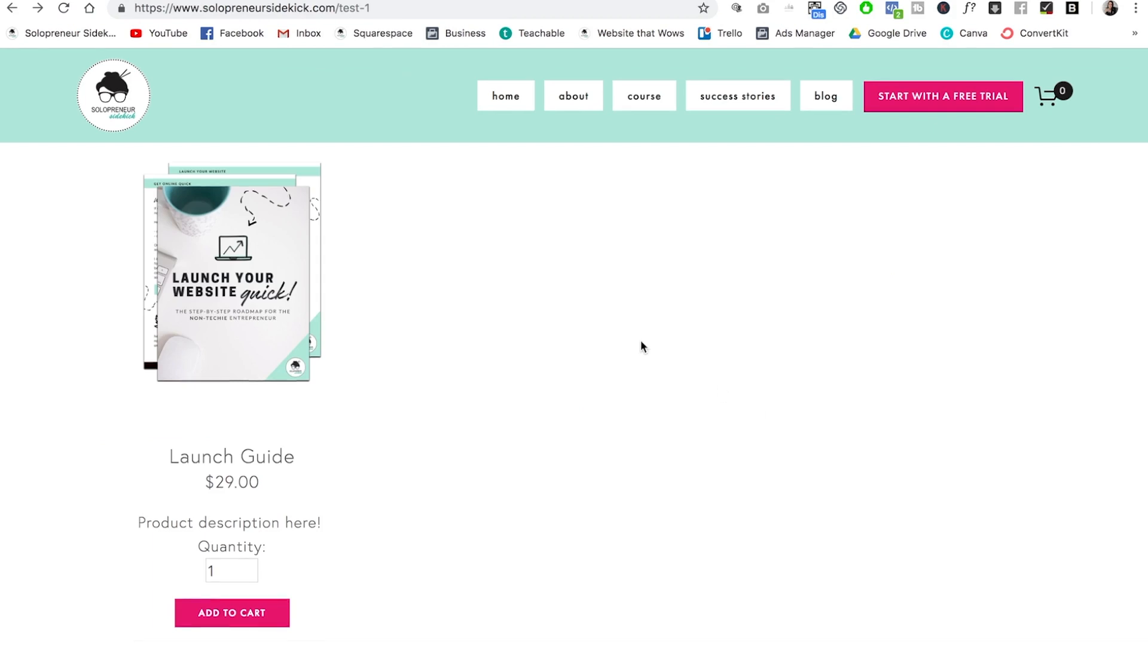
Add one Launch Guide to the cart from the live Test page.
{"action": "scroll", "scroll_direction": "down", "scroll_amount": 3}
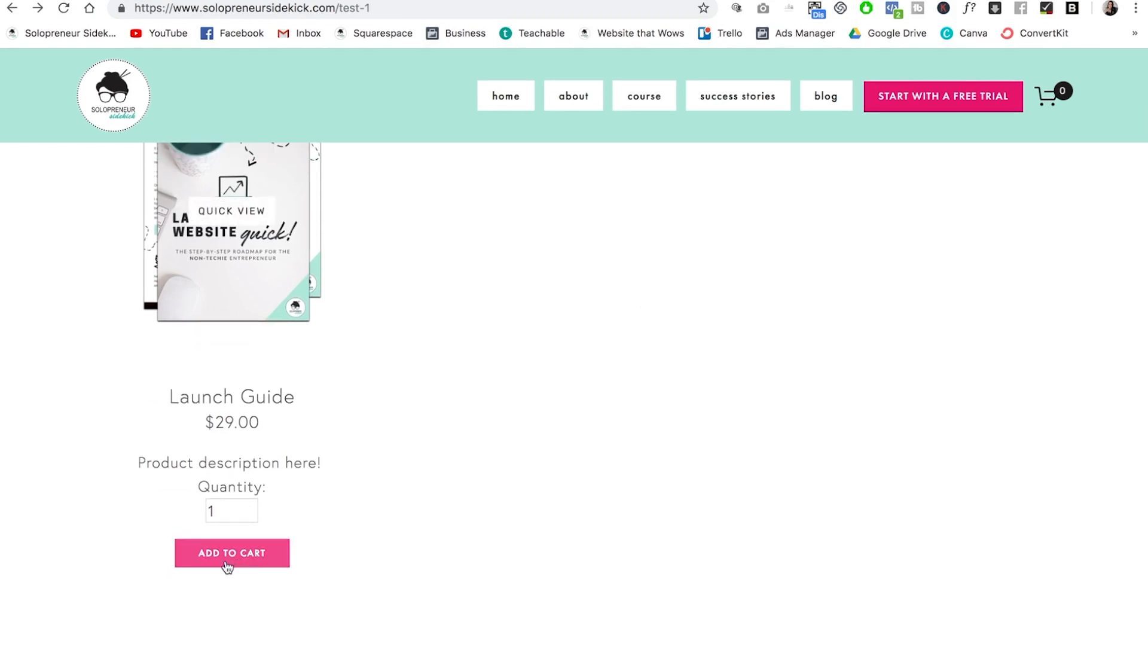
{"action": "left_click", "coordinate": [231, 553]}
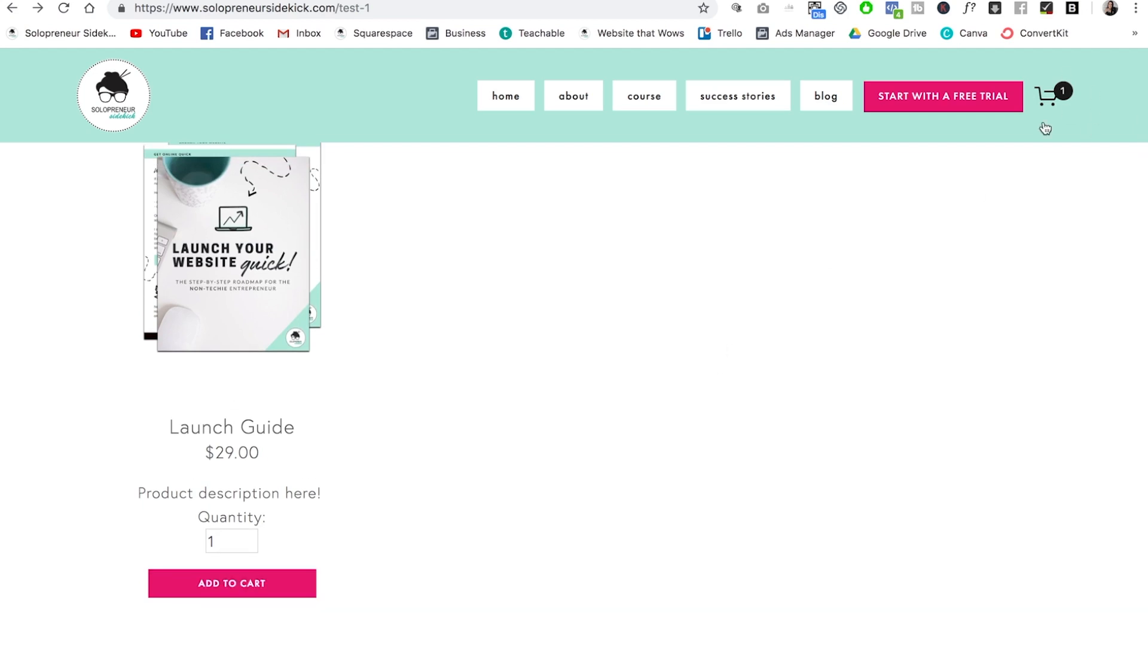
{"action": "mouse_move", "coordinate": [1051, 103]}
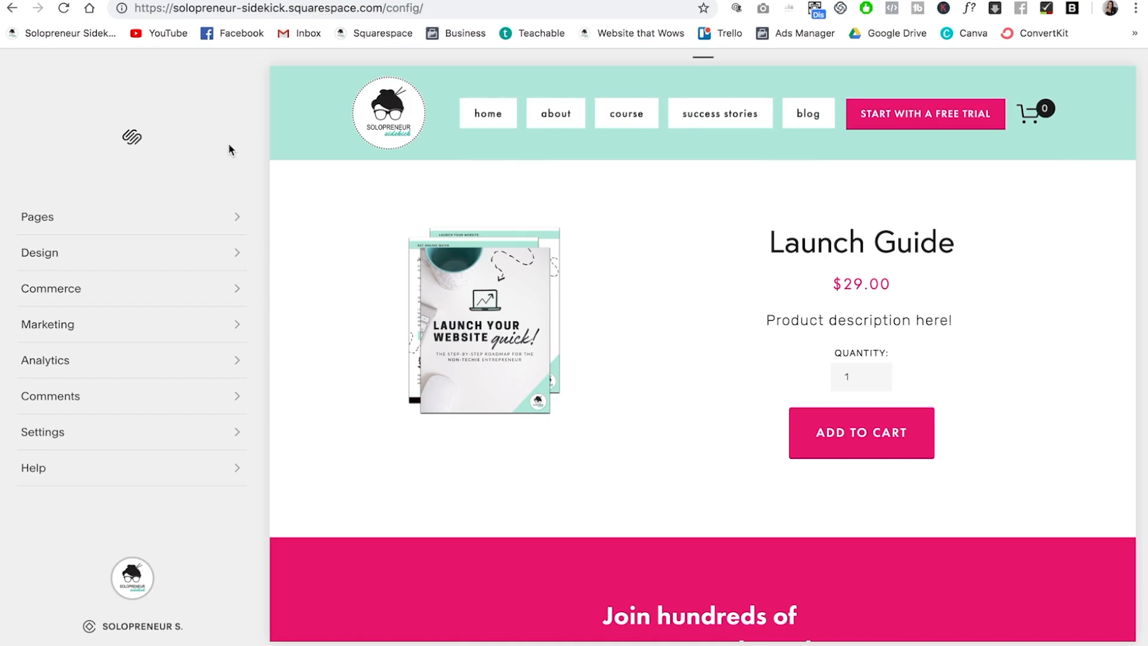
Enable Express Checkout in Commerce > Checkout settings and save.
{"action": "left_click", "coordinate": [52, 288]}
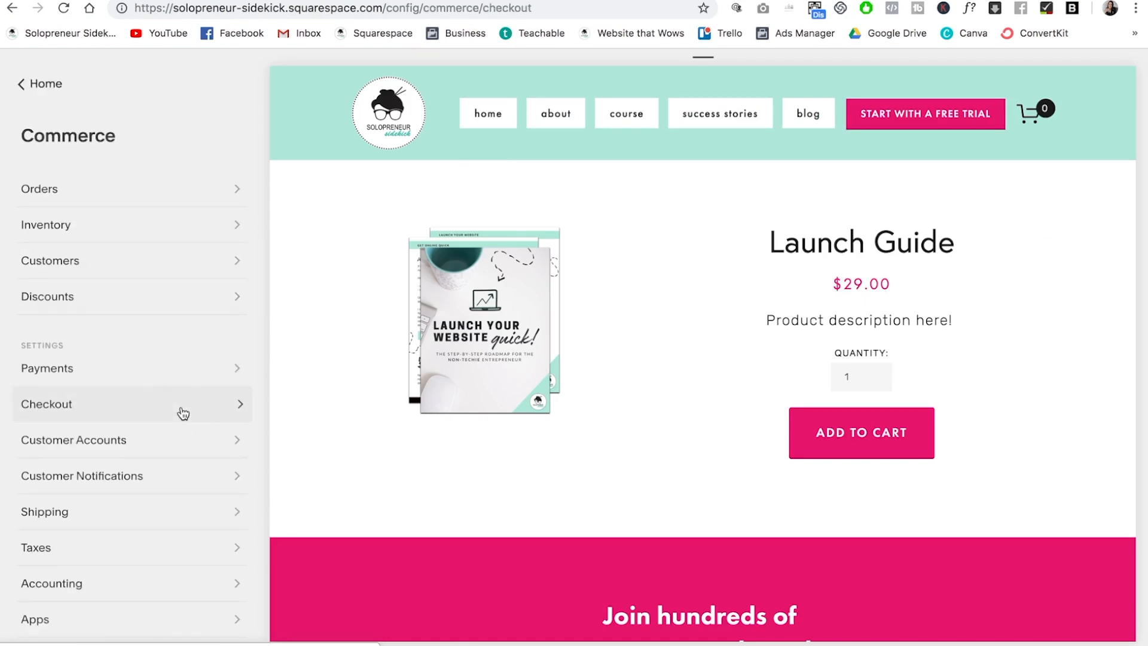
{"action": "left_click", "coordinate": [47, 403]}
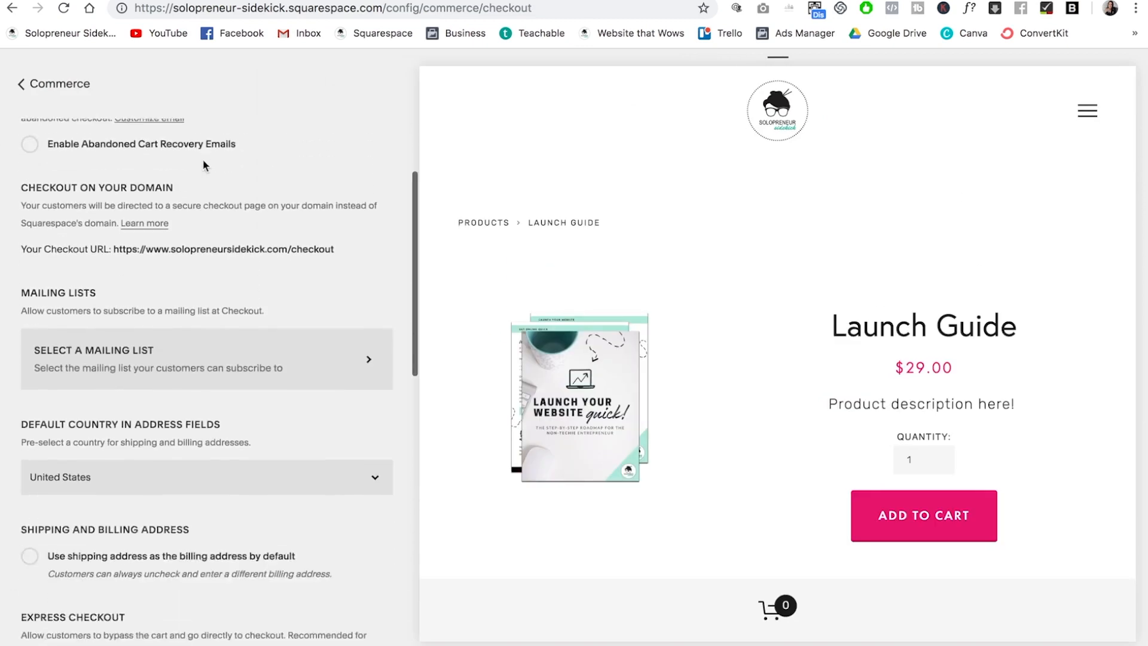
{"action": "scroll", "scroll_direction": "down", "scroll_amount": 3}
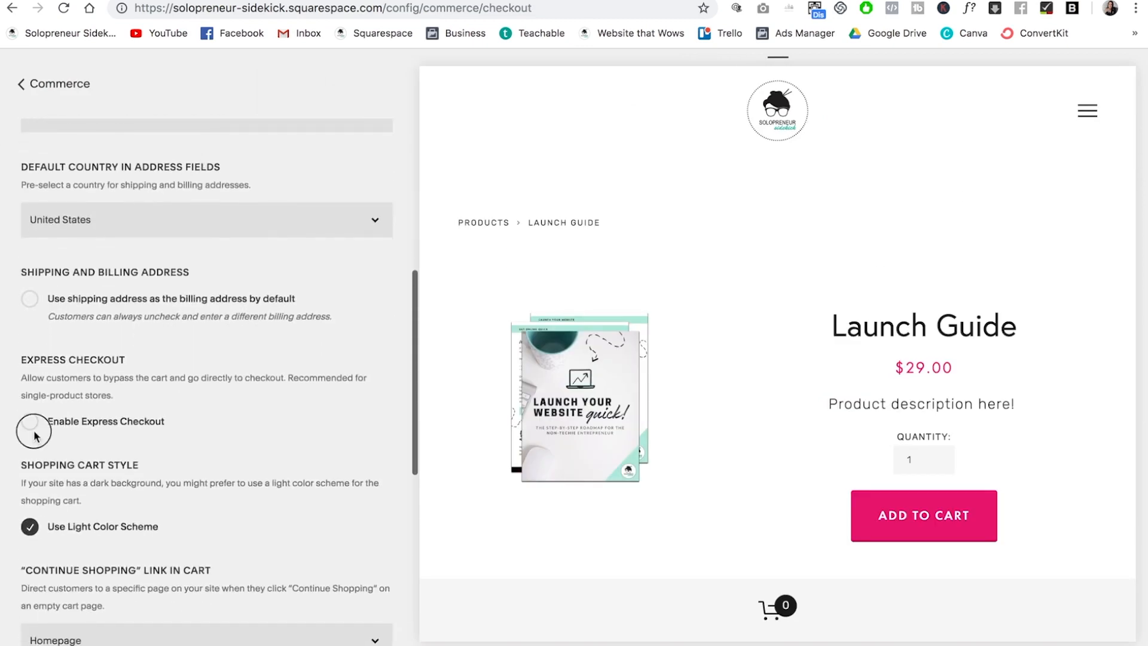
{"action": "left_click", "coordinate": [29, 421]}
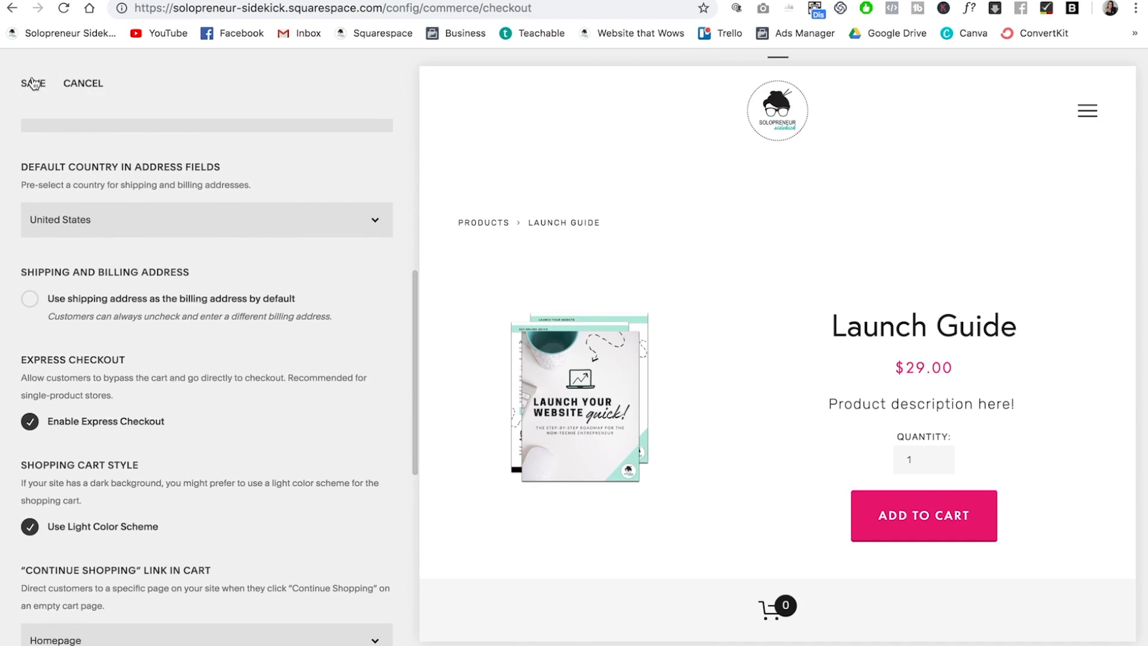
{"action": "left_click", "coordinate": [32, 83]}
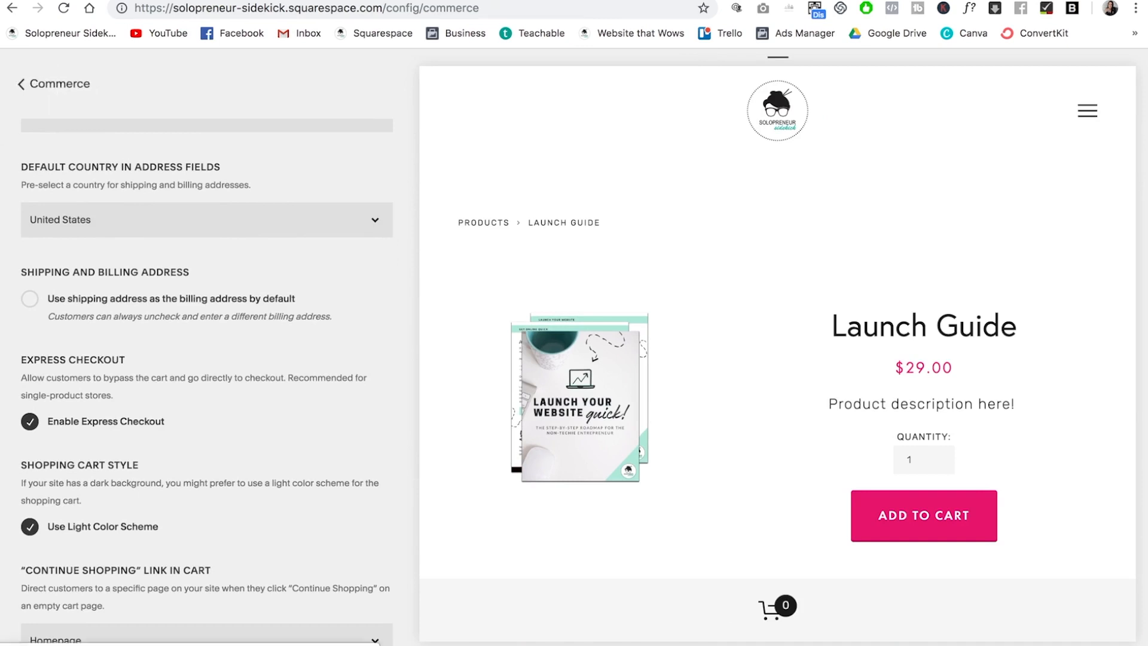
{"action": "left_click", "coordinate": [922, 514]}
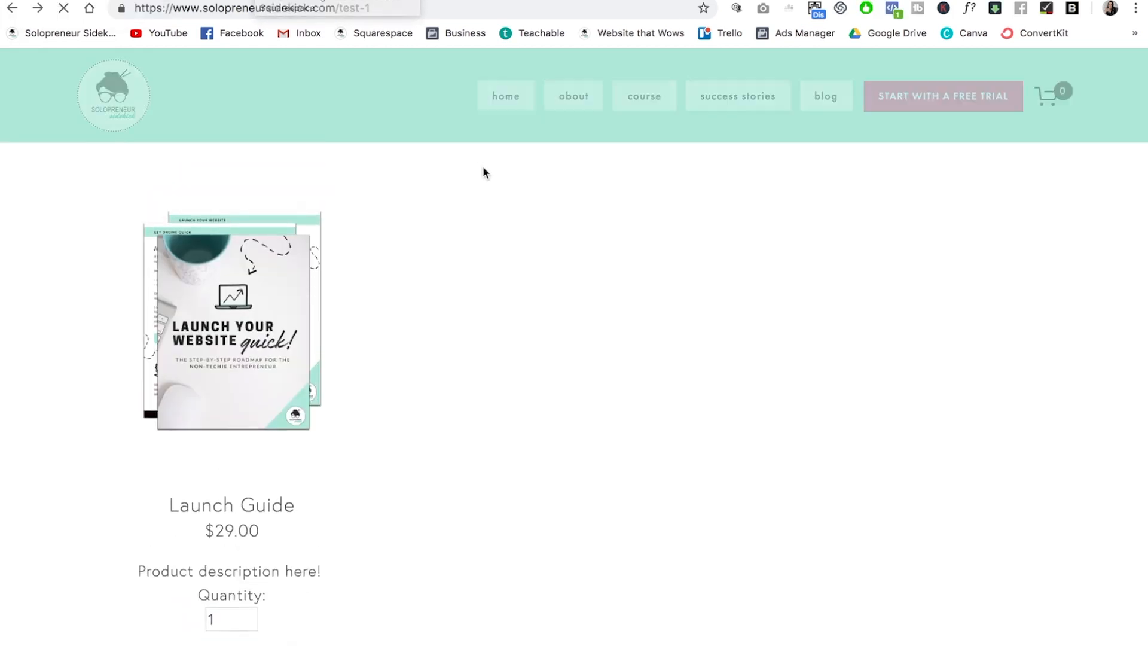
Purchase Launch Guide from the live test page, landing in checkout with quantity 2 totalling $58.00.
{"action": "scroll", "scroll_direction": "down", "scroll_amount": 3}
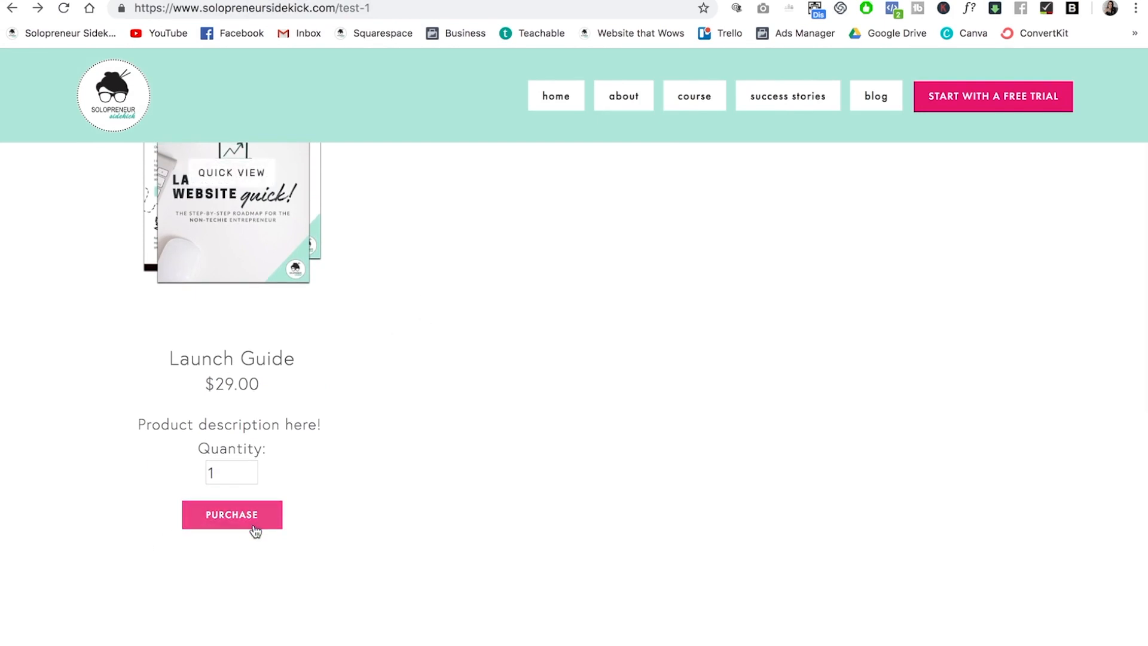
{"action": "left_click", "coordinate": [231, 514]}
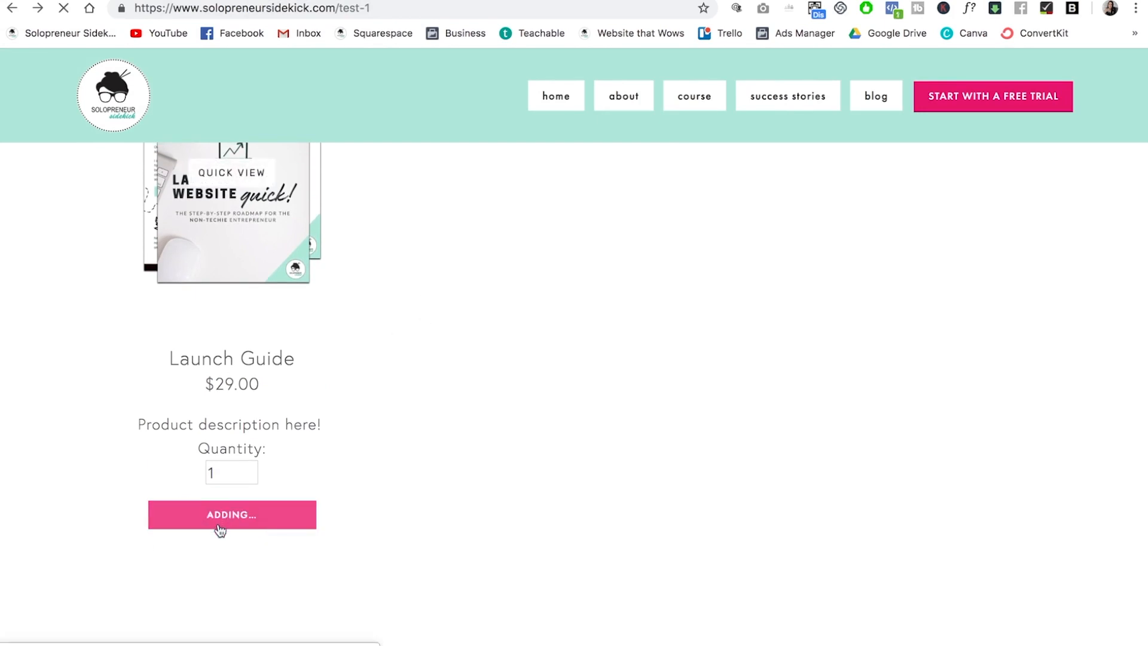
{"action": "left_click", "coordinate": [231, 514]}
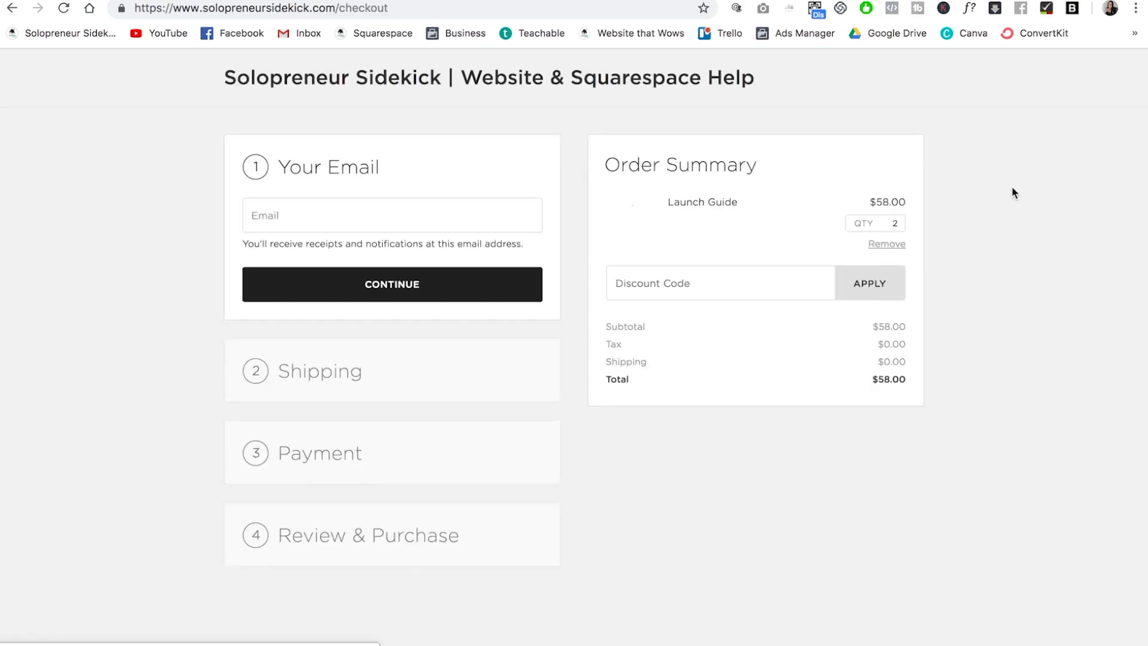